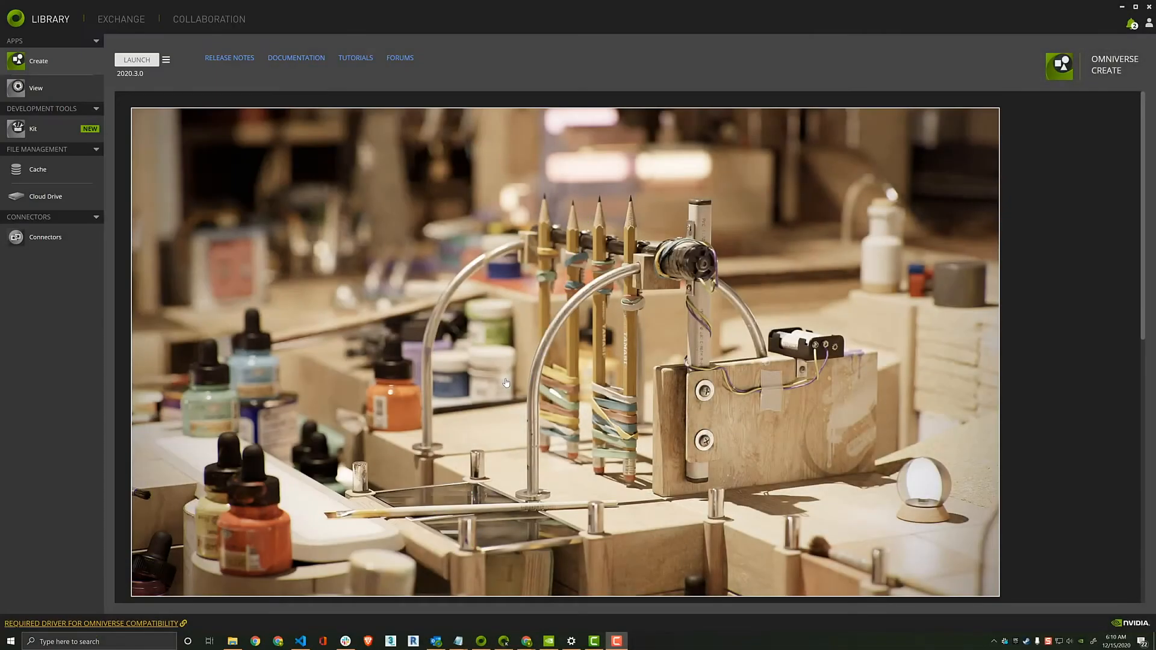
{"action": "mouse_move", "coordinate": [513, 381]}
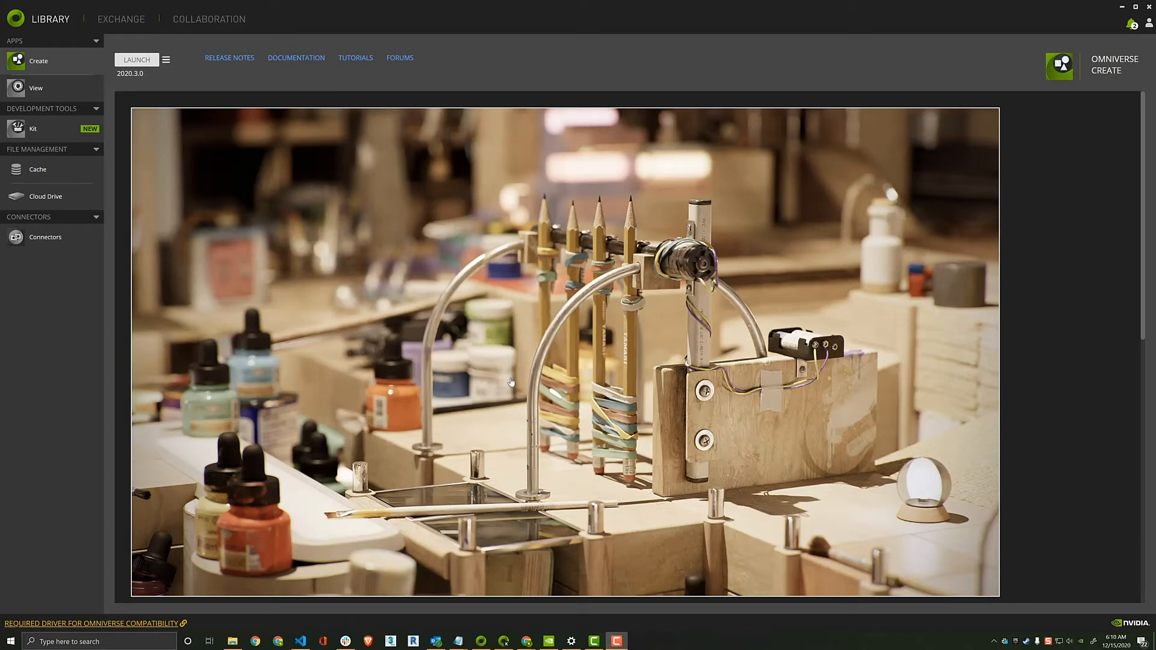
{"action": "mouse_move", "coordinate": [386, 313]}
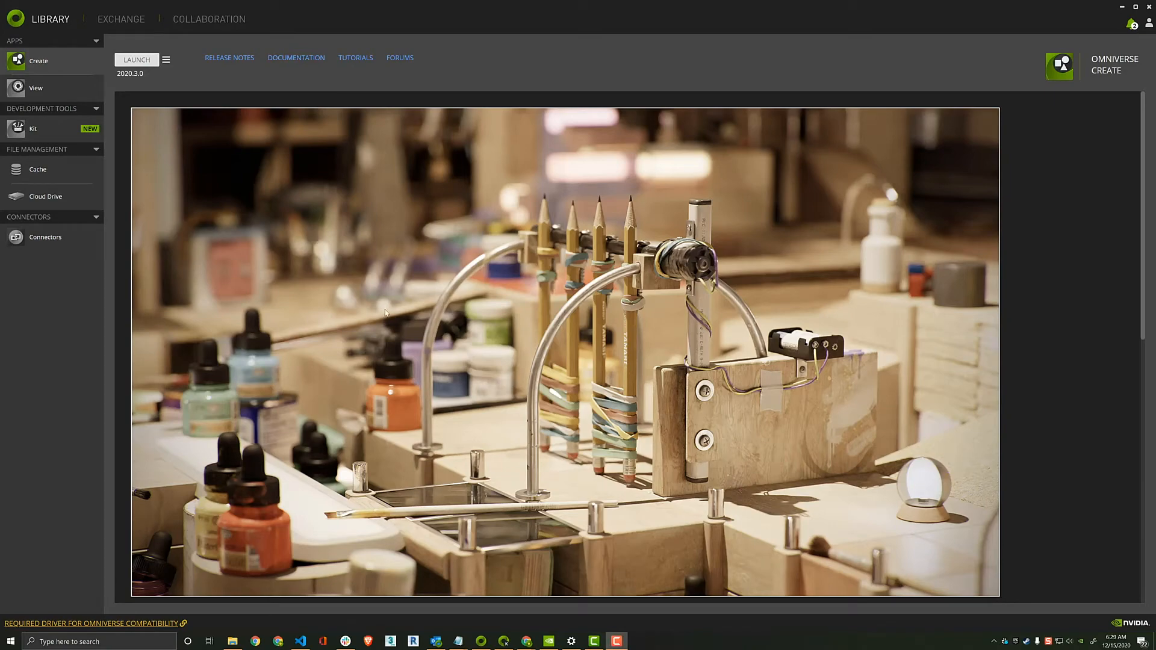
Review the installed Library apps: Omniverse View, Create and Cloud Drive.
{"action": "left_click", "coordinate": [36, 88]}
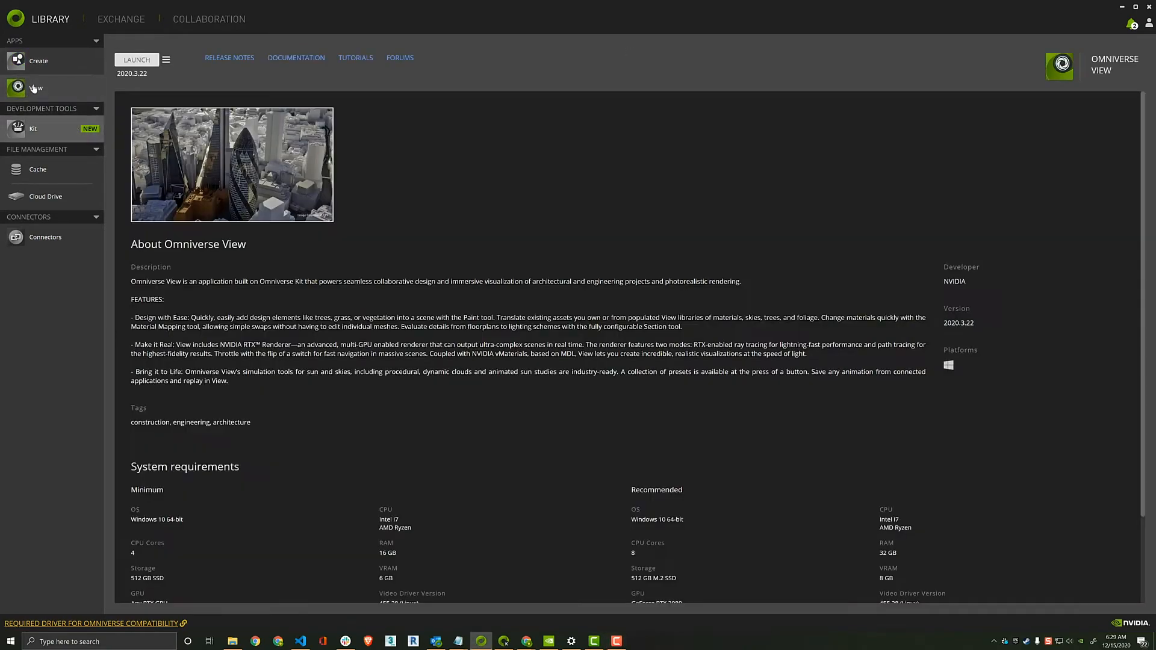
{"action": "left_click", "coordinate": [39, 60]}
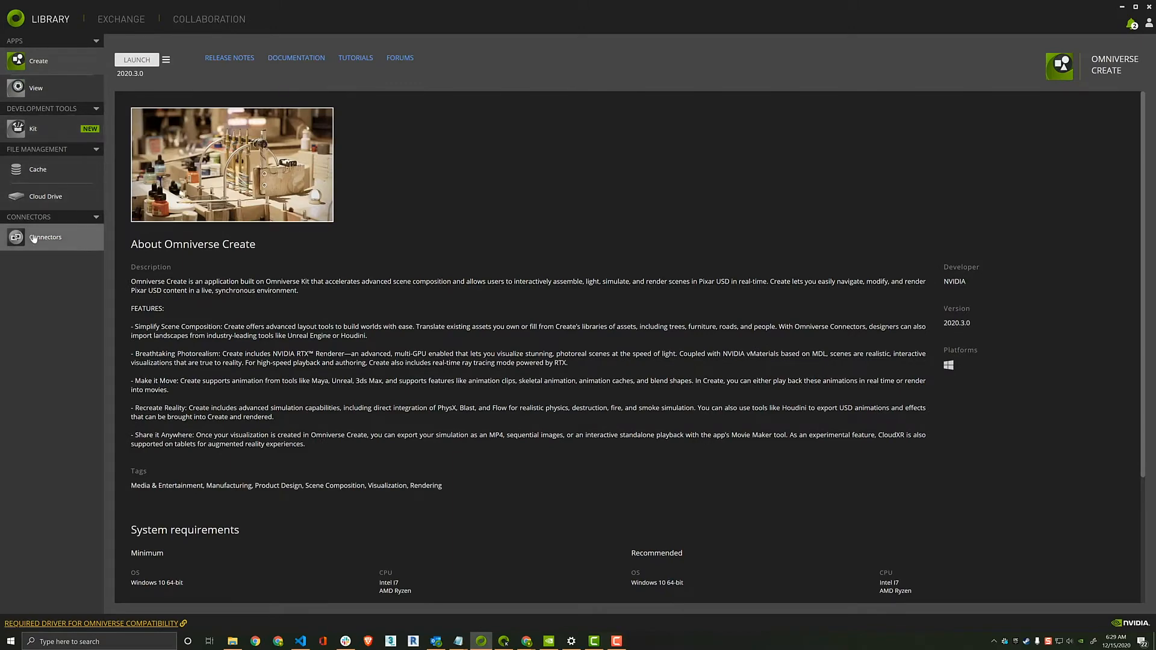
{"action": "left_click", "coordinate": [46, 198]}
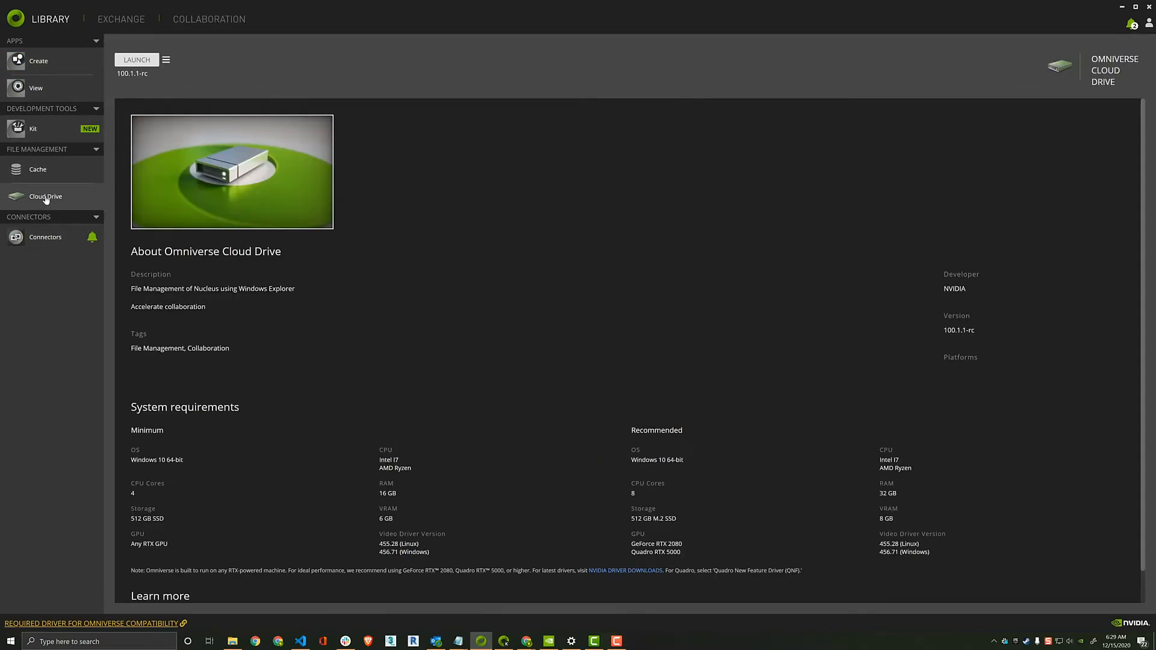
{"action": "mouse_move", "coordinate": [125, 22]}
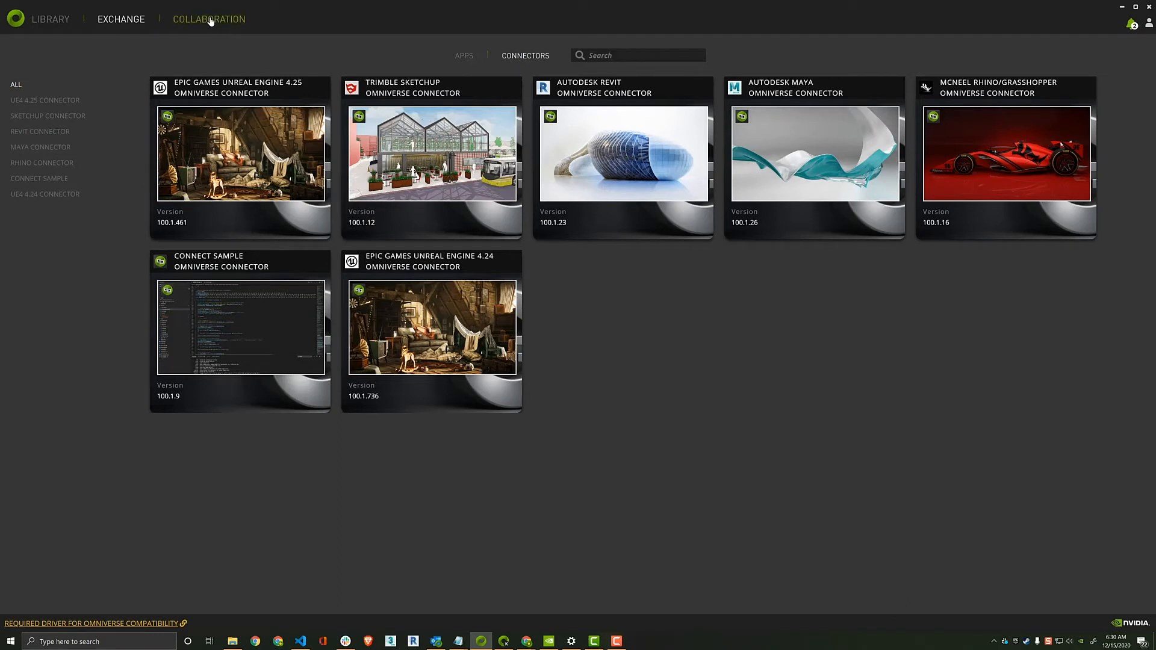
Browse to the Collaboration page showing the Local Nucleus Collaboration Service.
{"action": "left_click", "coordinate": [208, 19]}
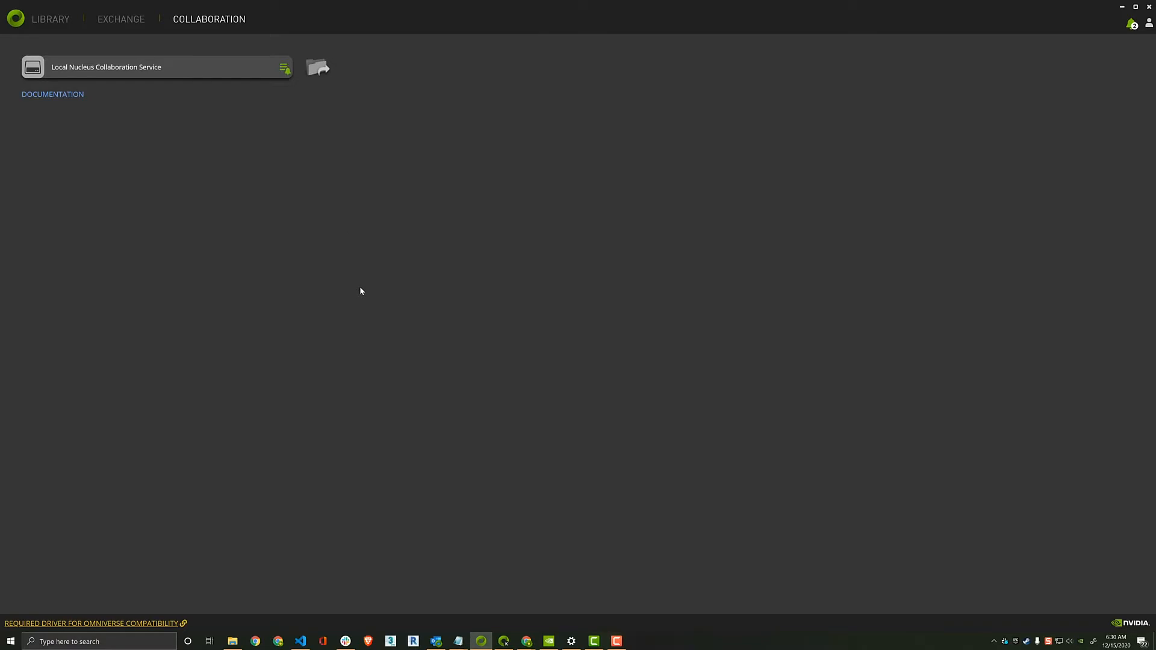
{"action": "left_click", "coordinate": [47, 18]}
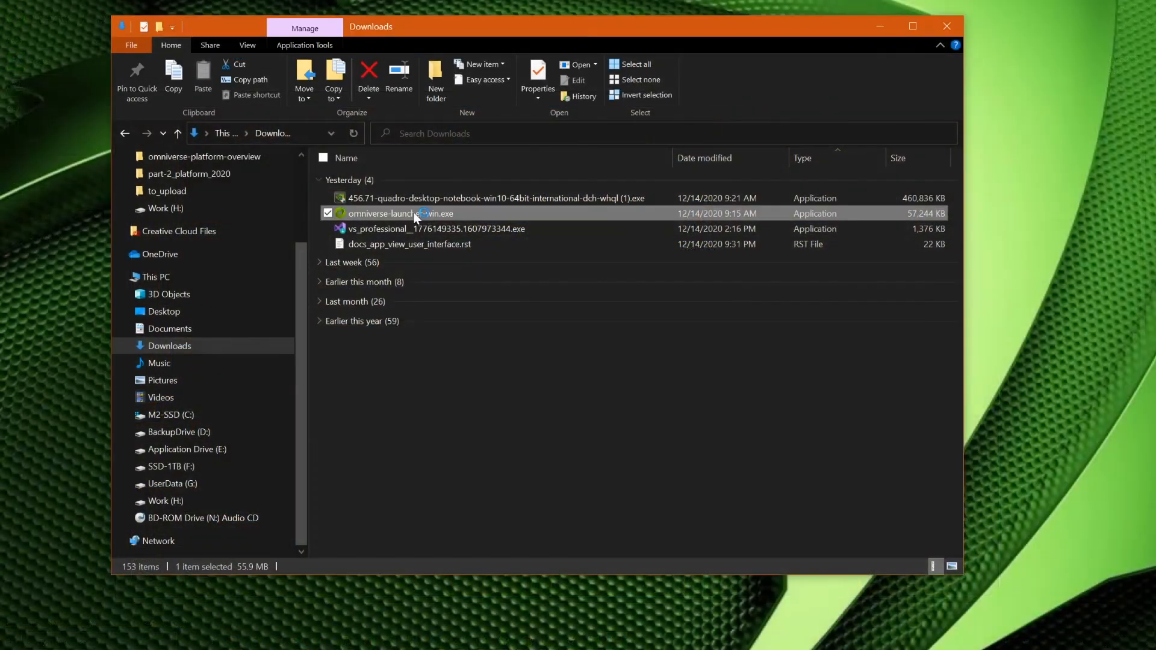
Run the omniverse-launcher installer from Downloads and accept the beta license agreement.
{"action": "double_click", "coordinate": [400, 213]}
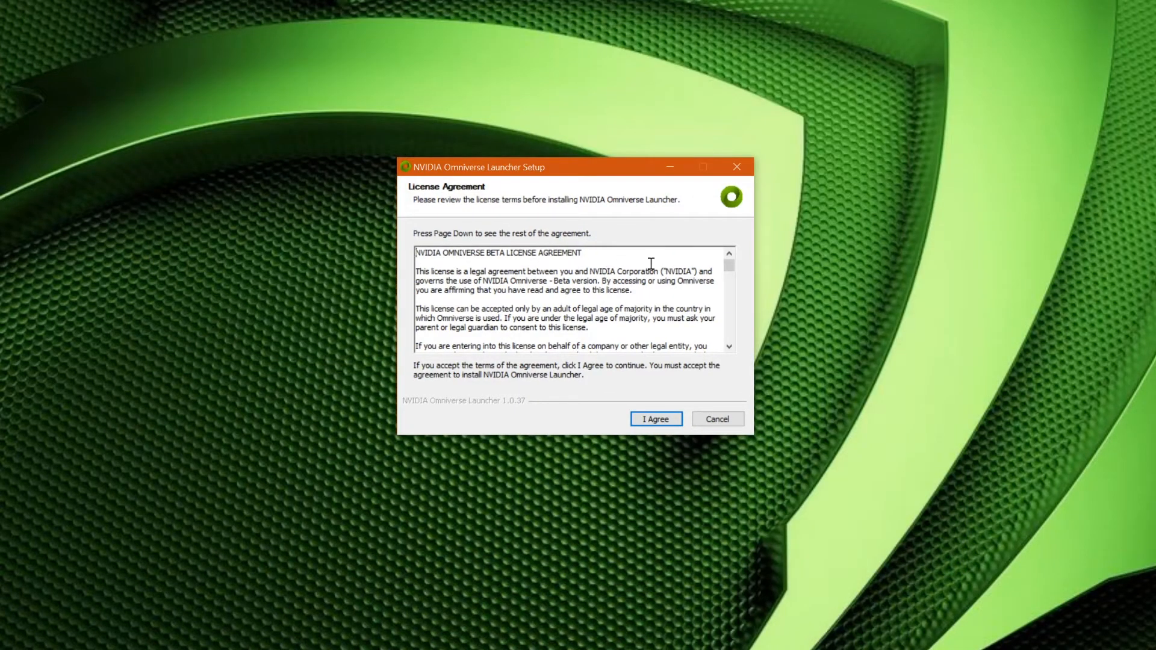
{"action": "mouse_move", "coordinate": [600, 340]}
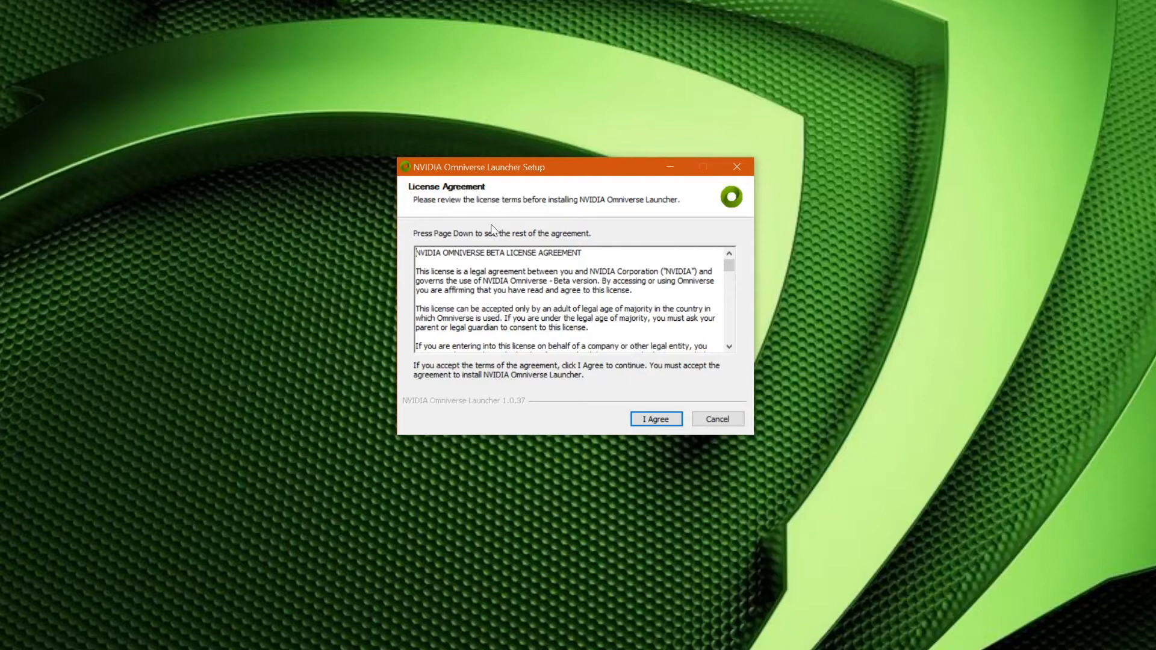
{"action": "left_click", "coordinate": [656, 419]}
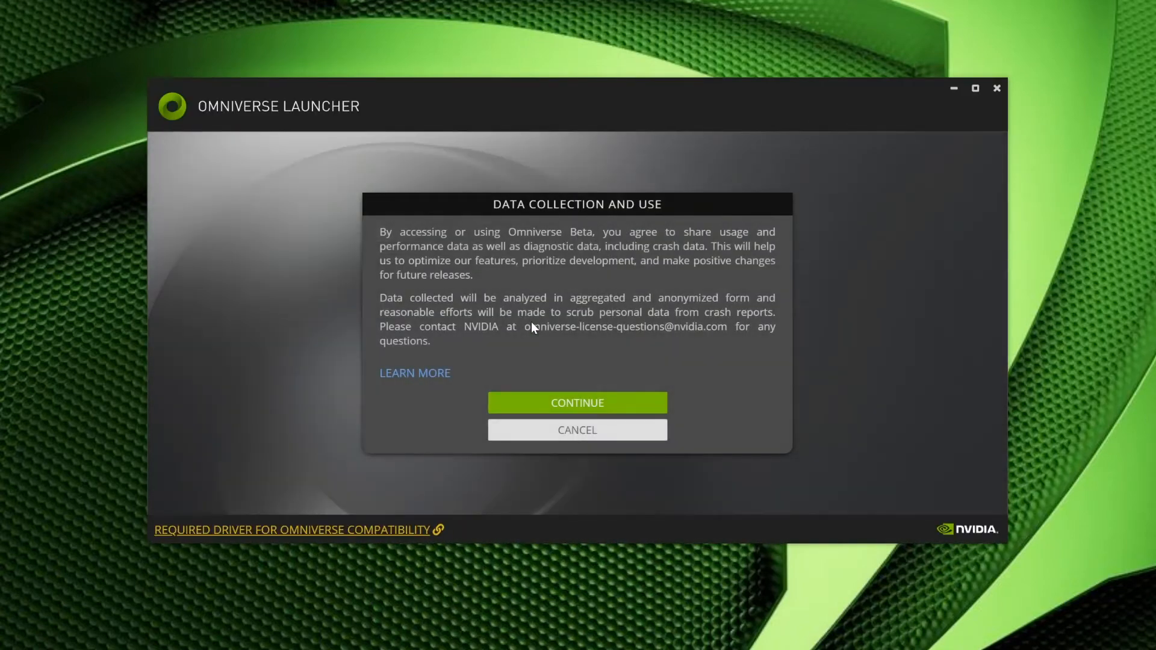
{"action": "mouse_move", "coordinate": [537, 328]}
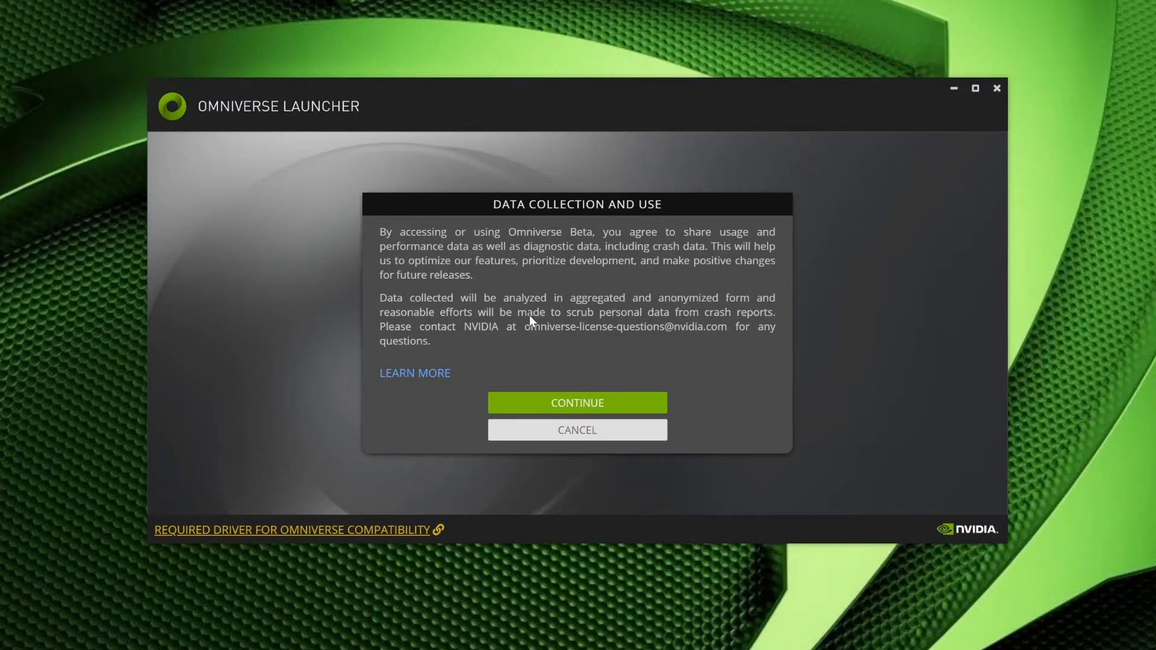
{"action": "mouse_move", "coordinate": [568, 230]}
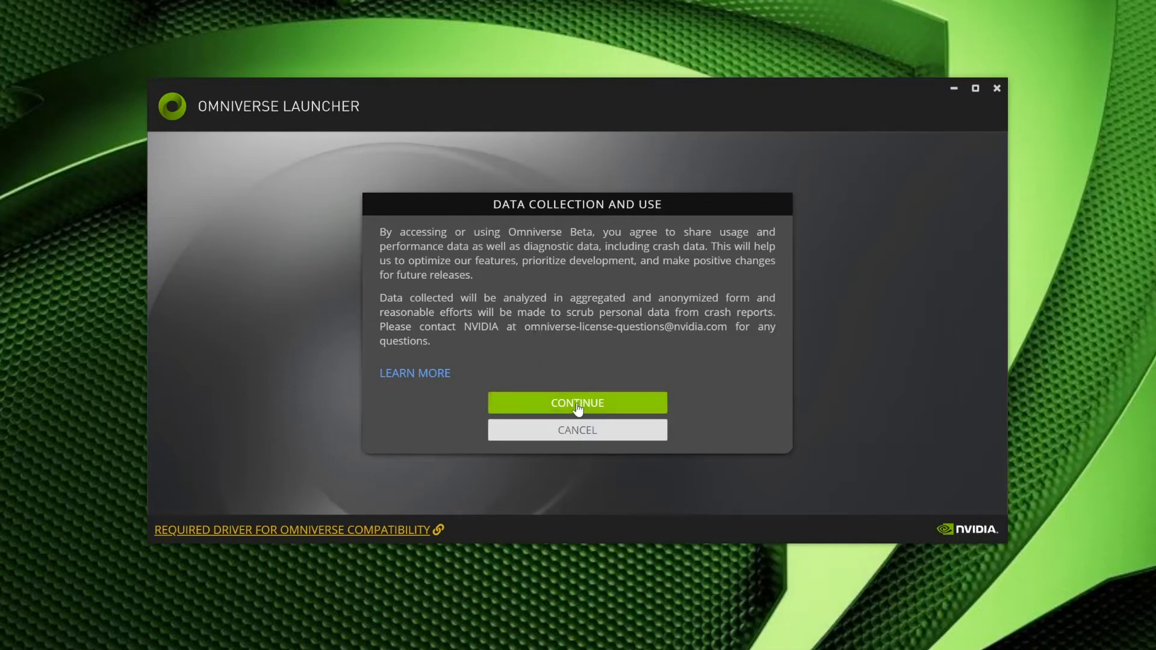
Agree to data collection and continue to the install settings.
{"action": "left_click", "coordinate": [578, 402]}
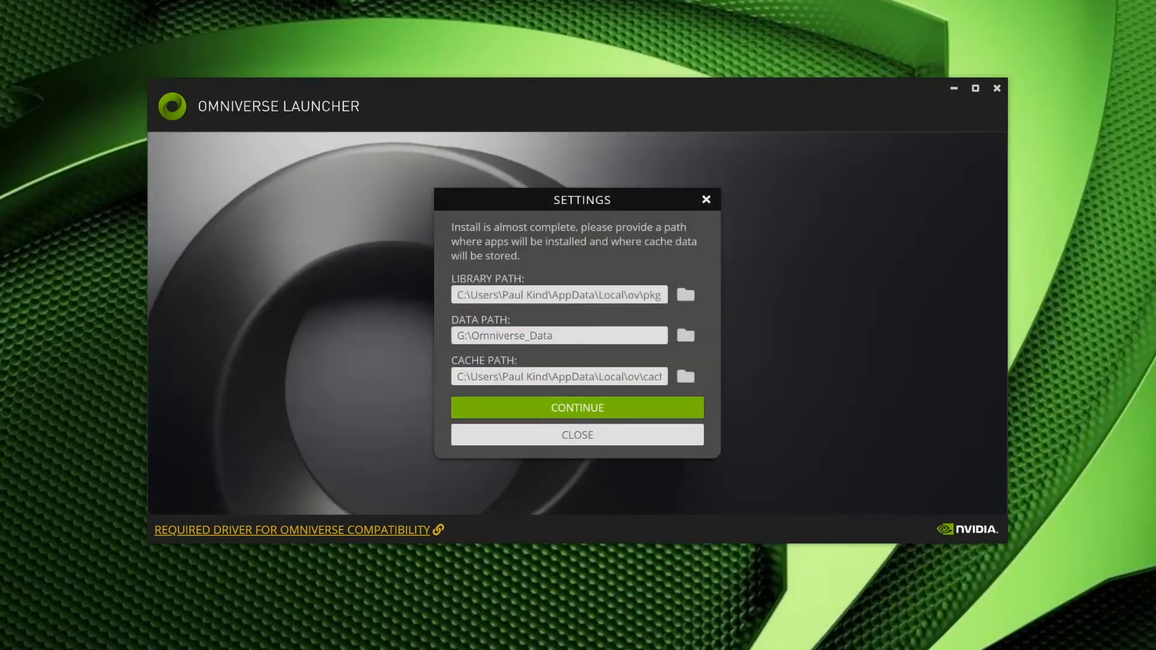
{"action": "mouse_move", "coordinate": [703, 318]}
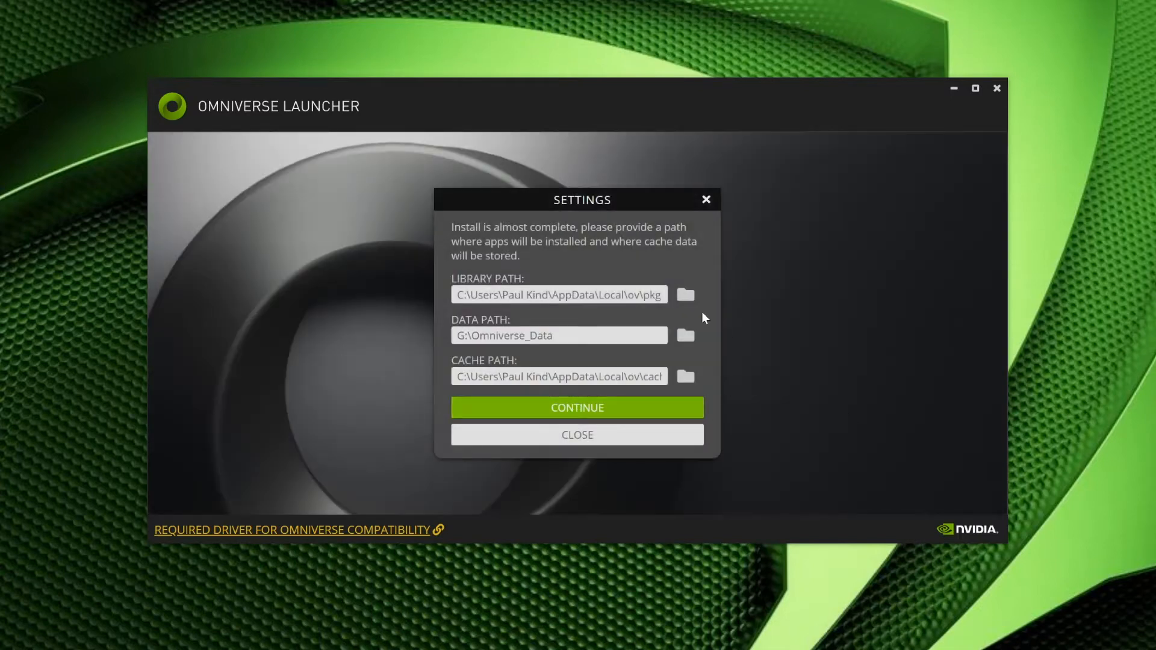
{"action": "mouse_move", "coordinate": [677, 308]}
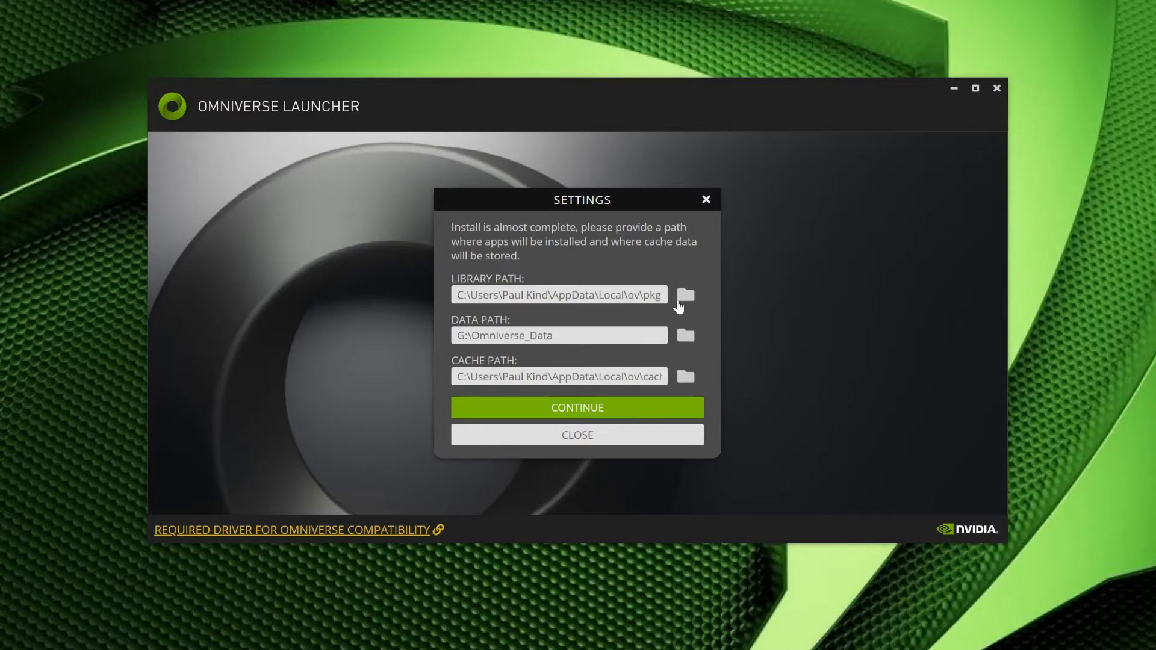
{"action": "mouse_move", "coordinate": [676, 304]}
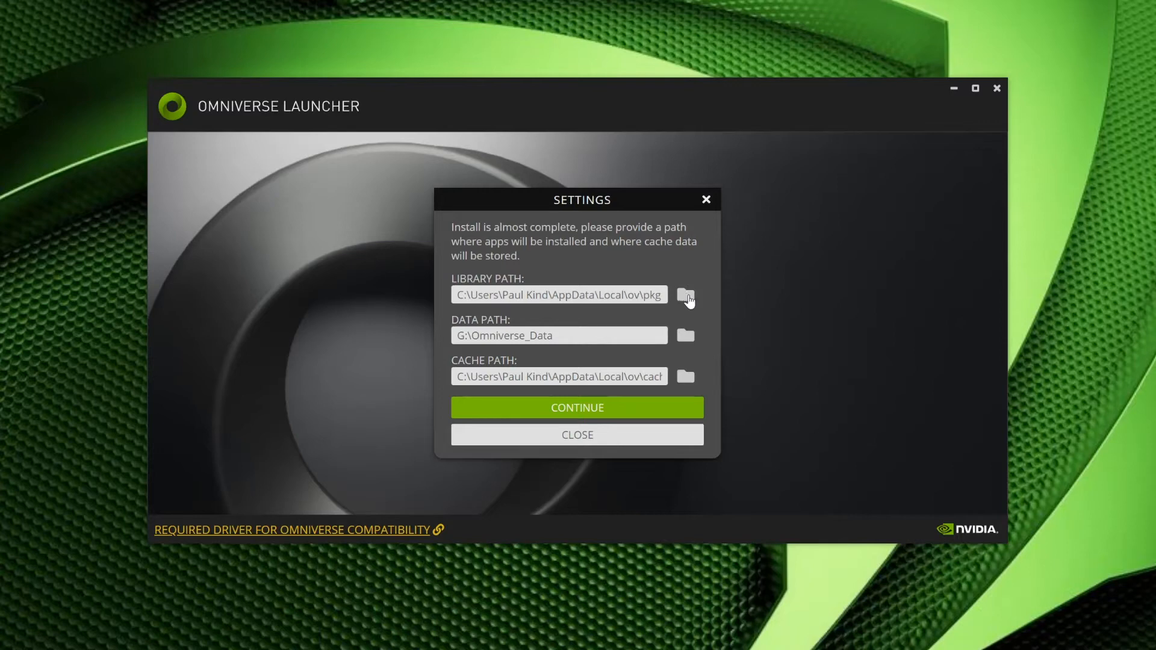
Set the library path to E:\Omniverse_Library on Application Drive (E:).
{"action": "left_click", "coordinate": [685, 295]}
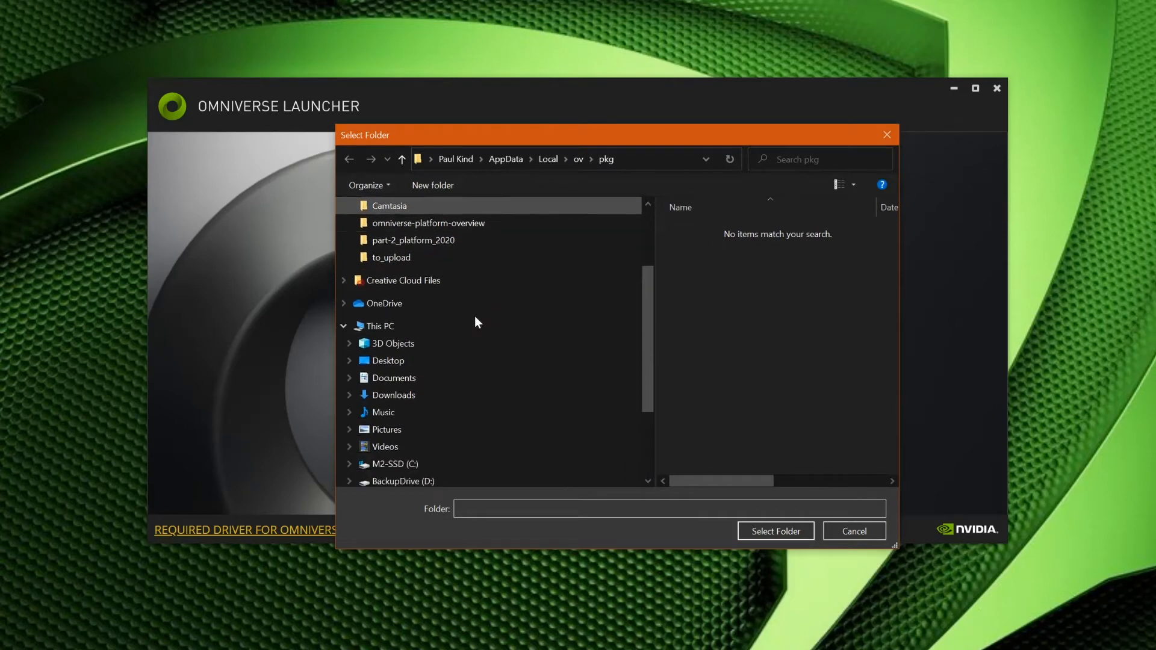
{"action": "scroll", "scroll_direction": "down", "scroll_amount": 3}
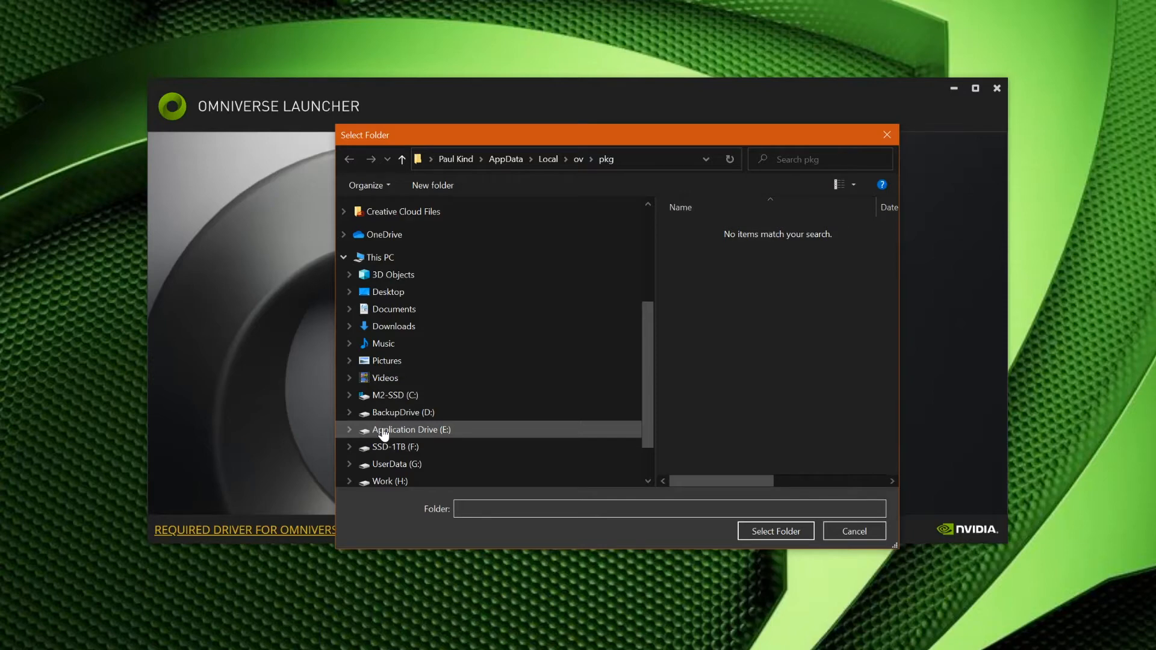
{"action": "left_click", "coordinate": [410, 429]}
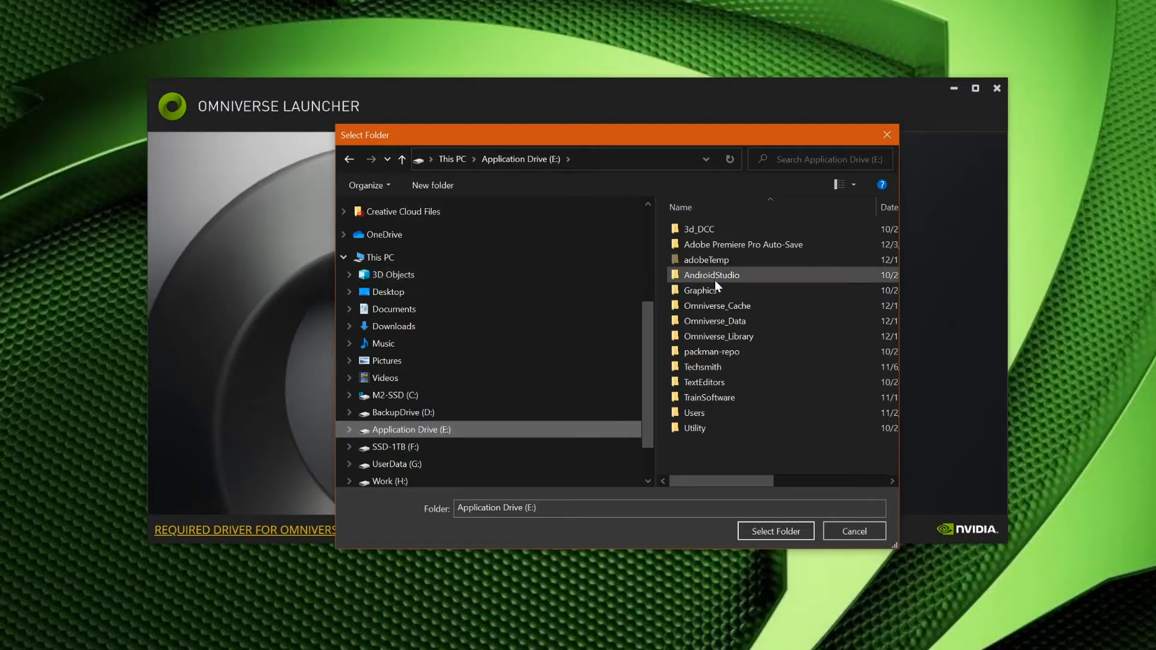
{"action": "left_click", "coordinate": [718, 336]}
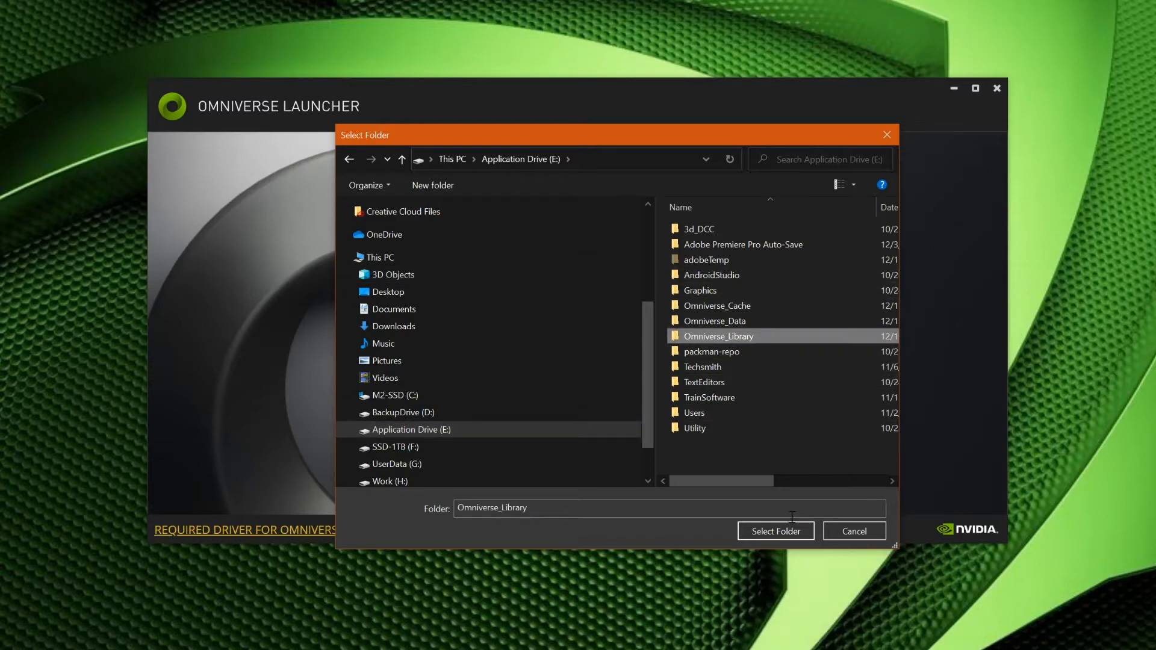
{"action": "left_click", "coordinate": [775, 531]}
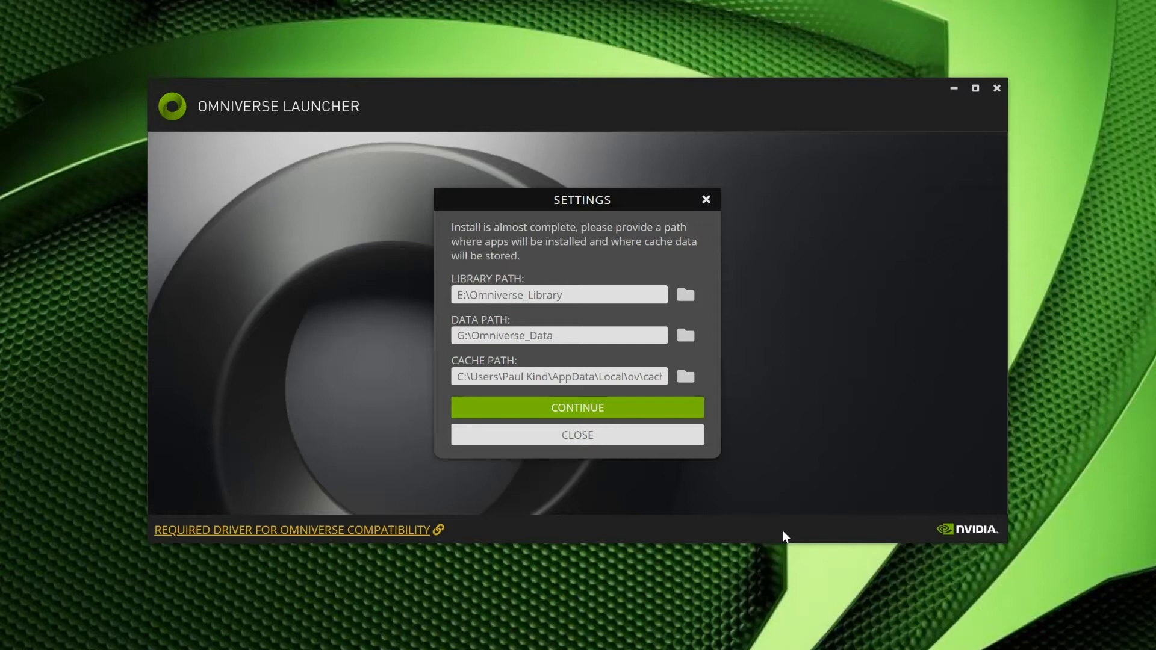
{"action": "mouse_move", "coordinate": [694, 347]}
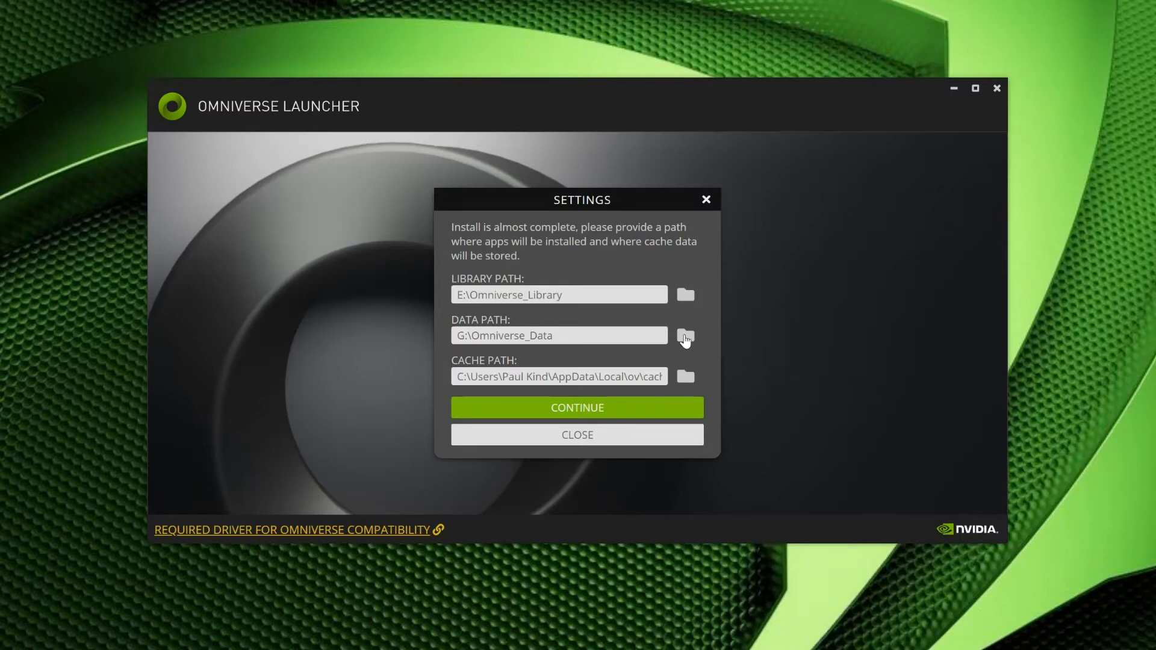
Set the data path to E:\Omniverse_Data on Application Drive (E:).
{"action": "left_click", "coordinate": [685, 334]}
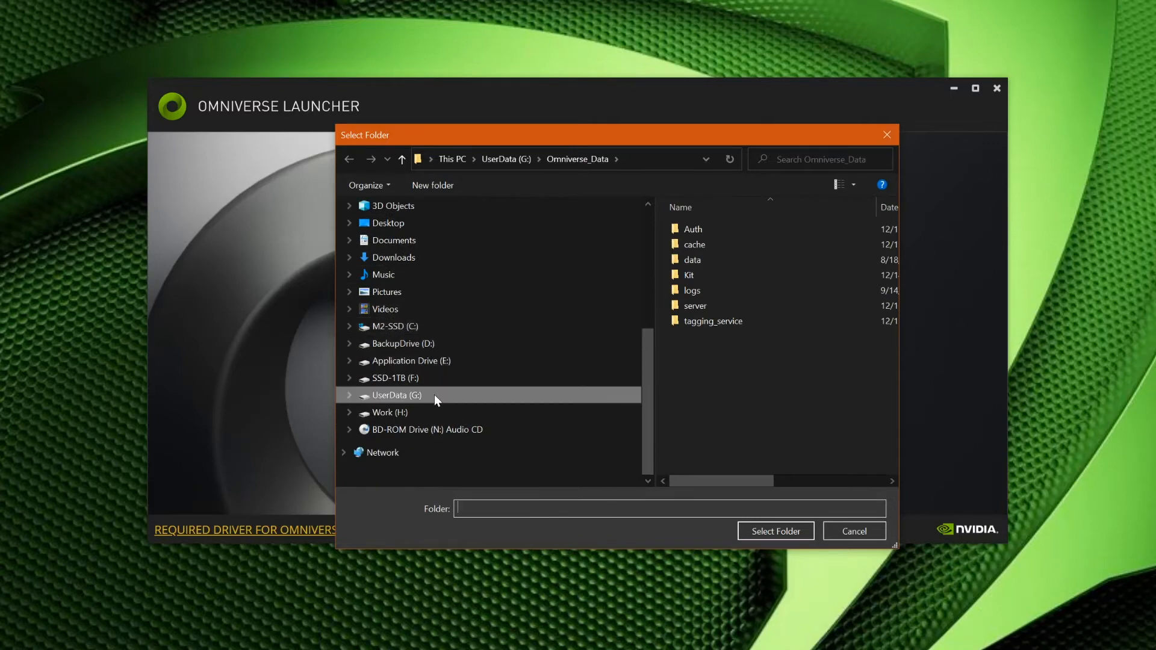
{"action": "mouse_move", "coordinate": [386, 361]}
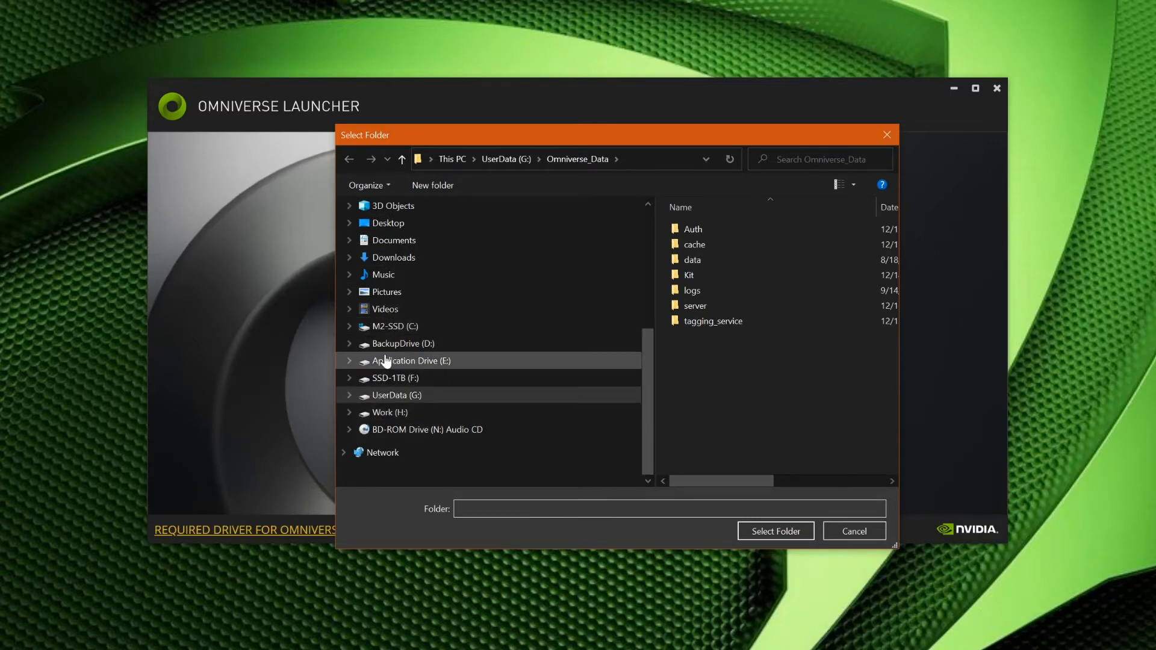
{"action": "left_click", "coordinate": [412, 361]}
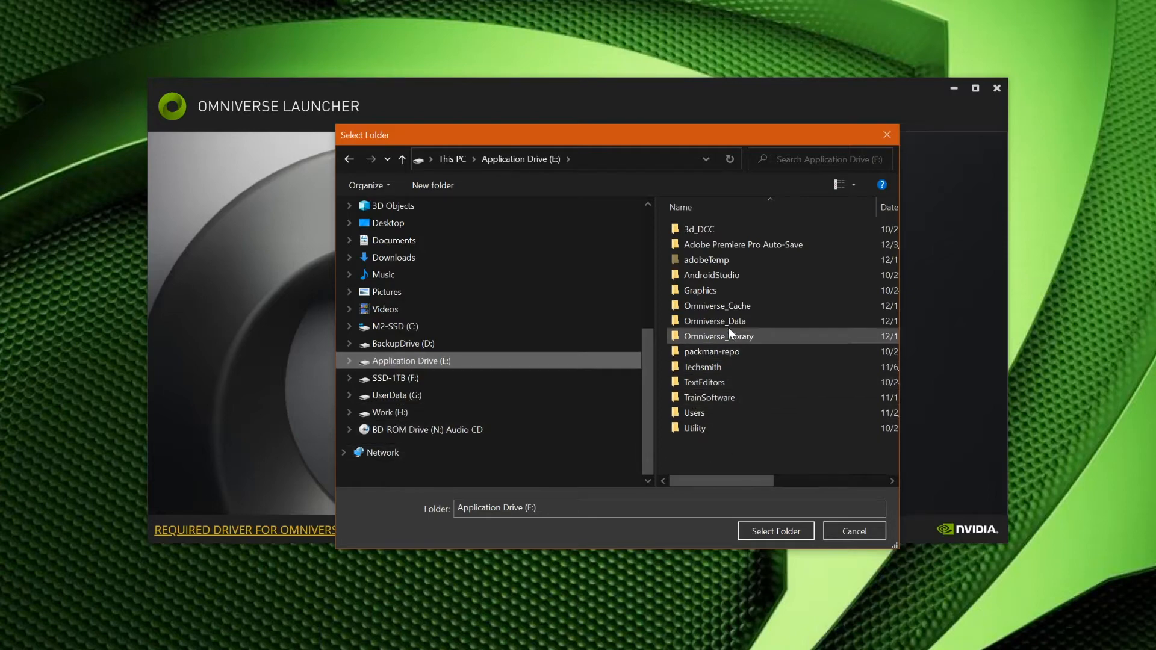
{"action": "left_click", "coordinate": [715, 320]}
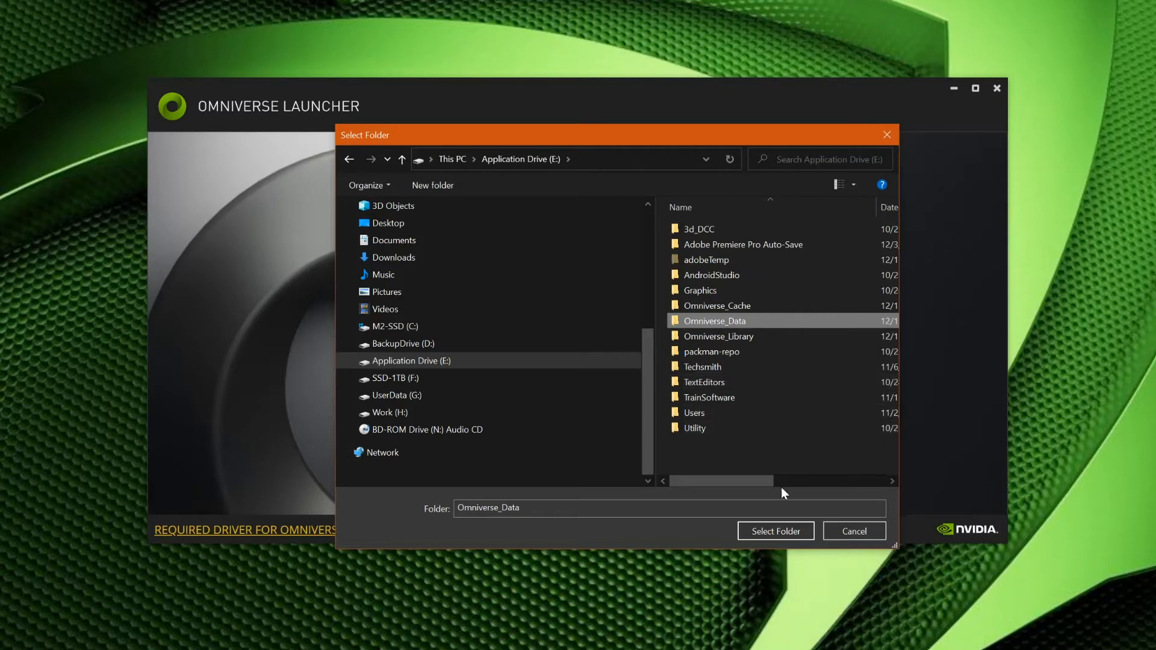
{"action": "mouse_move", "coordinate": [773, 537]}
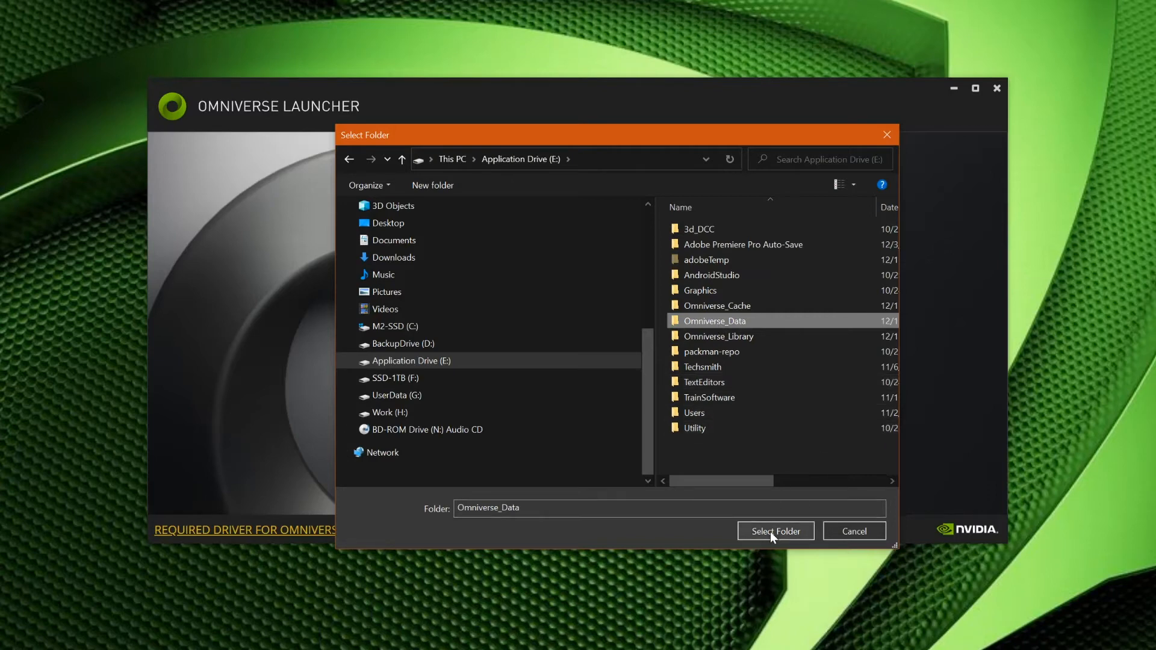
{"action": "left_click", "coordinate": [776, 531]}
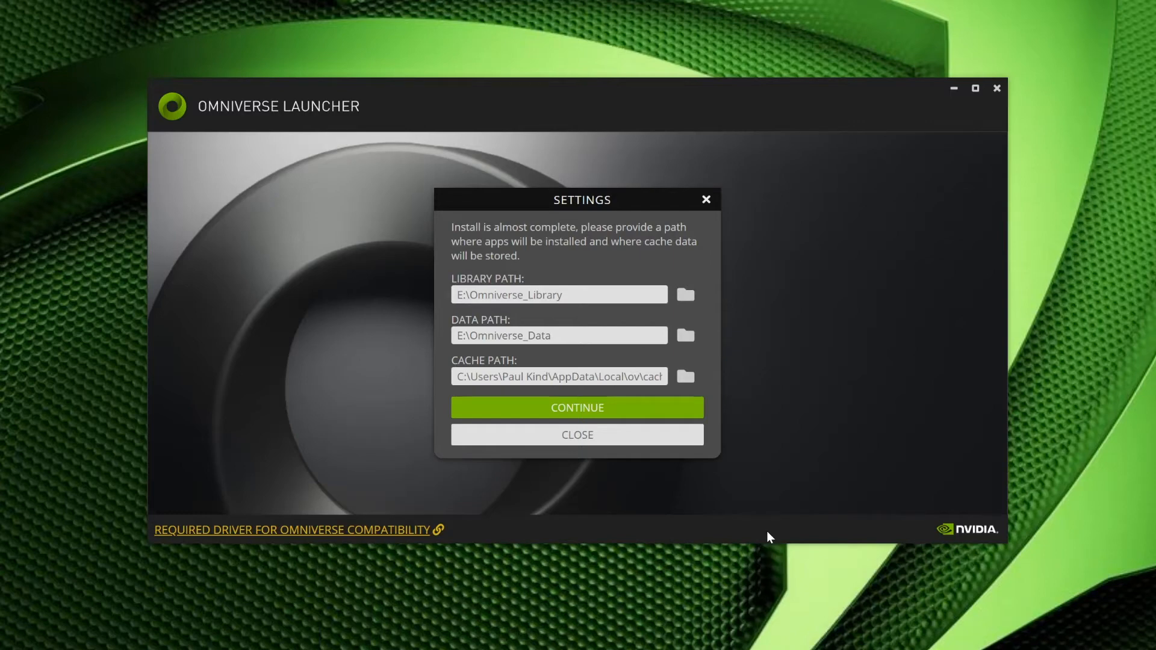
{"action": "mouse_move", "coordinate": [484, 379]}
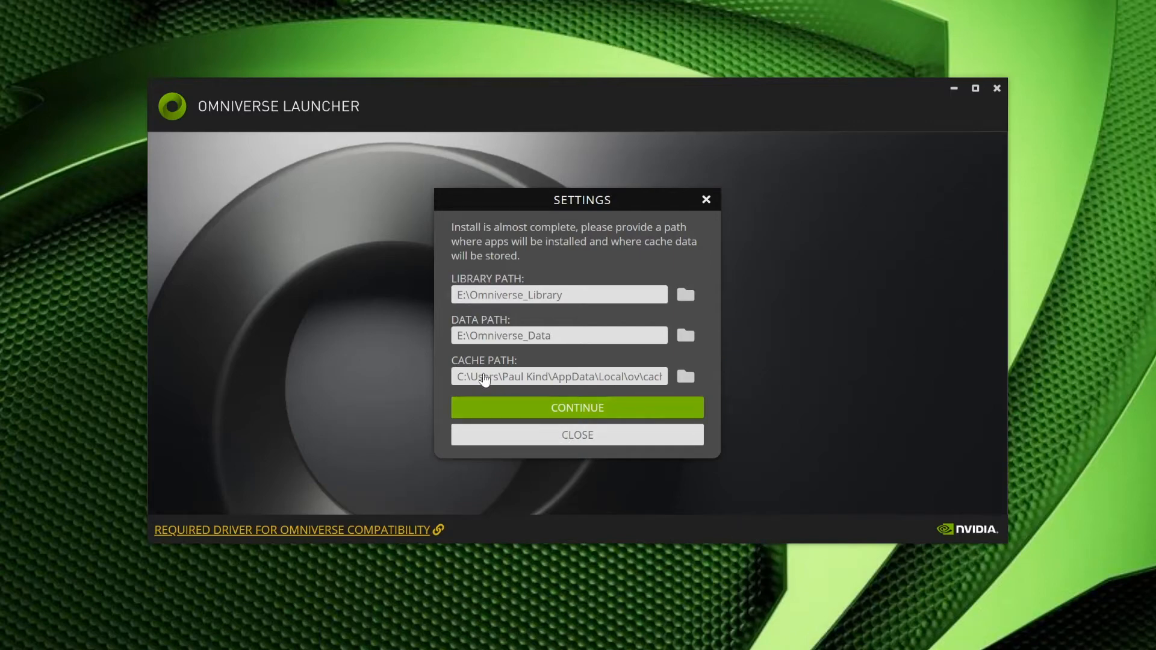
{"action": "mouse_move", "coordinate": [685, 376]}
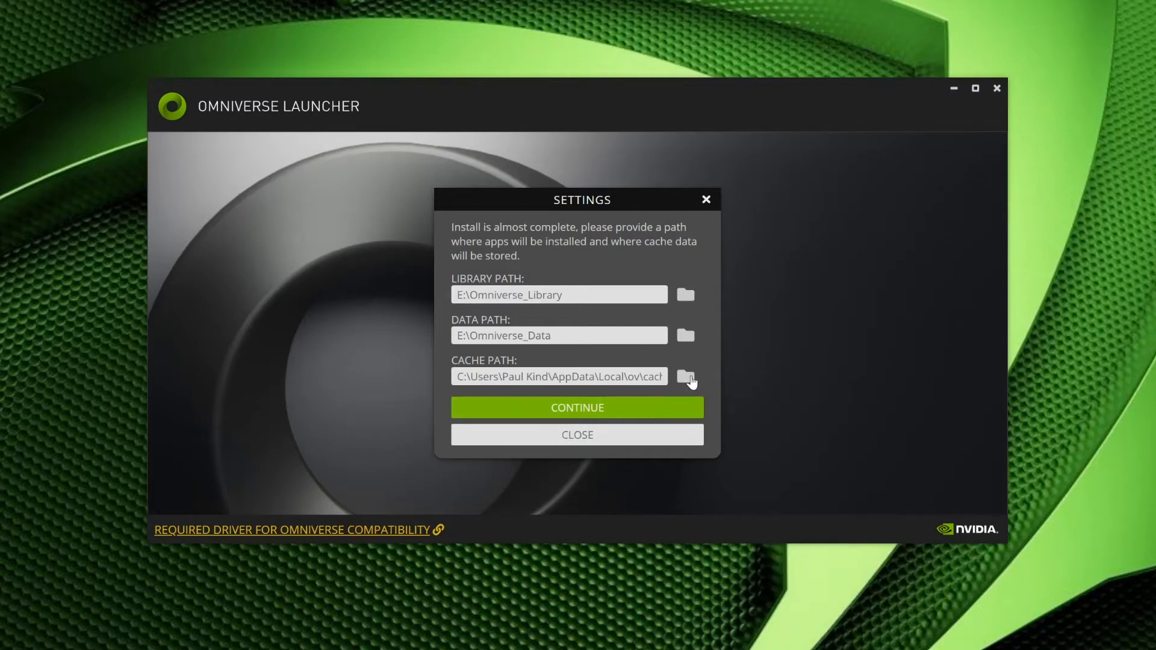
Set the cache path to E:\Omniverse_Cache and continue to finish setup.
{"action": "left_click", "coordinate": [686, 376]}
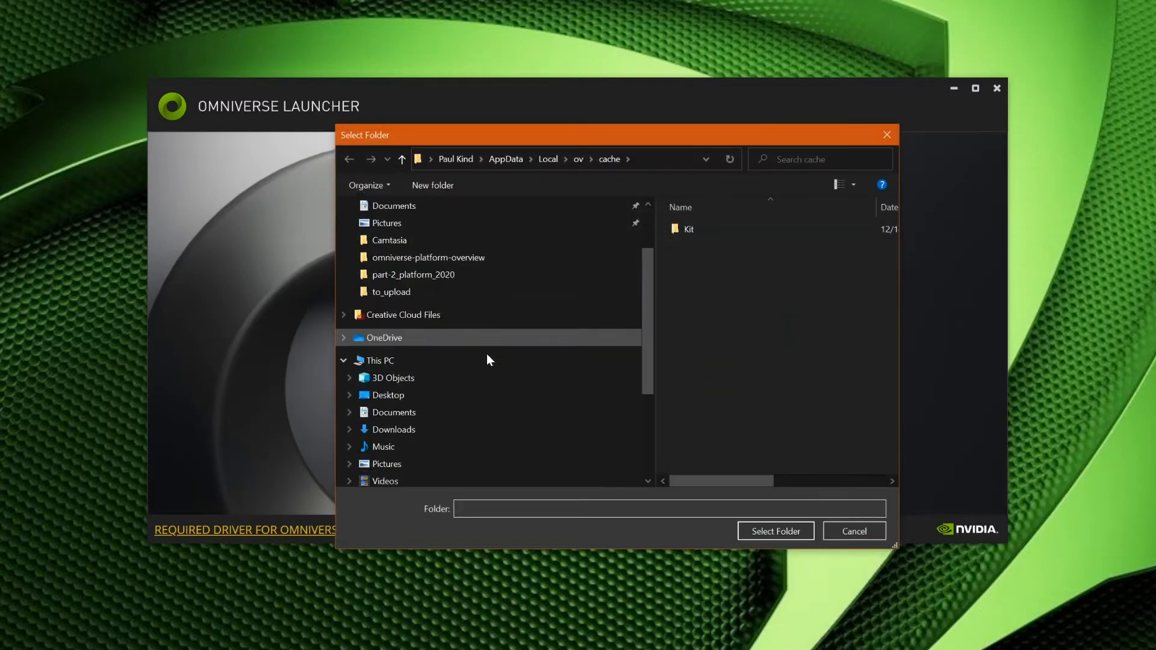
{"action": "scroll", "scroll_direction": "down", "scroll_amount": 3}
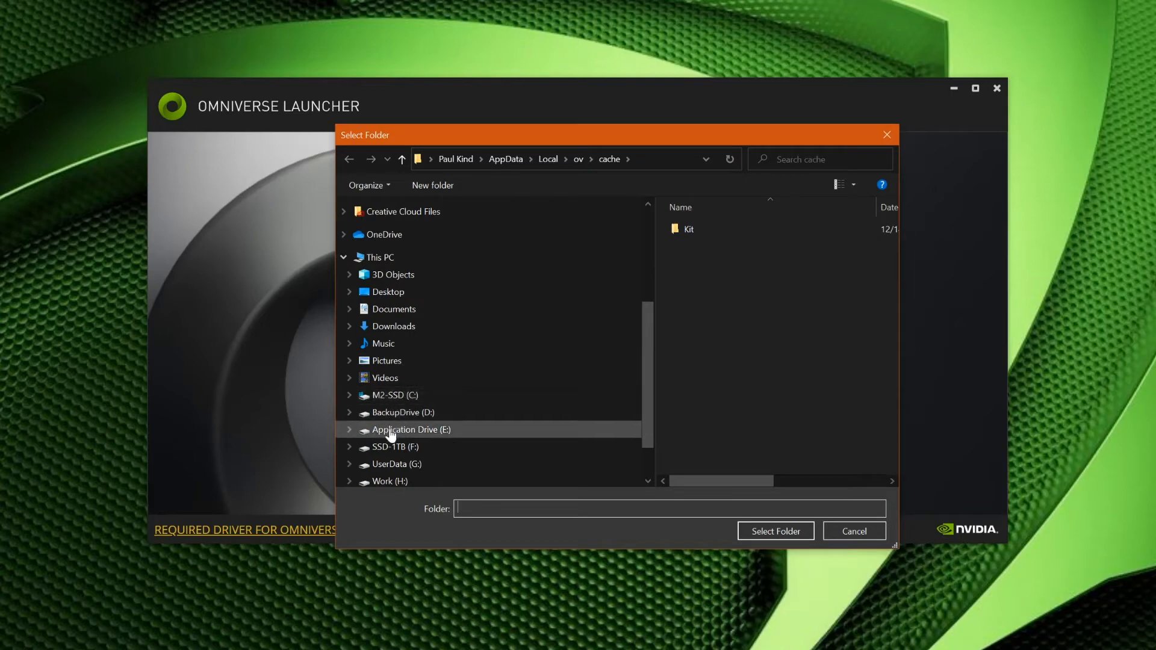
{"action": "left_click", "coordinate": [411, 429]}
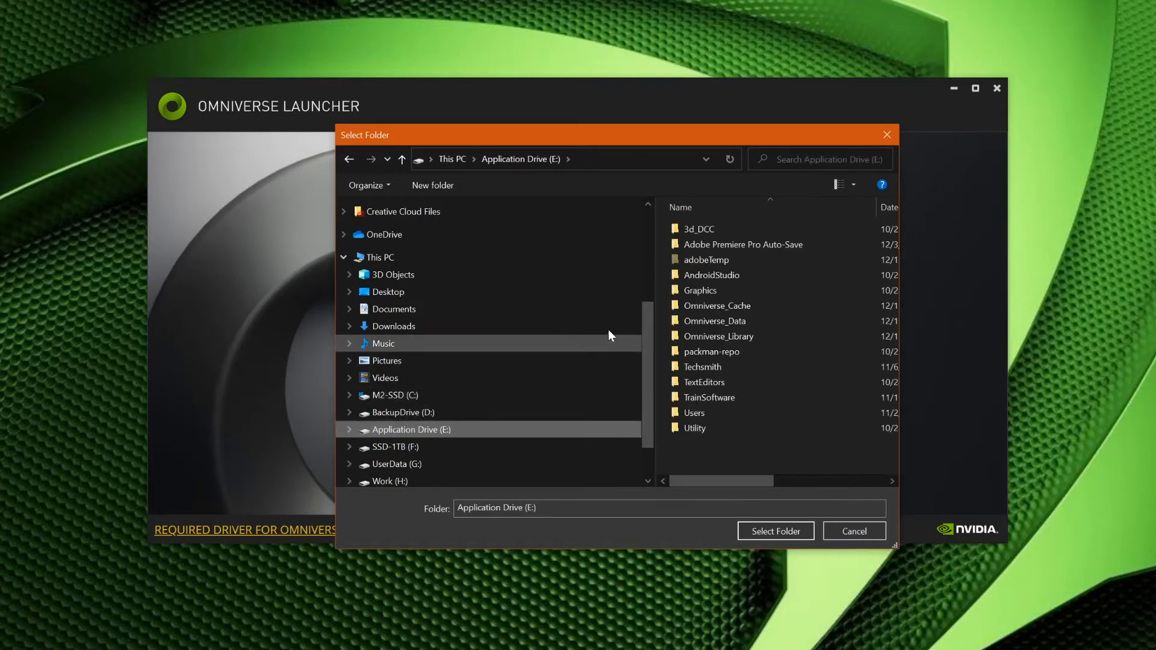
{"action": "left_click", "coordinate": [717, 306]}
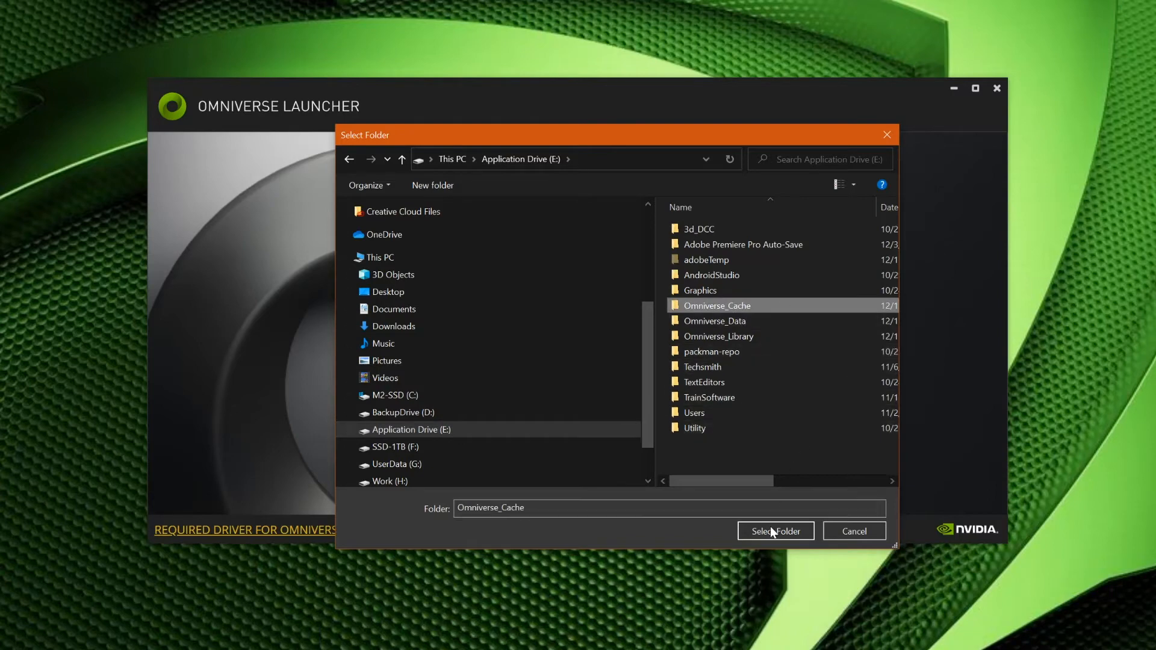
{"action": "left_click", "coordinate": [776, 530]}
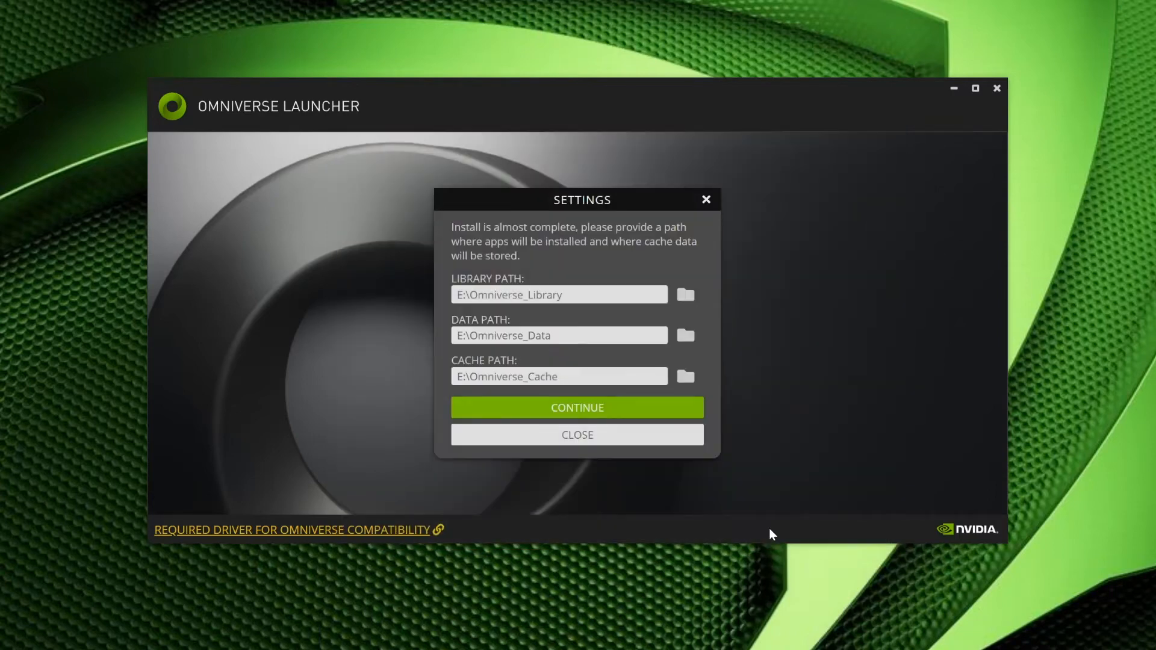
{"action": "mouse_move", "coordinate": [555, 451]}
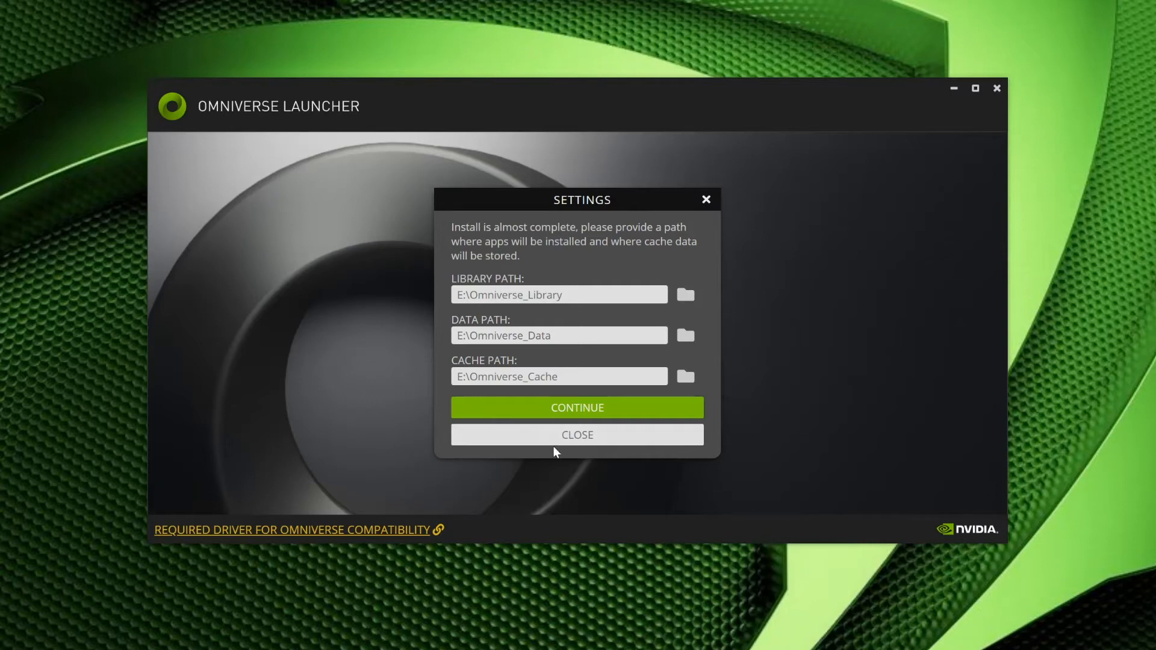
{"action": "mouse_move", "coordinate": [592, 418]}
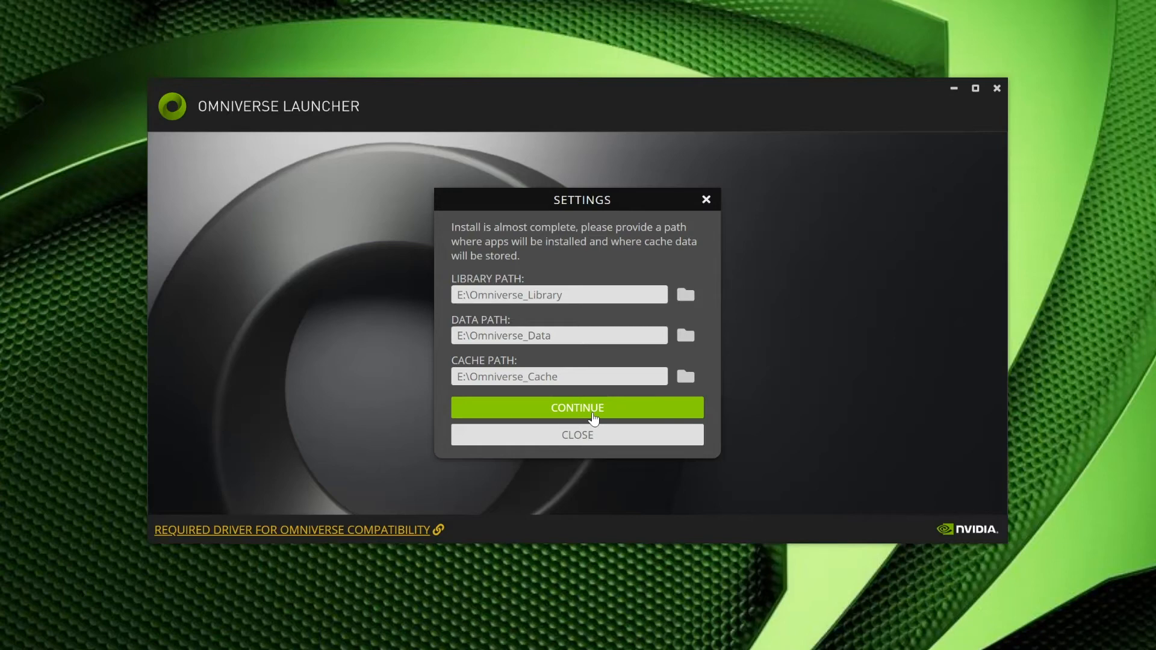
{"action": "left_click", "coordinate": [578, 407]}
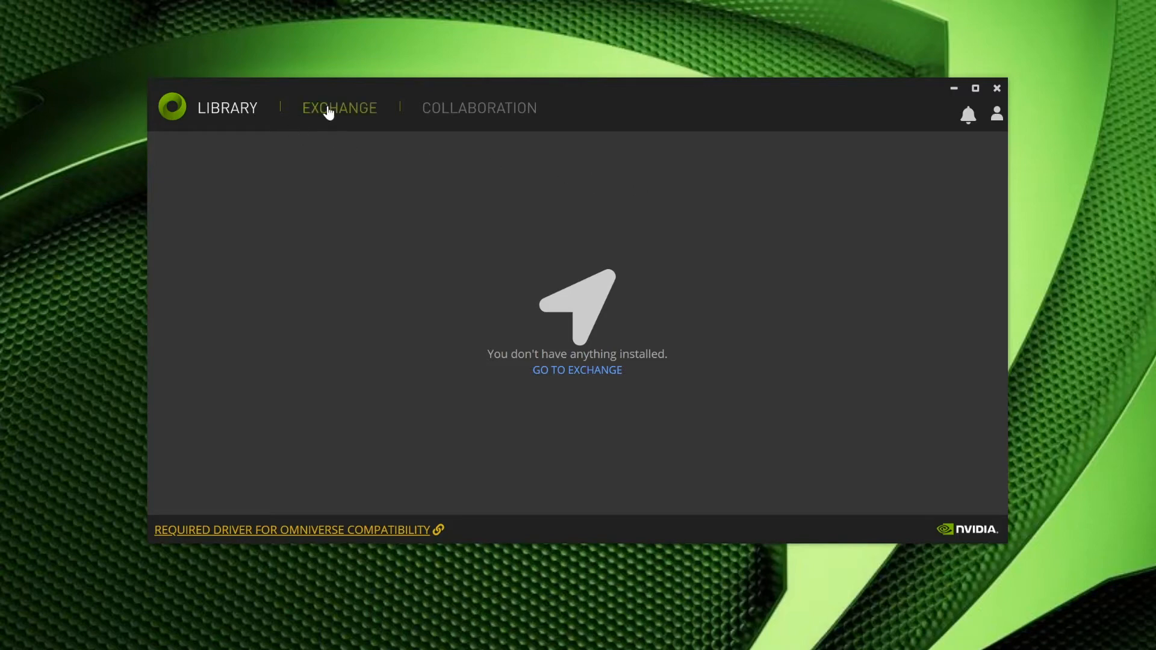
Browse the Exchange apps and start installing Omniverse Drive.
{"action": "left_click", "coordinate": [339, 108]}
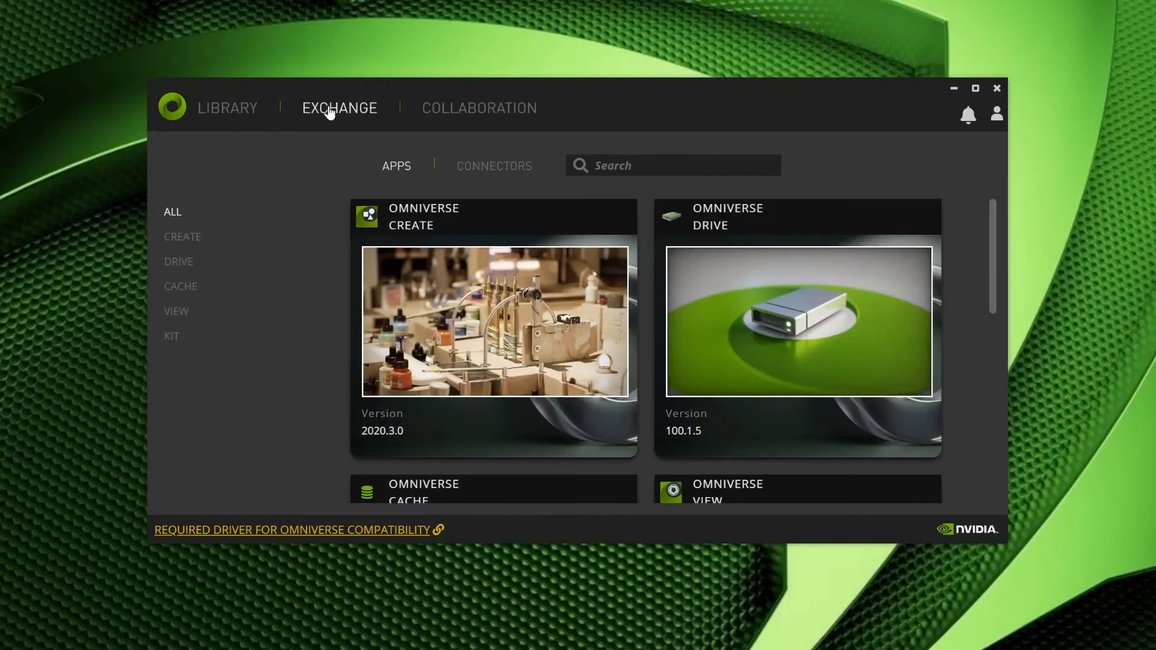
{"action": "scroll", "scroll_direction": "down", "scroll_amount": 3}
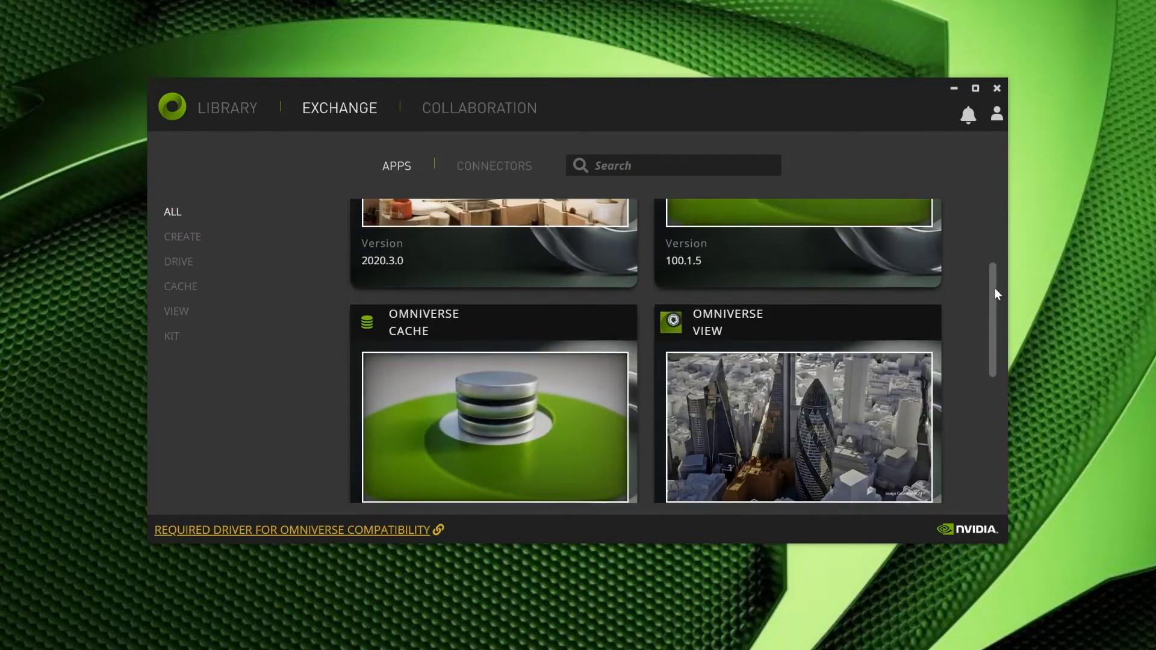
{"action": "scroll", "scroll_direction": "down", "scroll_amount": 3}
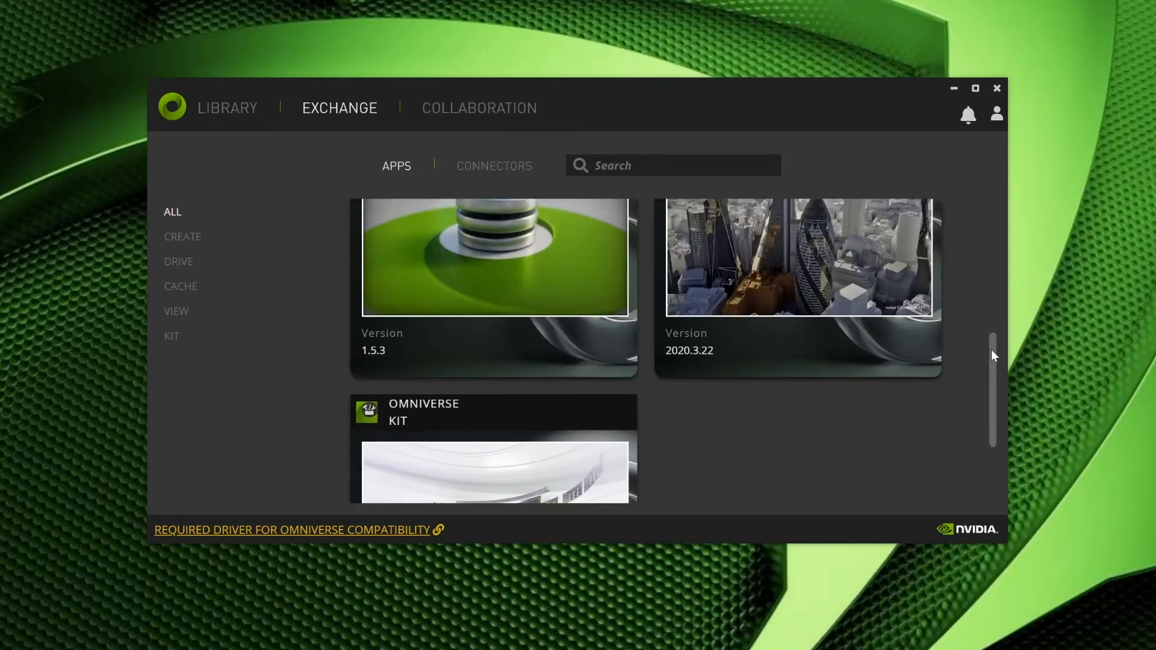
{"action": "scroll", "scroll_direction": "up", "scroll_amount": 3}
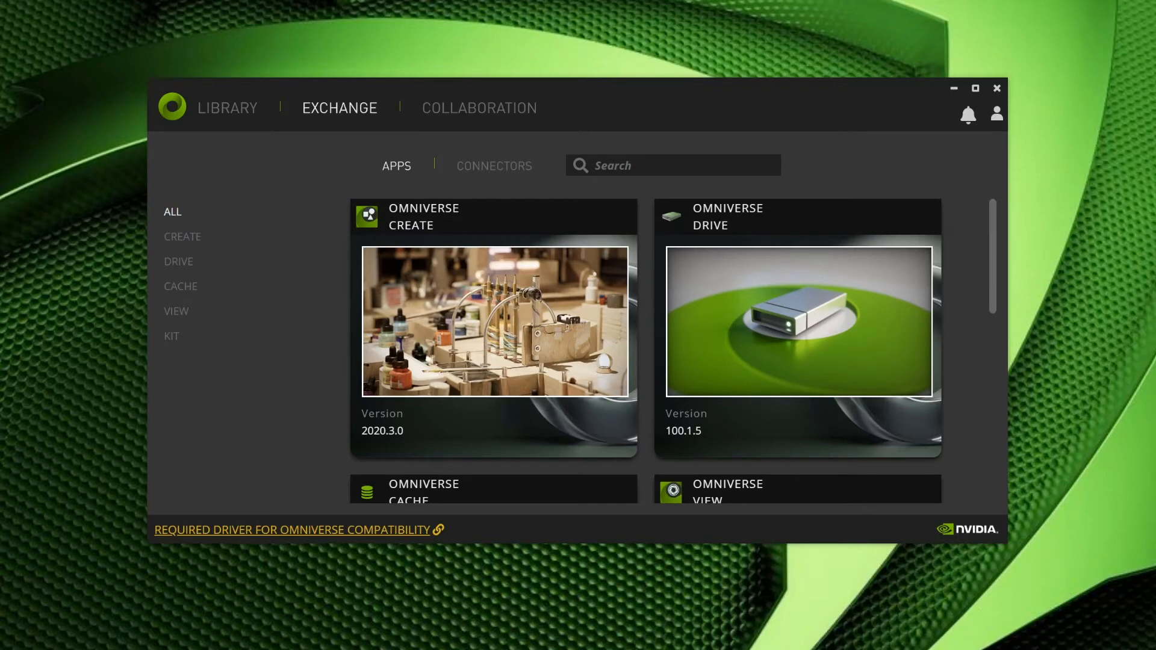
{"action": "mouse_move", "coordinate": [468, 283]}
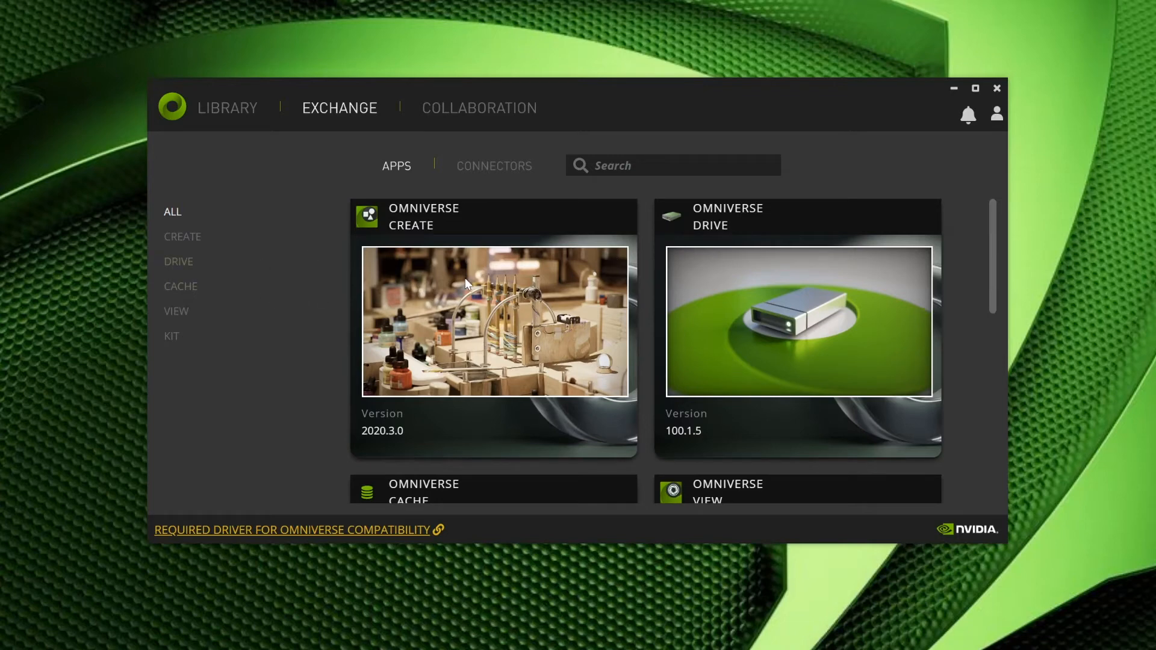
{"action": "mouse_move", "coordinate": [486, 273]}
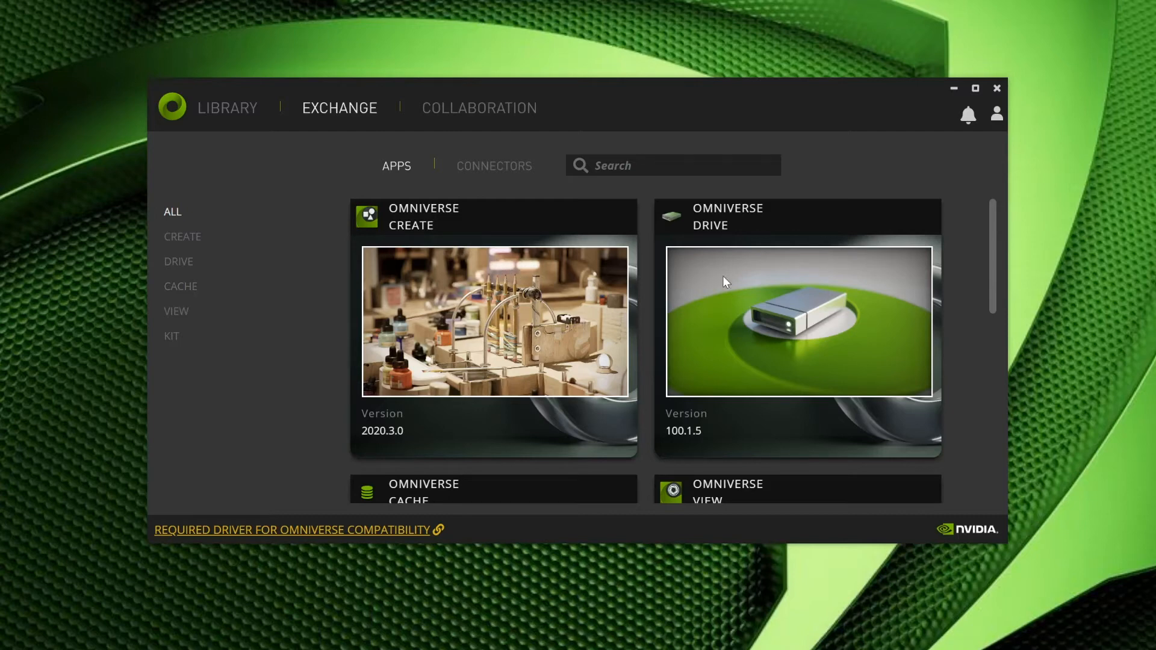
{"action": "left_click", "coordinate": [798, 320]}
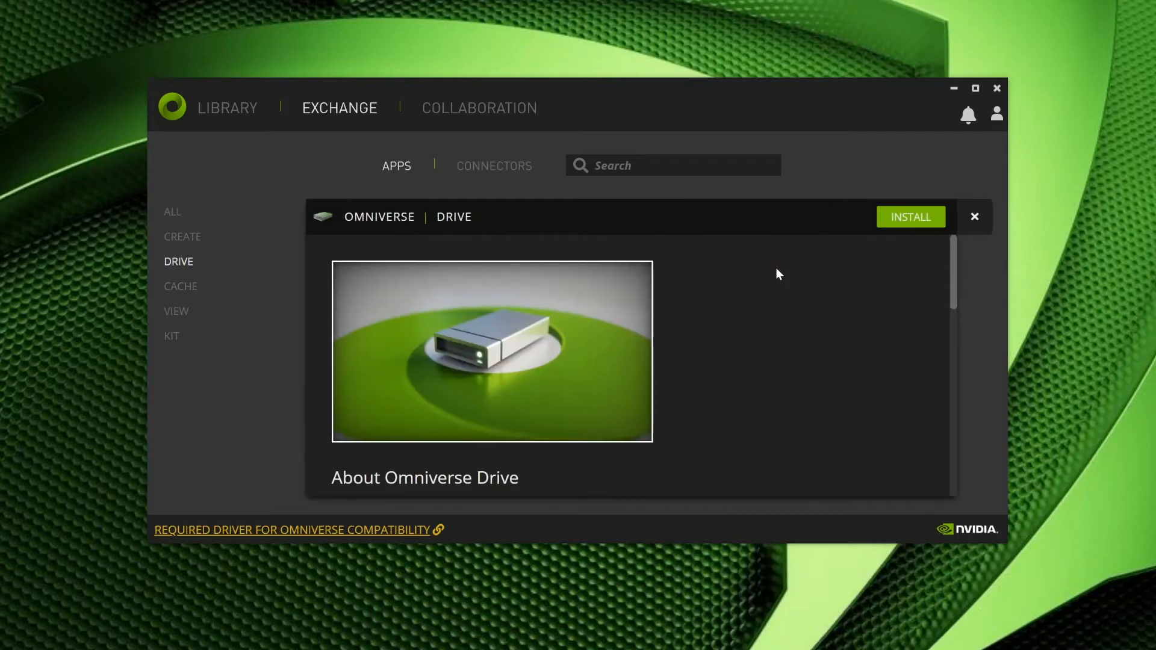
{"action": "mouse_move", "coordinate": [951, 261]}
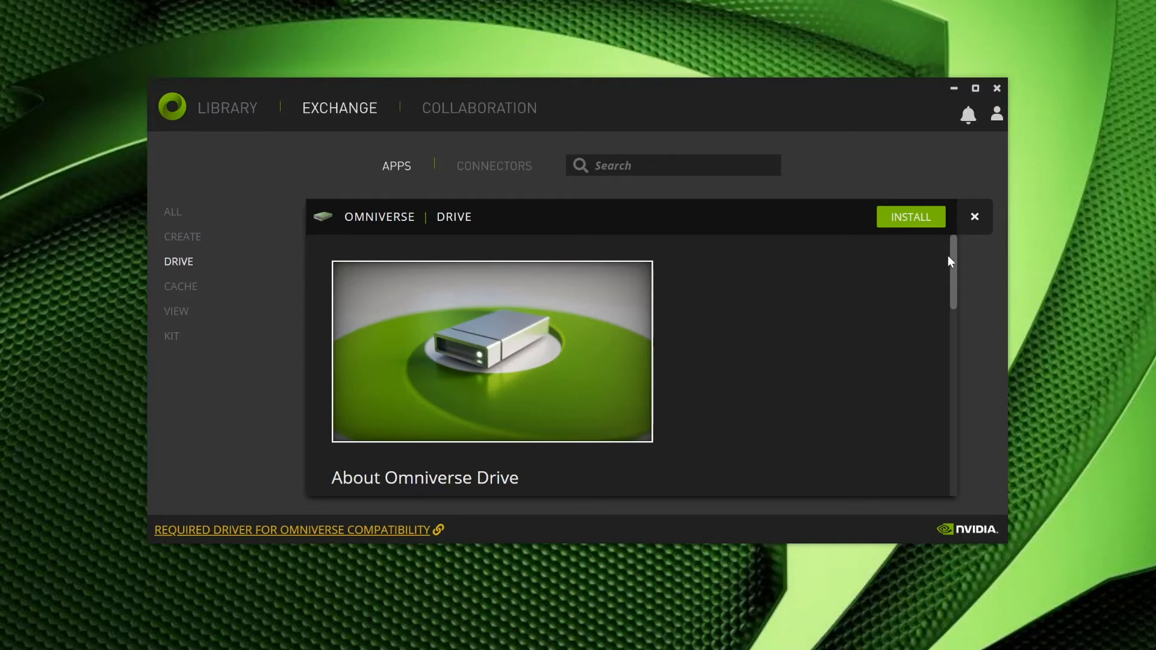
{"action": "mouse_move", "coordinate": [911, 228]}
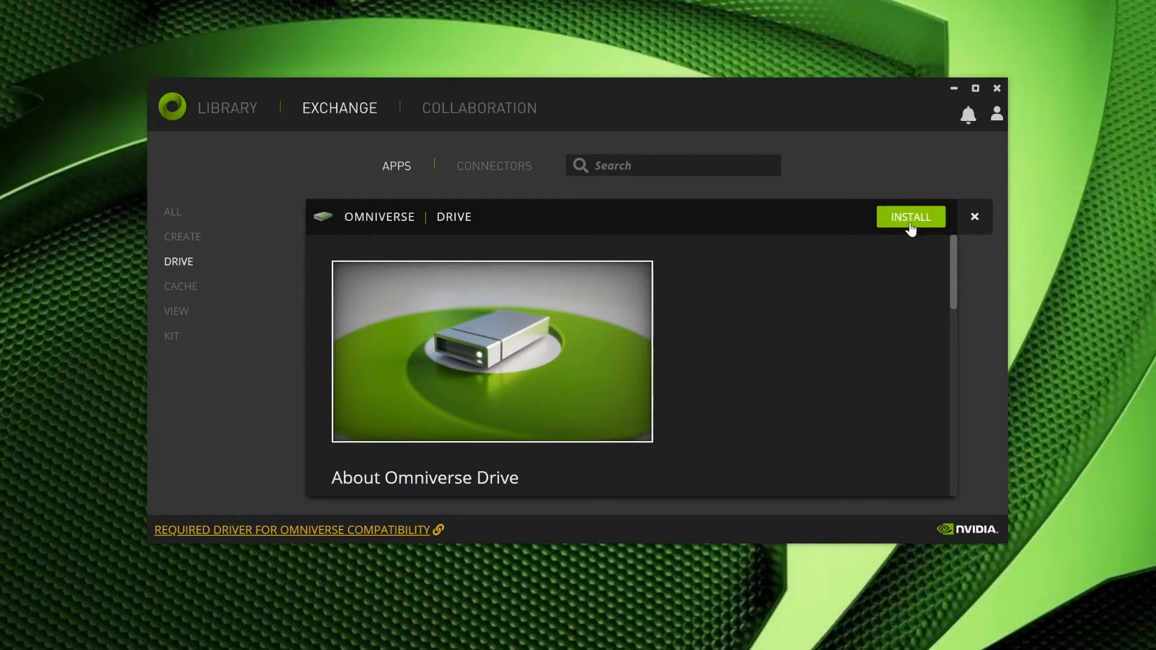
{"action": "left_click", "coordinate": [911, 216]}
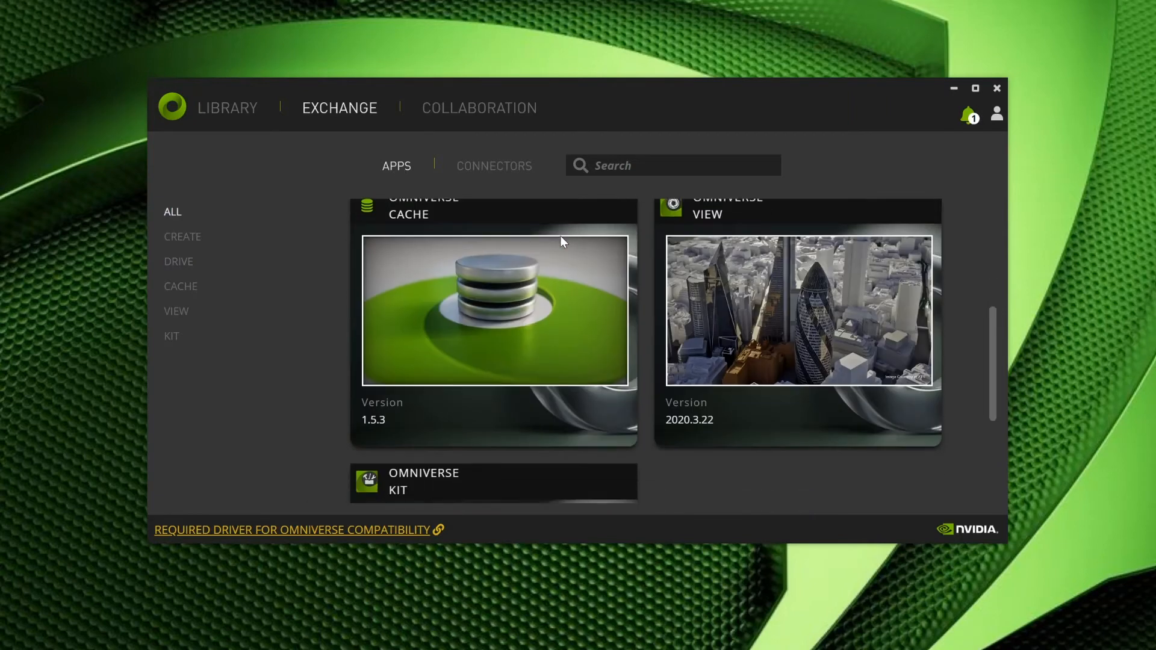
Start installing Omniverse Cache and View, then check the downloads list.
{"action": "left_click", "coordinate": [495, 310]}
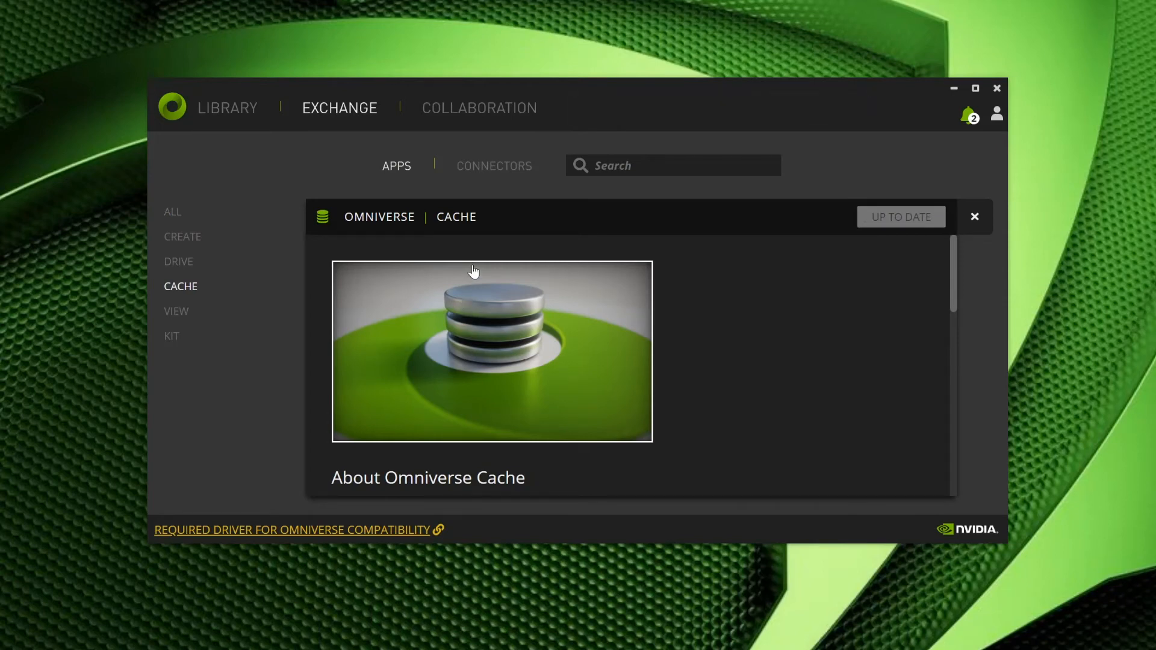
{"action": "left_click", "coordinate": [974, 217]}
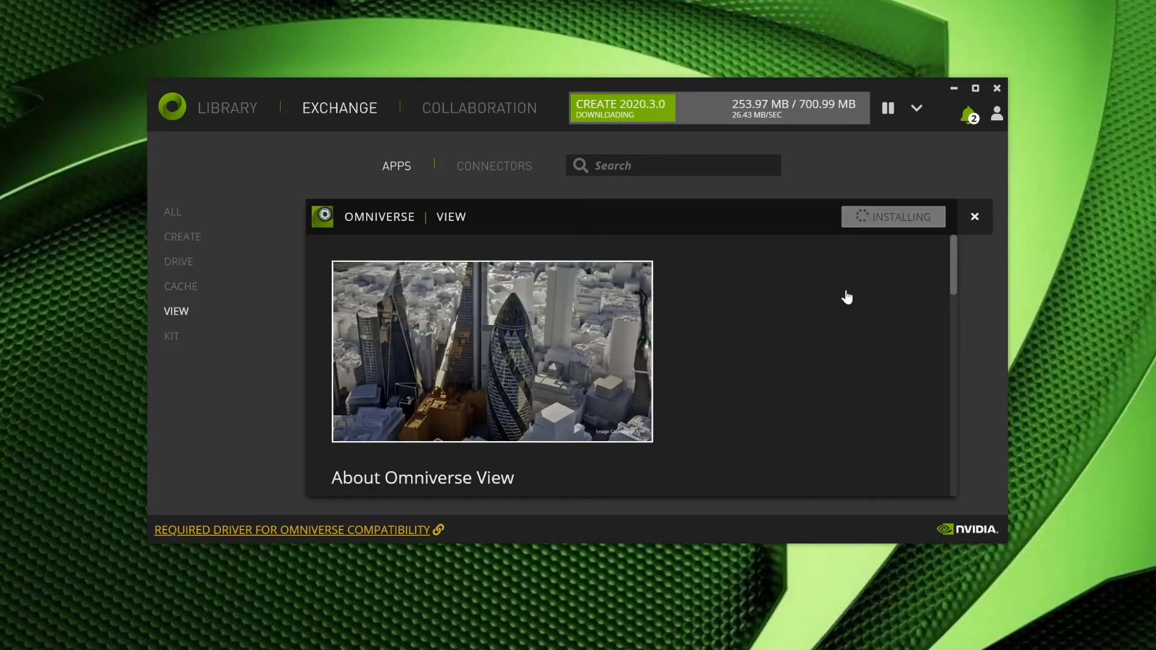
{"action": "left_click", "coordinate": [915, 109]}
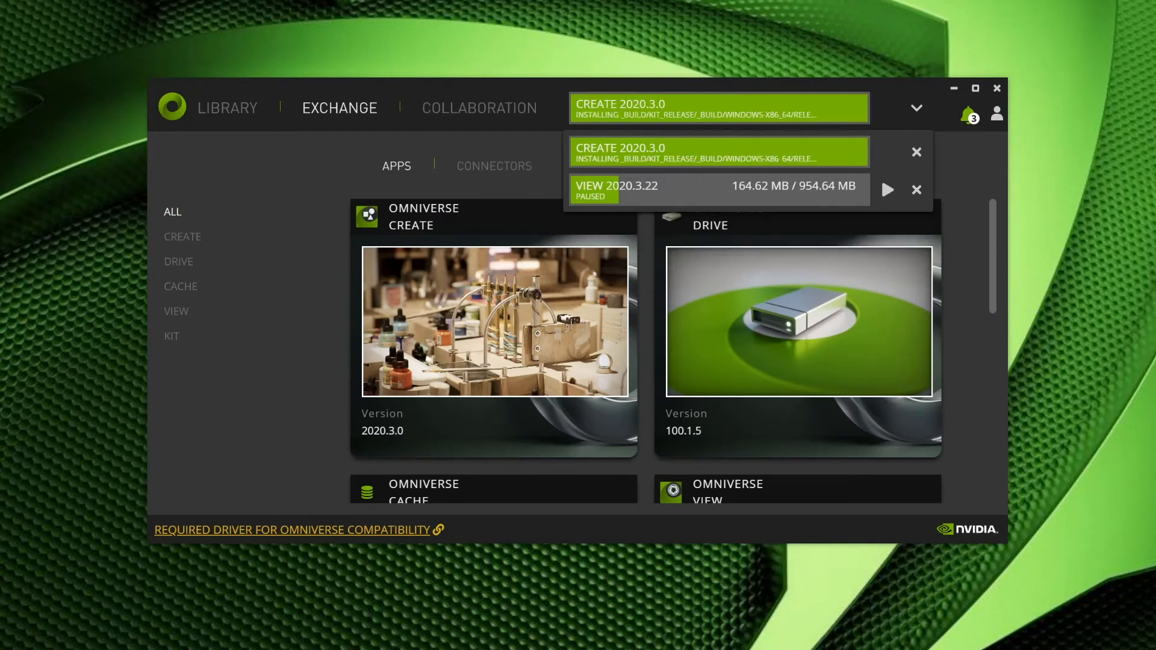
{"action": "left_click", "coordinate": [888, 190]}
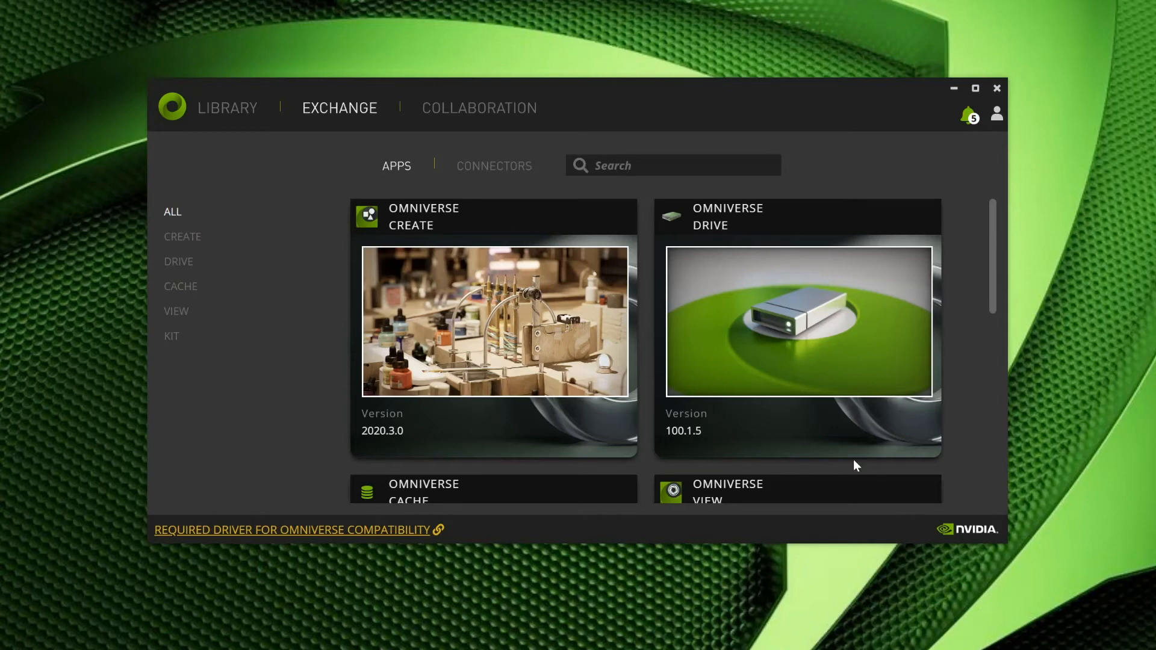
{"action": "mouse_move", "coordinate": [768, 323]}
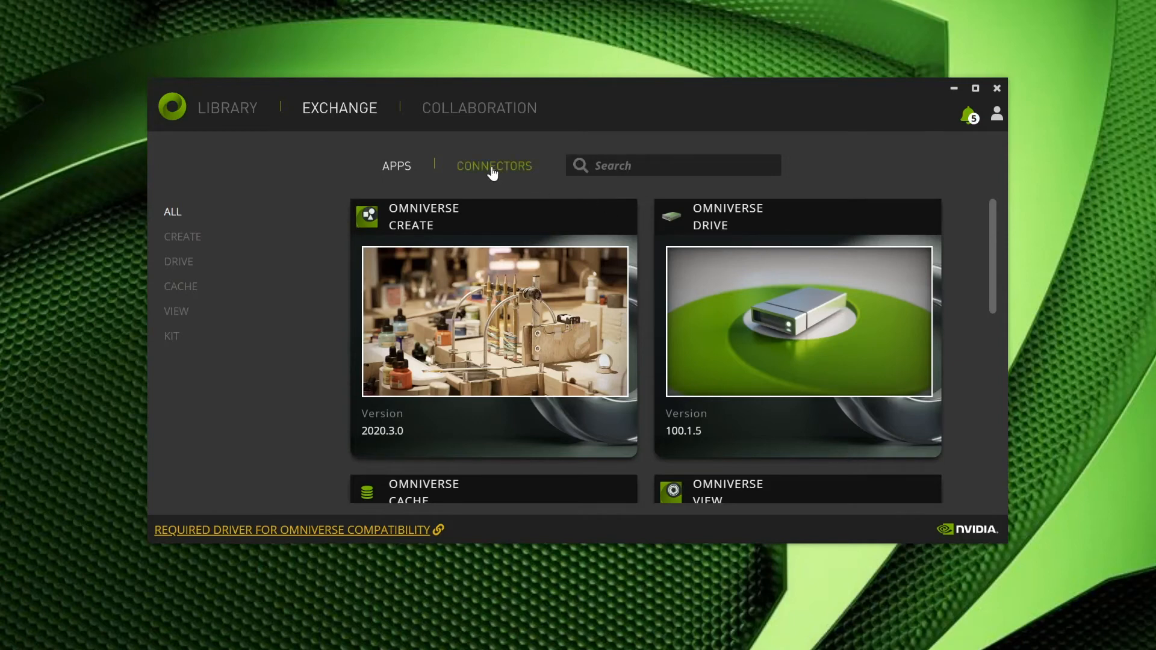
Install the Autodesk Maya connector from the Connectors list.
{"action": "left_click", "coordinate": [494, 166]}
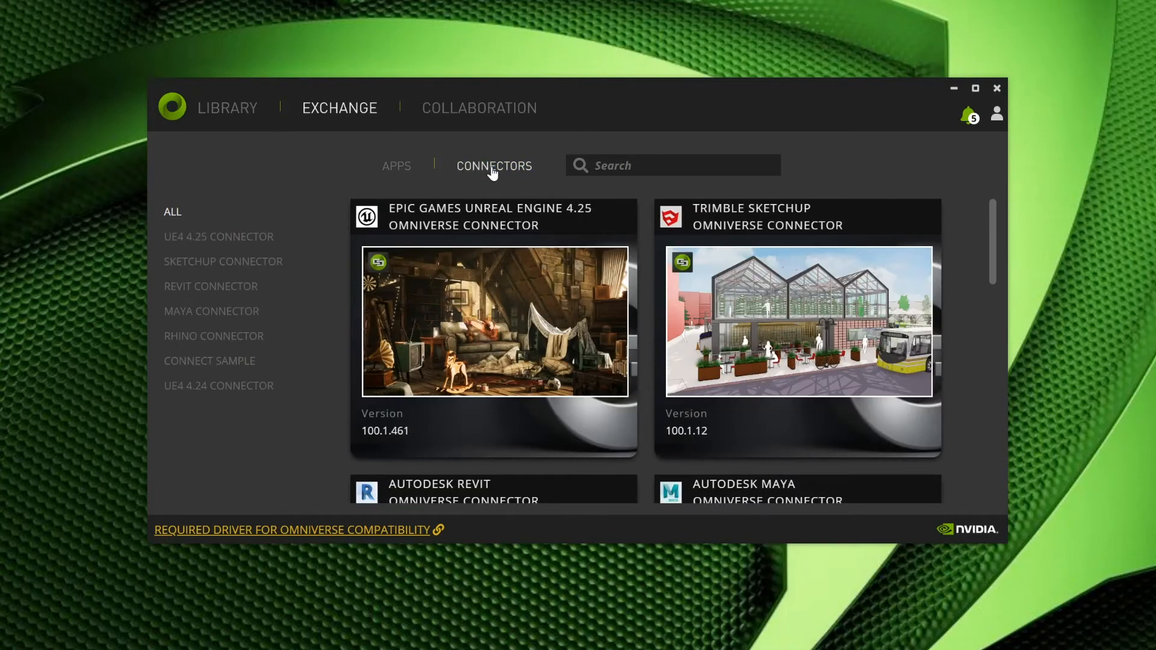
{"action": "mouse_move", "coordinate": [995, 210]}
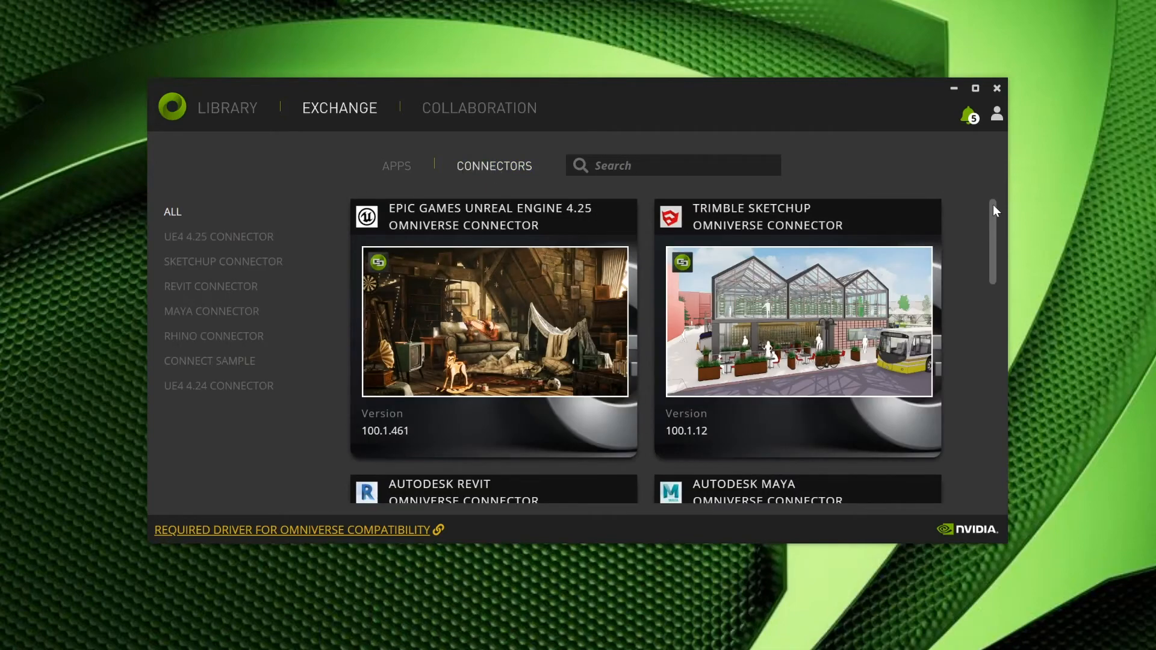
{"action": "scroll", "scroll_direction": "down", "scroll_amount": 3}
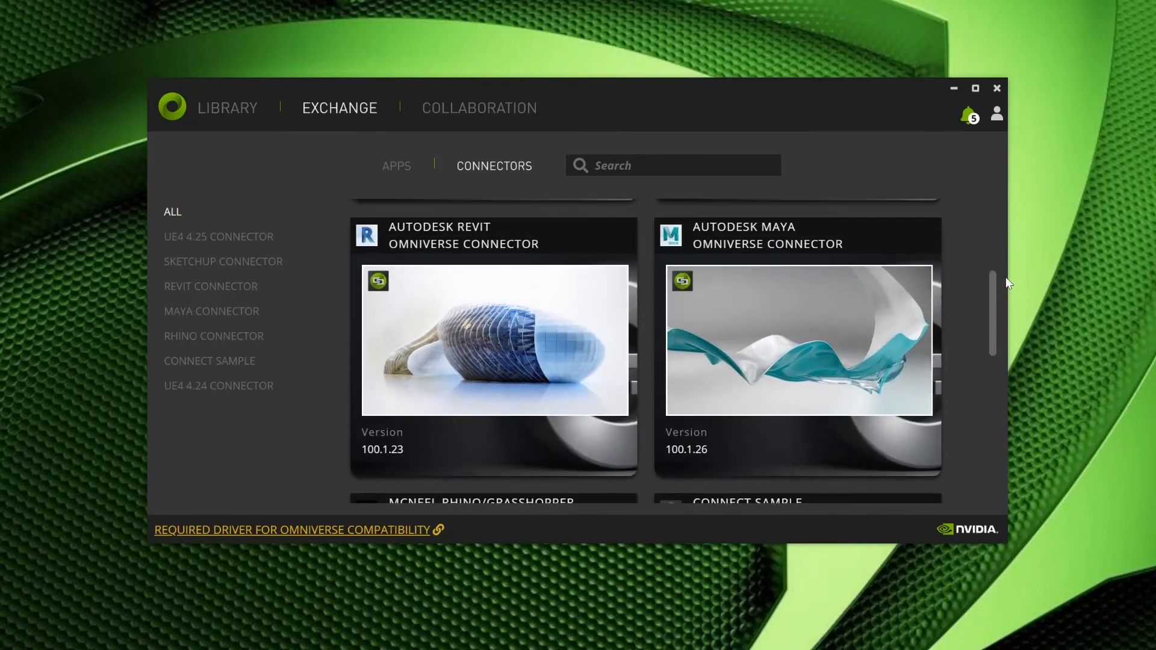
{"action": "left_click", "coordinate": [800, 340]}
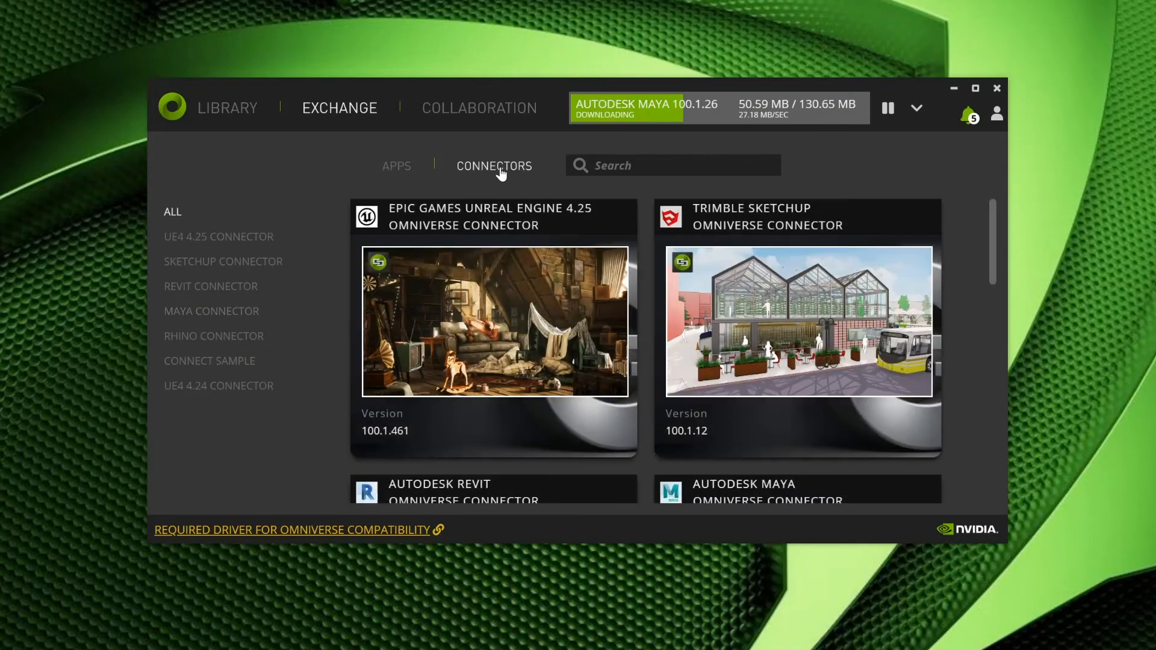
Install the Epic Games Unreal Engine 4.25 connector.
{"action": "left_click", "coordinate": [495, 321]}
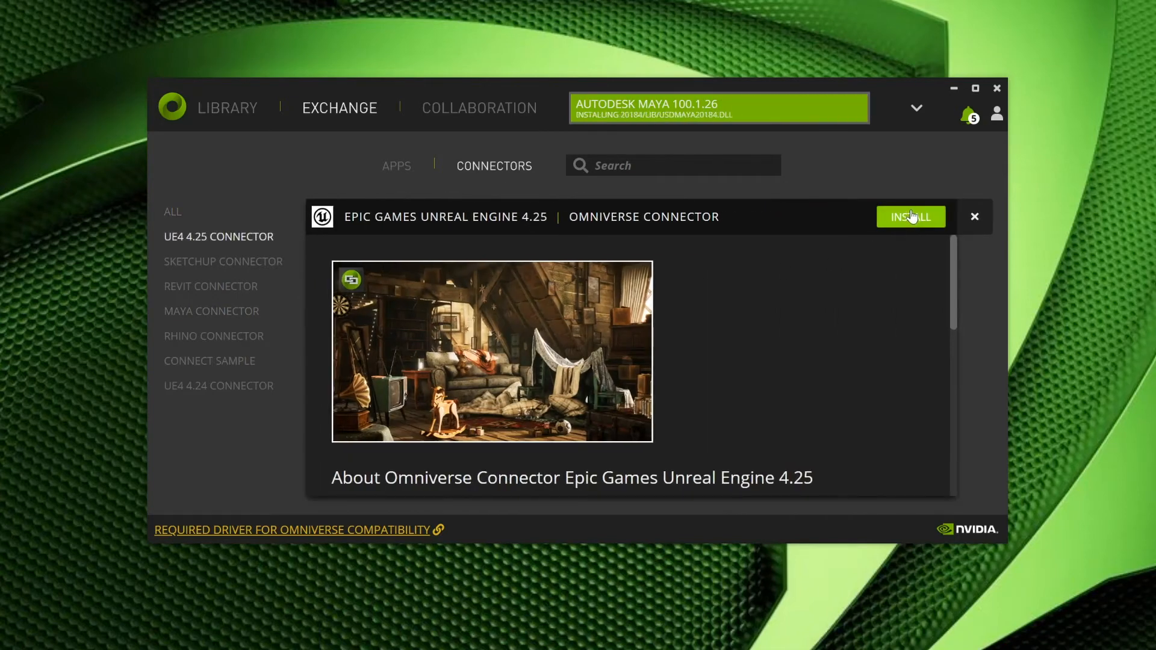
{"action": "left_click", "coordinate": [911, 217]}
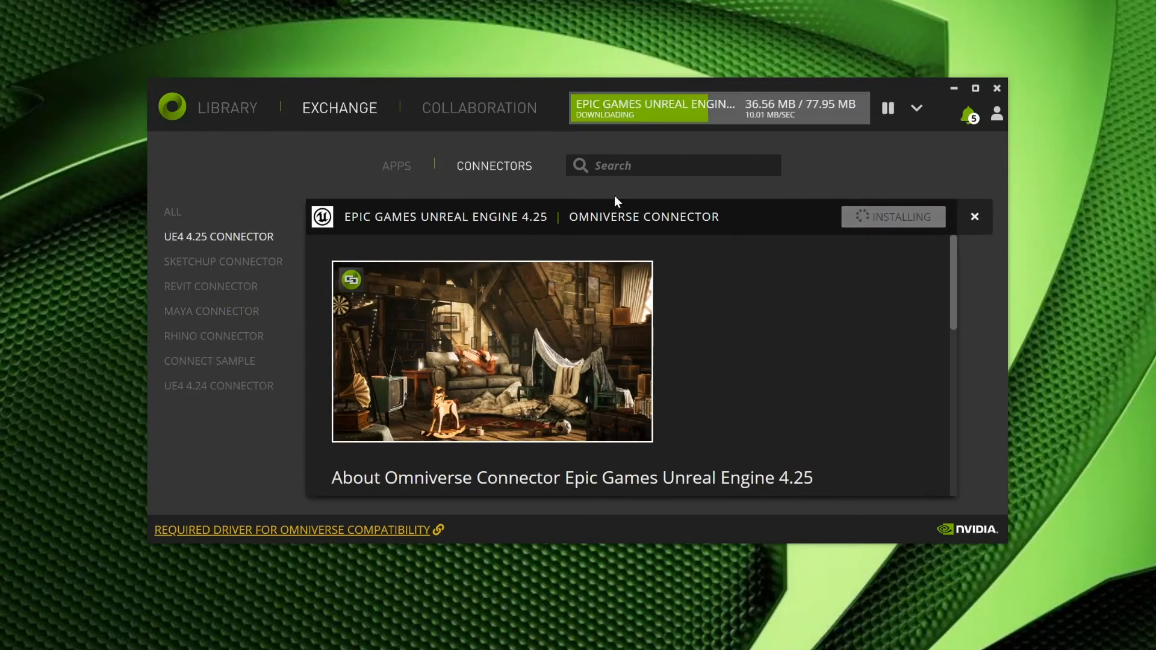
{"action": "left_click", "coordinate": [975, 217]}
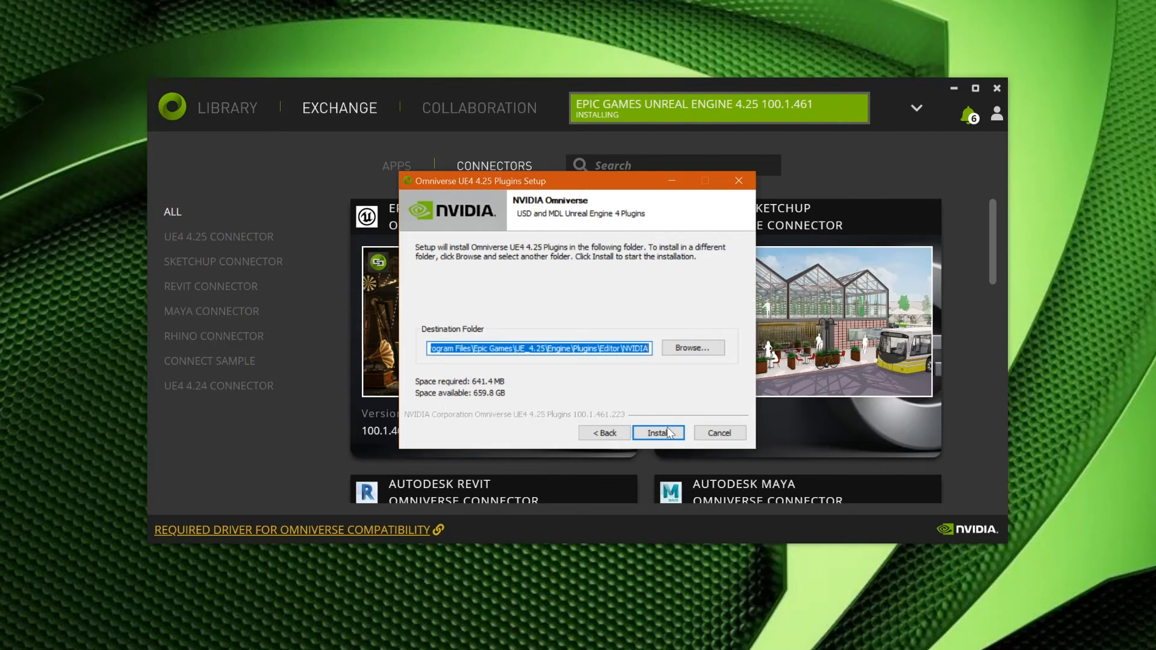
Run the UE4 4.25 plugin setup to completion and close it.
{"action": "left_click", "coordinate": [657, 432]}
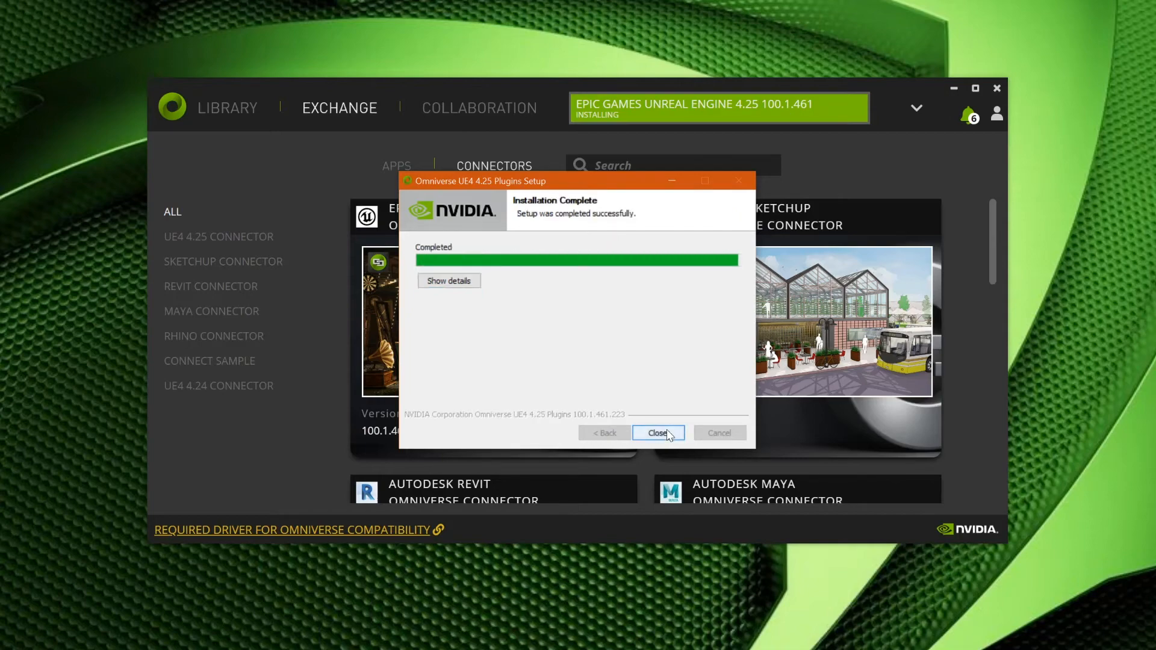
{"action": "left_click", "coordinate": [658, 432]}
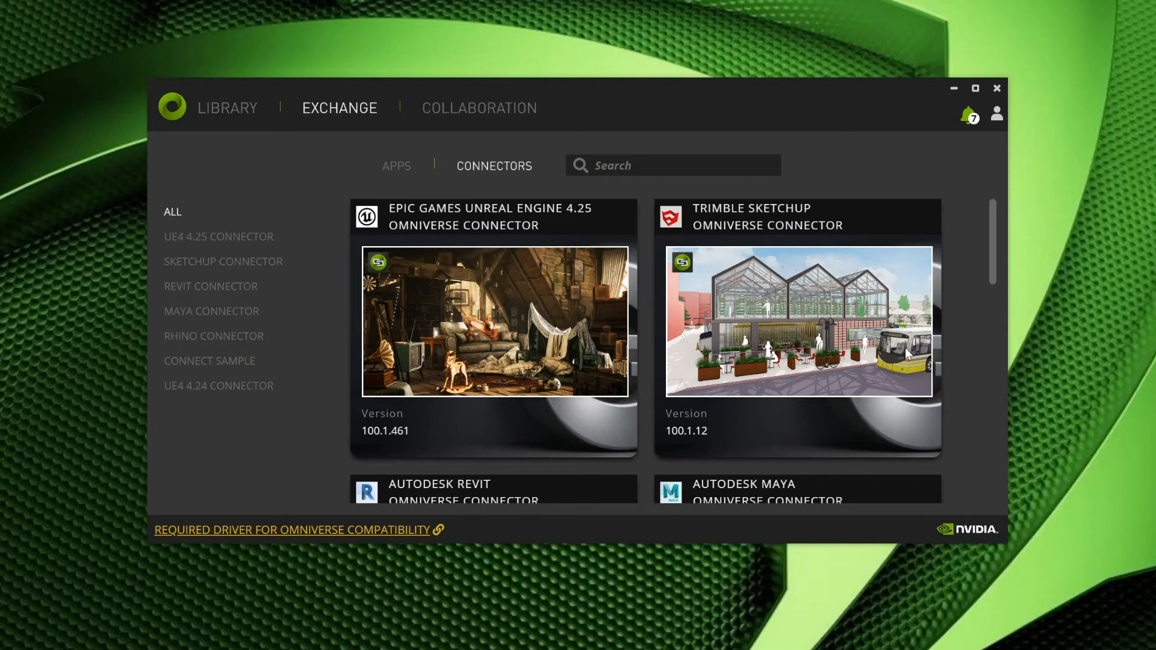
{"action": "mouse_move", "coordinate": [522, 137]}
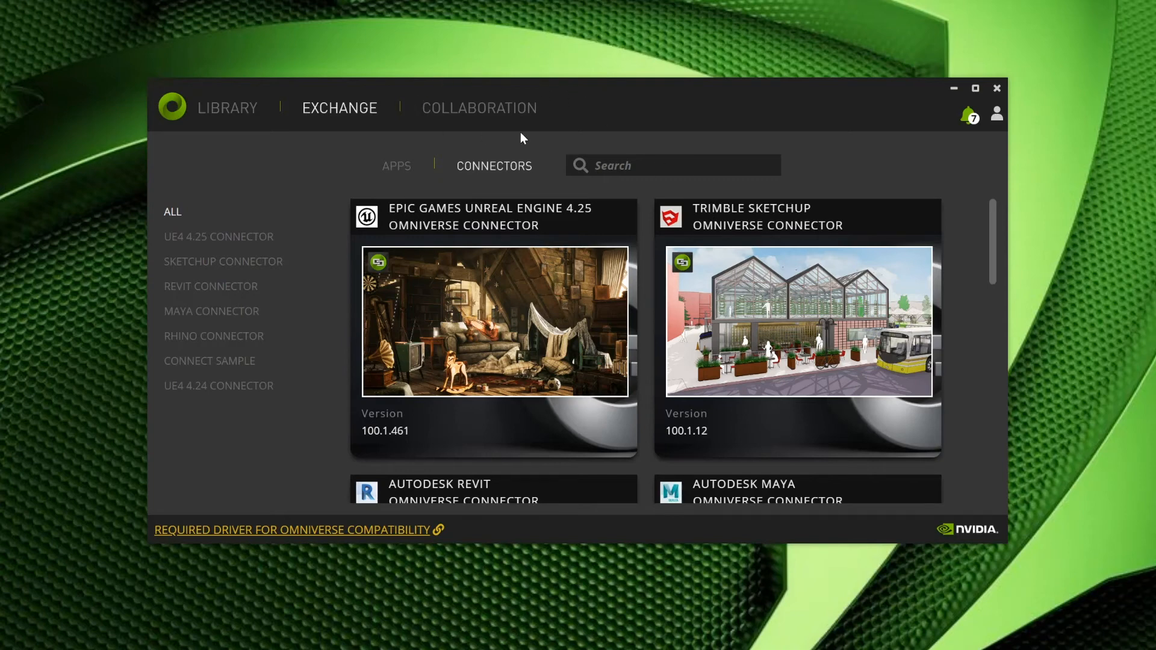
Start adding a local collaboration service from the Collaboration page.
{"action": "left_click", "coordinate": [479, 109]}
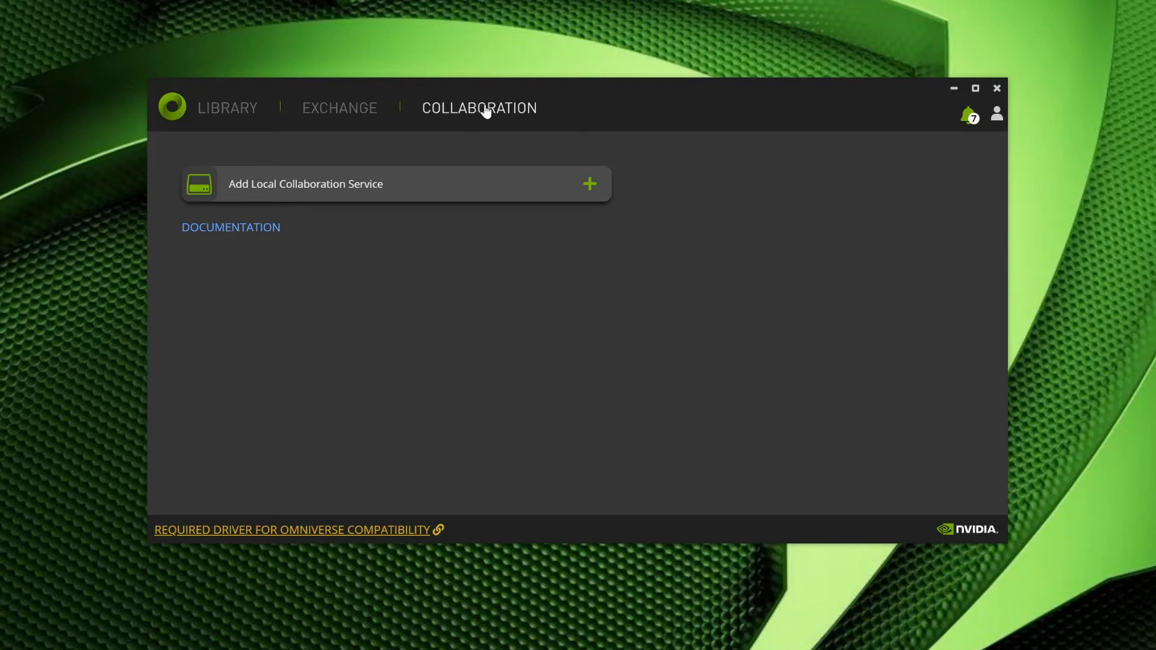
{"action": "mouse_move", "coordinate": [465, 160]}
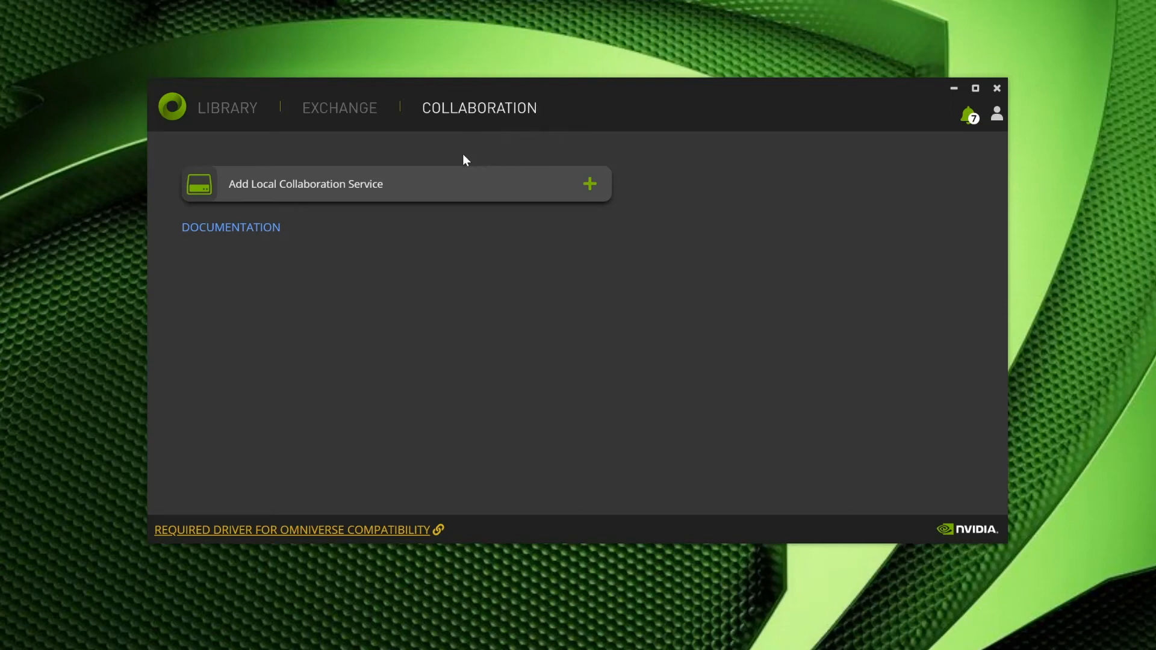
{"action": "mouse_move", "coordinate": [328, 192]}
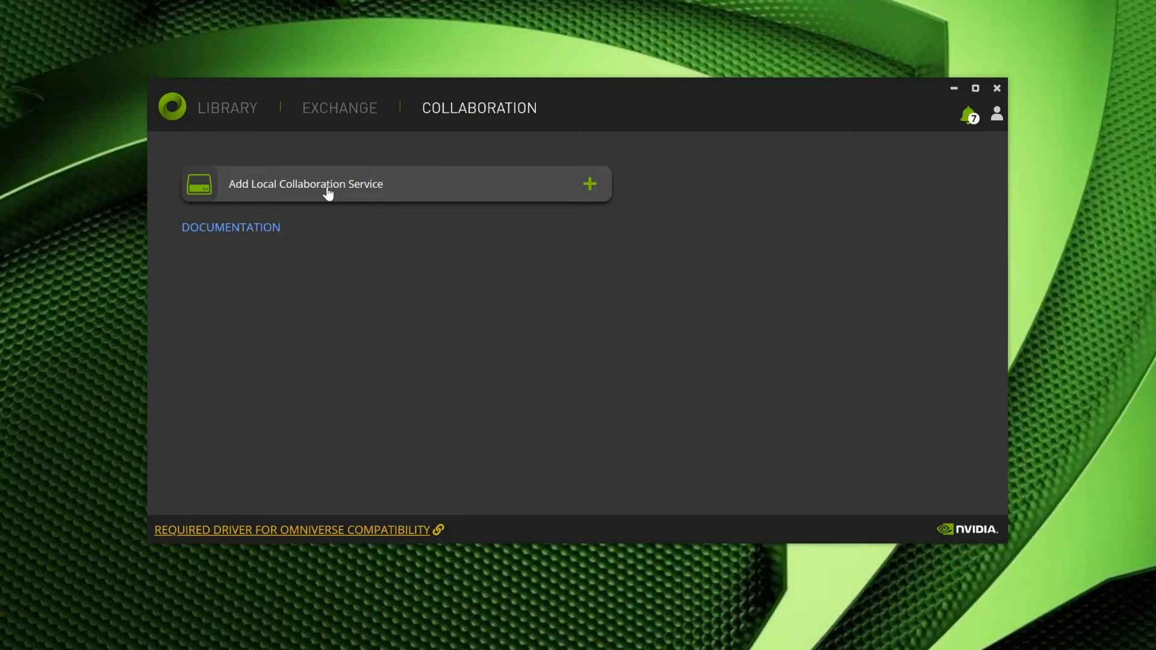
{"action": "left_click", "coordinate": [328, 184]}
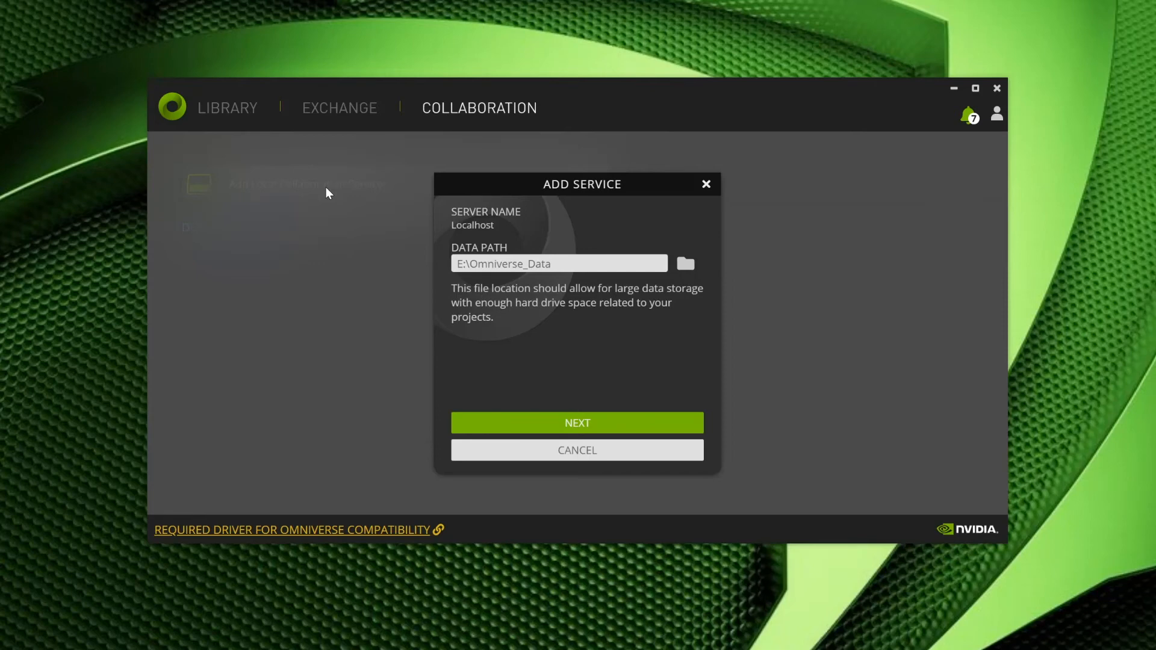
{"action": "mouse_move", "coordinate": [797, 407]}
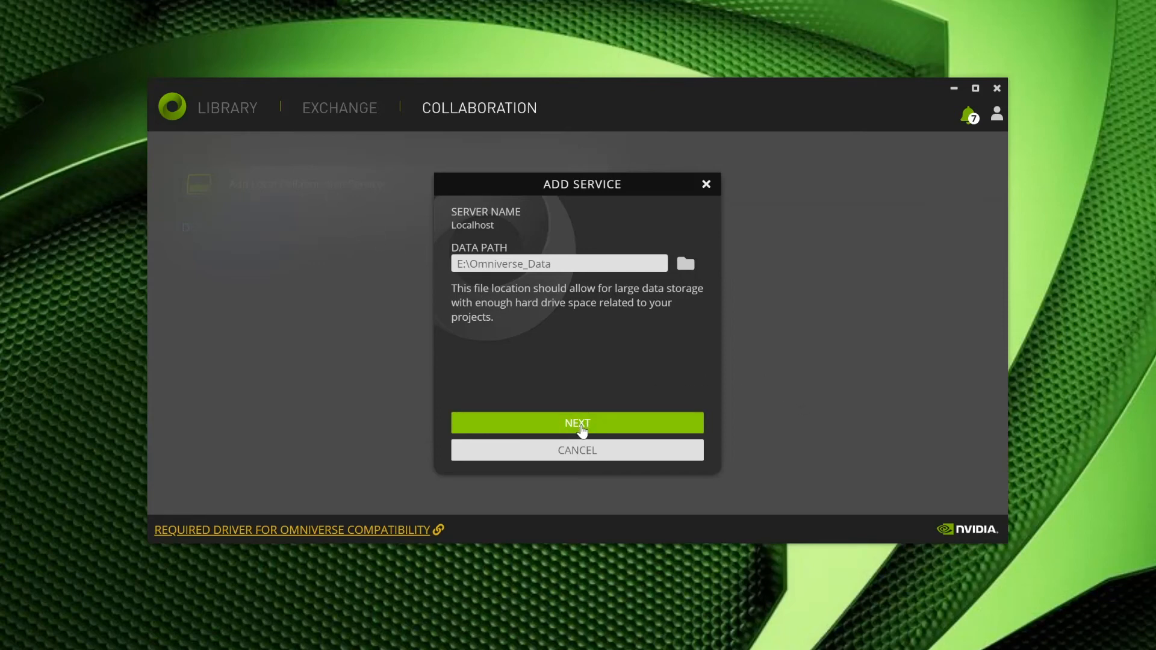
Accept server name Localhost, create administrator 'pkind' with password and name, and complete setup.
{"action": "left_click", "coordinate": [578, 423]}
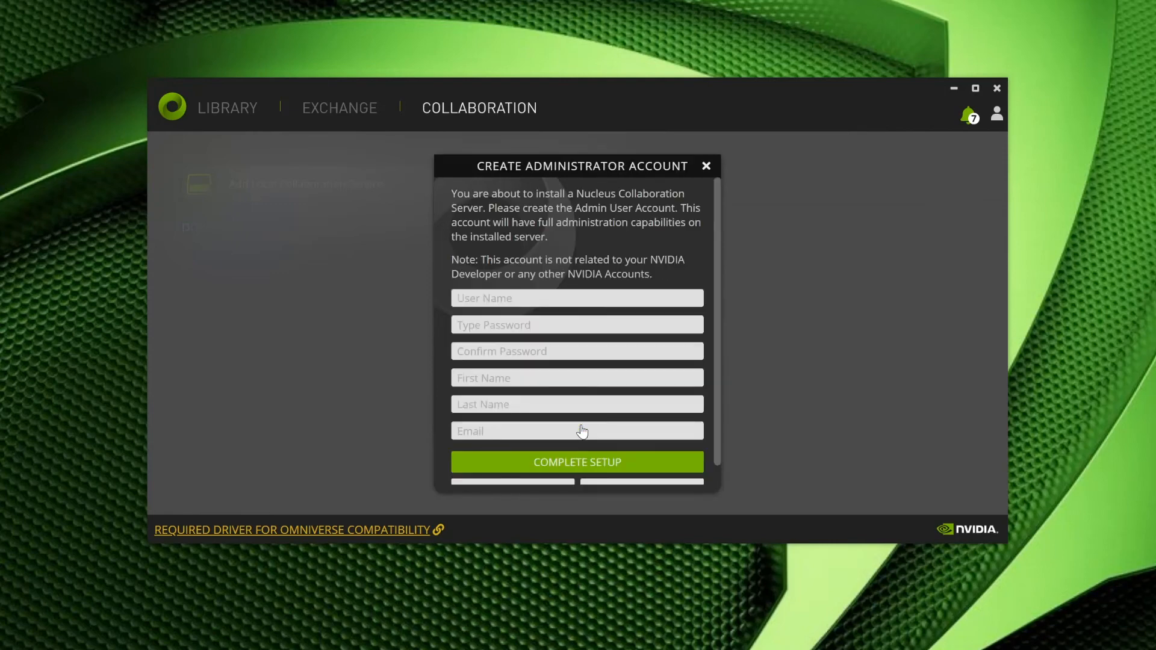
{"action": "left_click", "coordinate": [577, 298]}
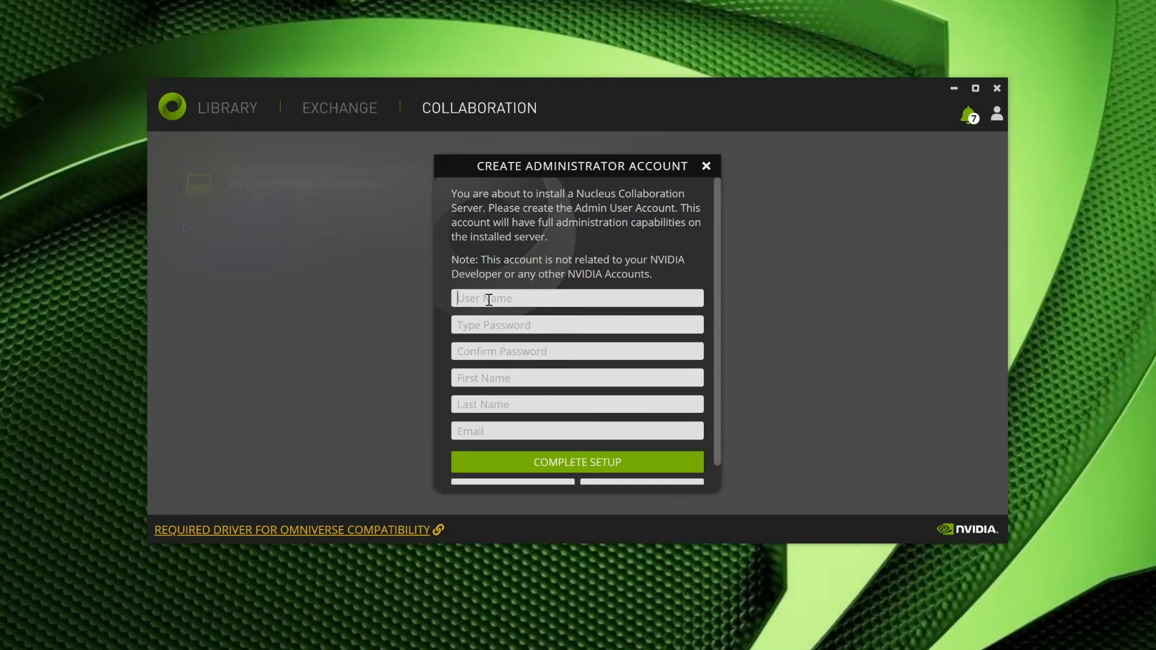
{"action": "type", "text": "pkind"}
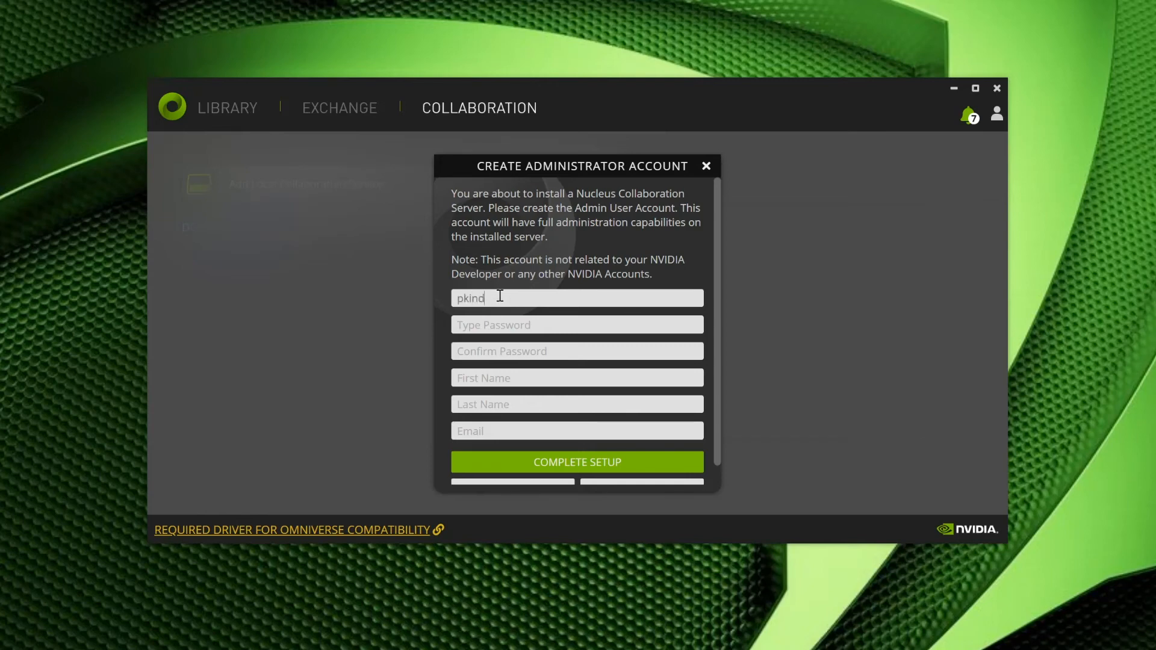
{"action": "type", "text": "••••"}
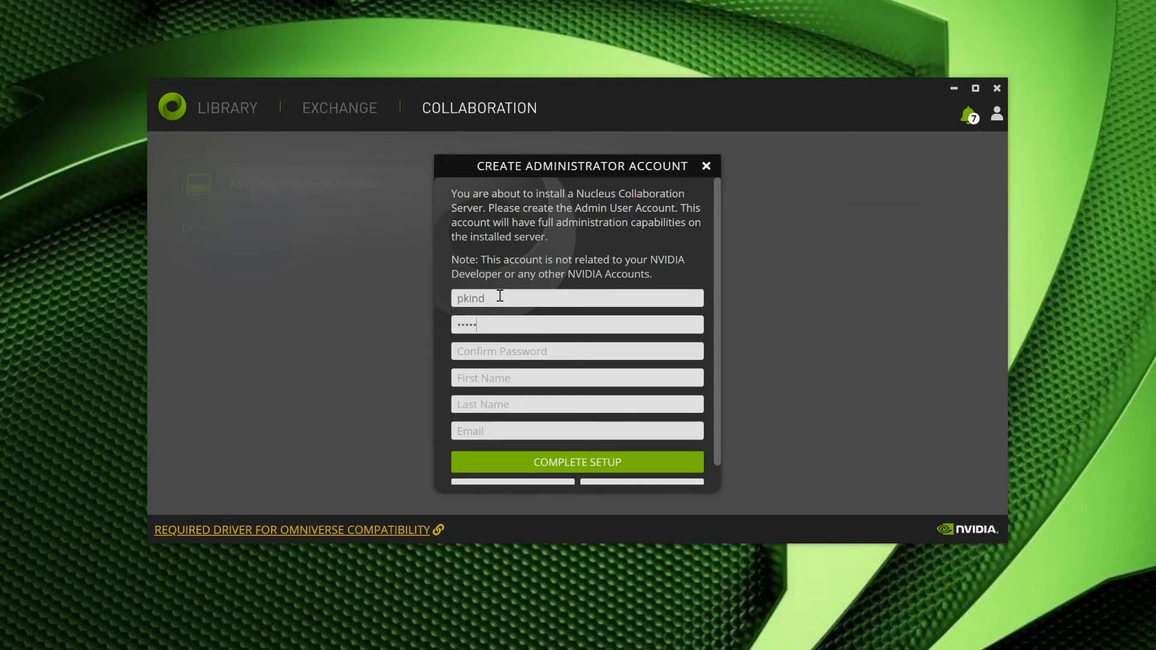
{"action": "type", "text": "••••••"}
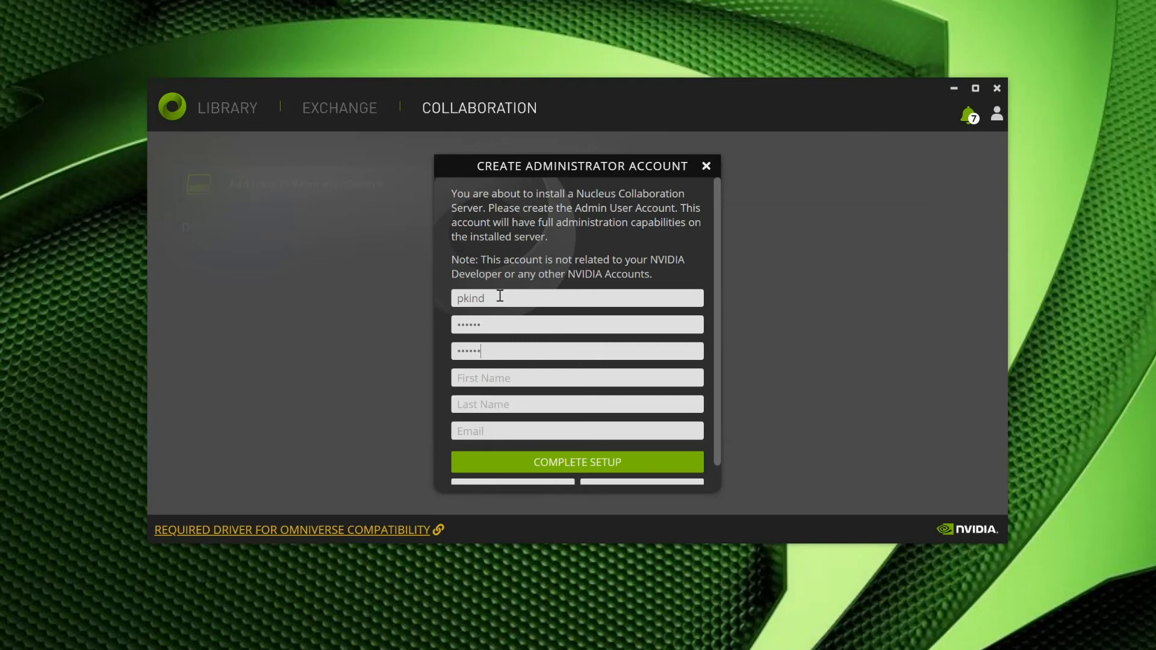
{"action": "type", "text": "pa"}
{"action": "left_click", "coordinate": [577, 403]}
{"action": "type", "text": "K"}
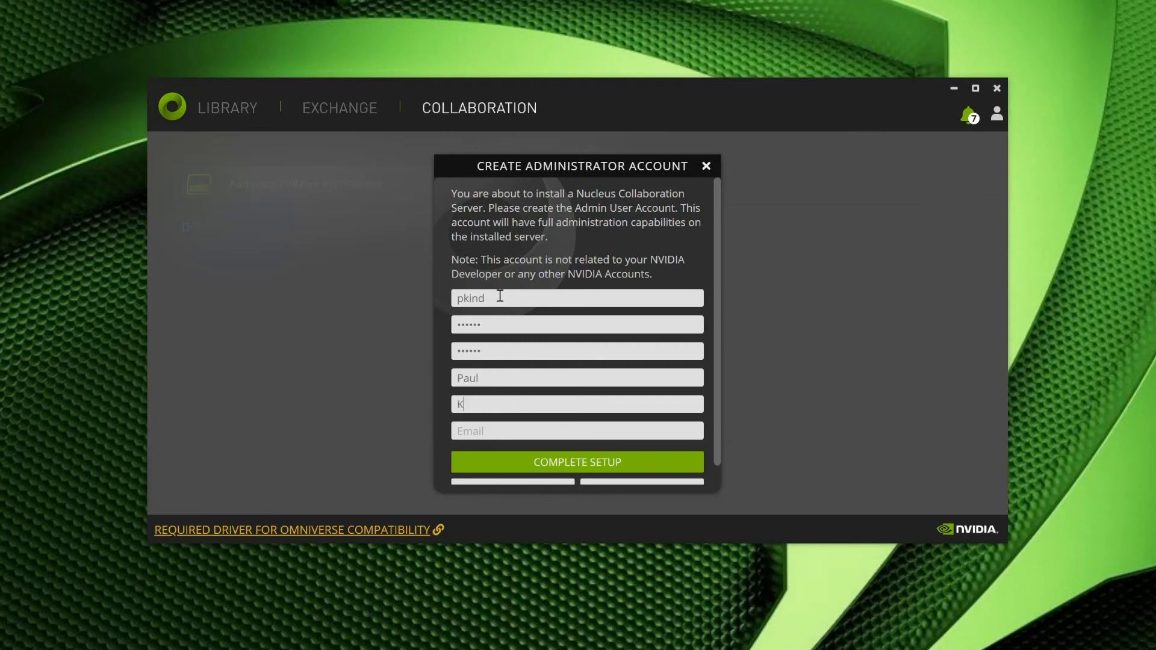
{"action": "type", "text": "ind"}
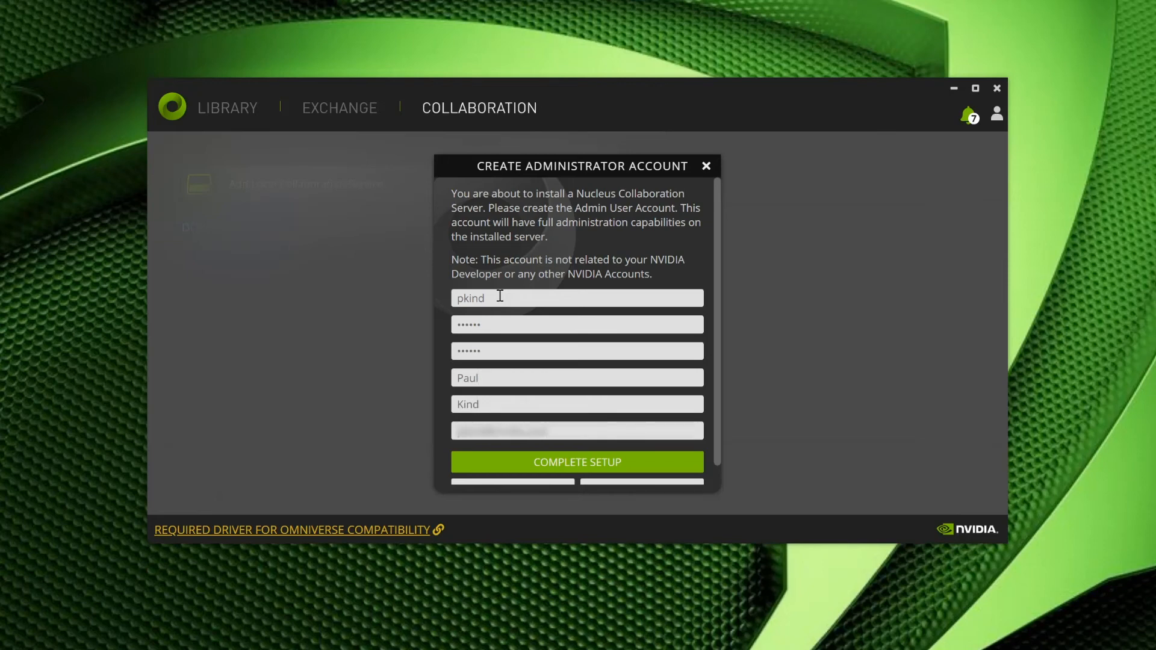
{"action": "mouse_move", "coordinate": [576, 464]}
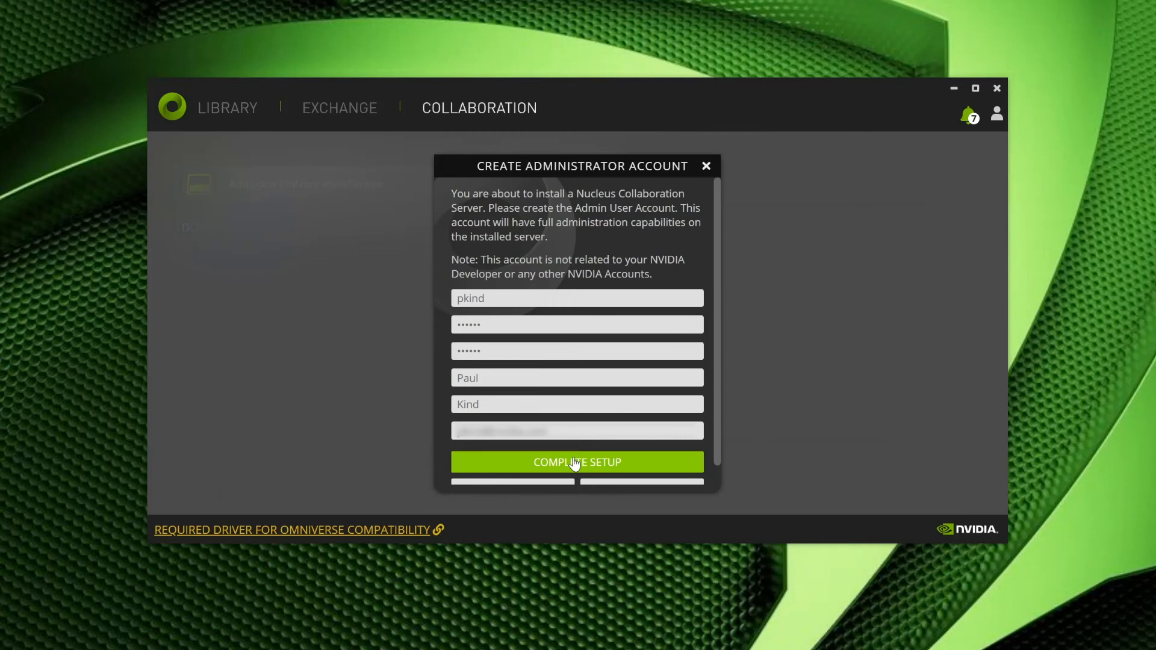
{"action": "left_click", "coordinate": [577, 462]}
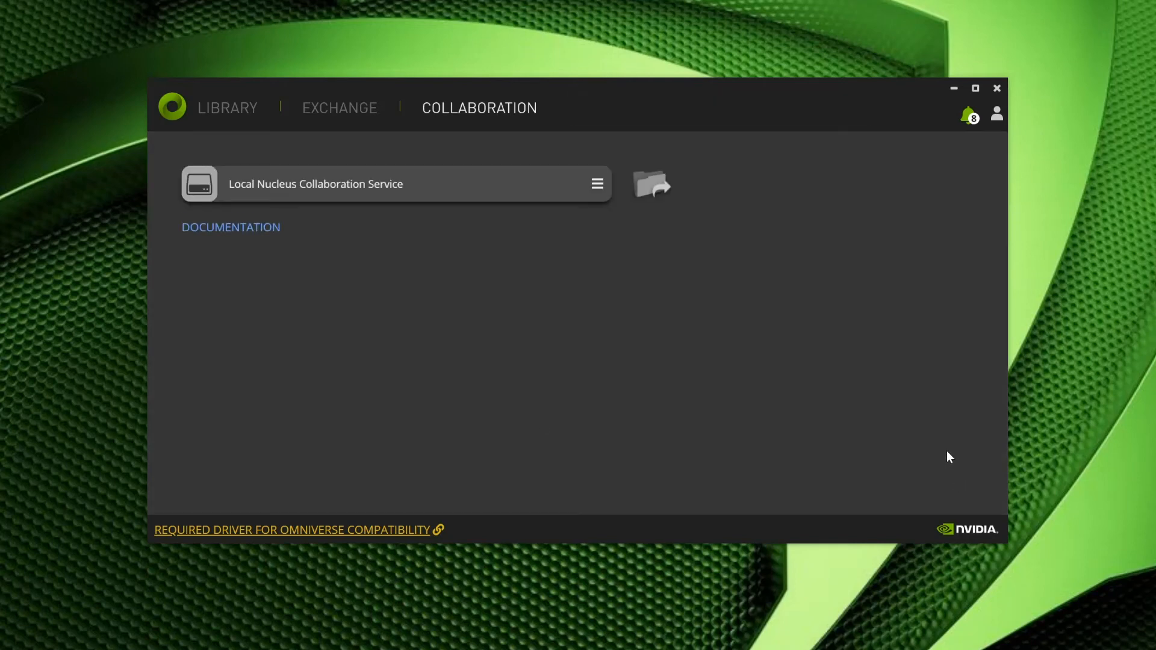
{"action": "mouse_move", "coordinate": [901, 409]}
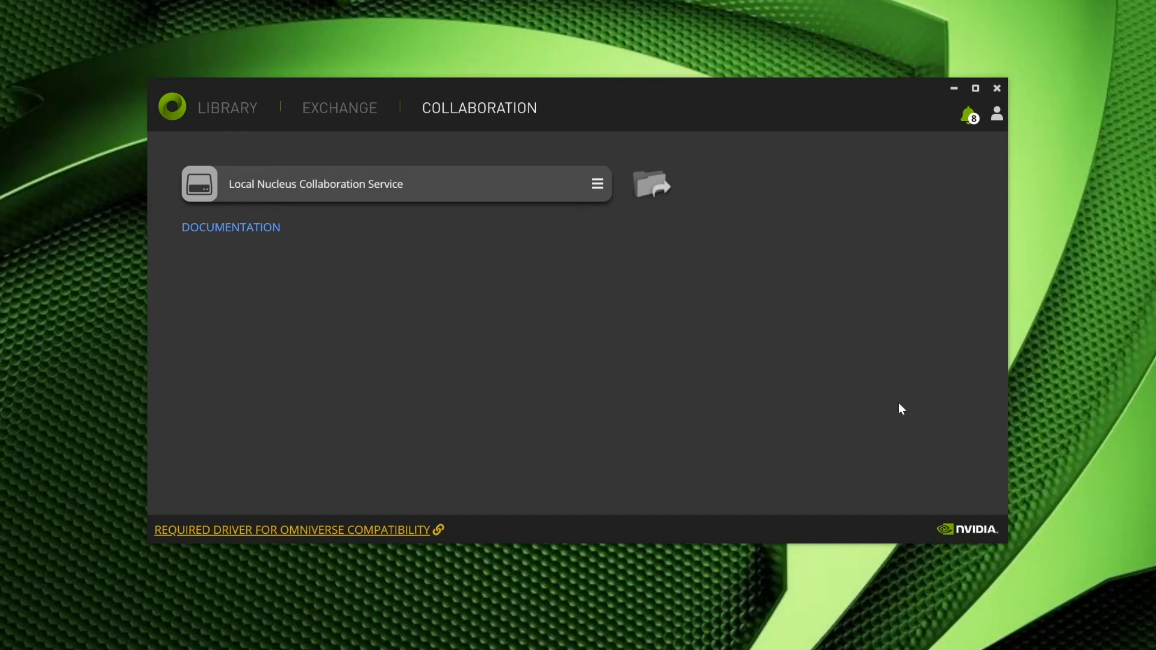
Browse the Library pages for View, Cache and the Maya/Unreal connectors, finishing on Omniverse Create.
{"action": "left_click", "coordinate": [227, 108]}
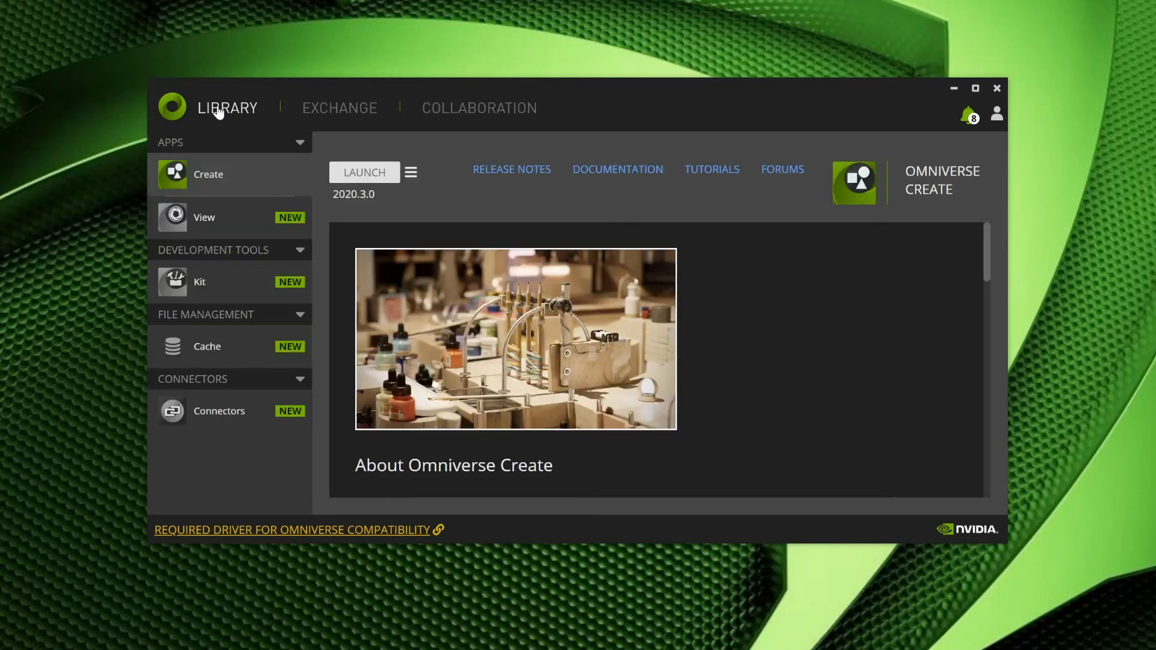
{"action": "left_click", "coordinate": [204, 217]}
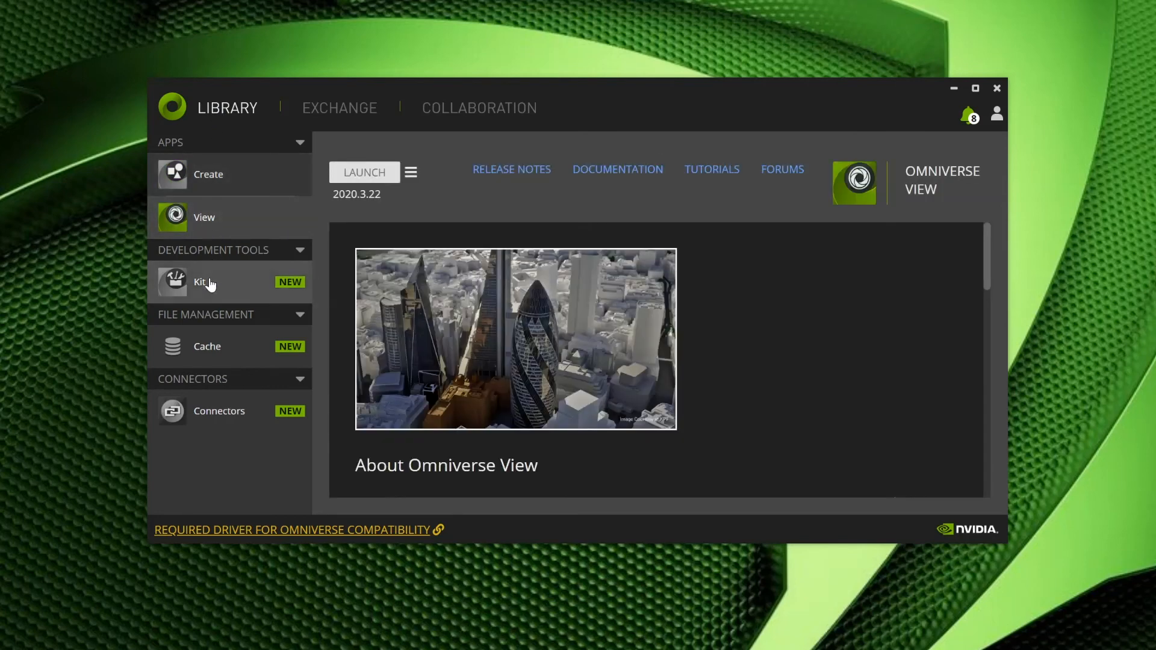
{"action": "left_click", "coordinate": [207, 347]}
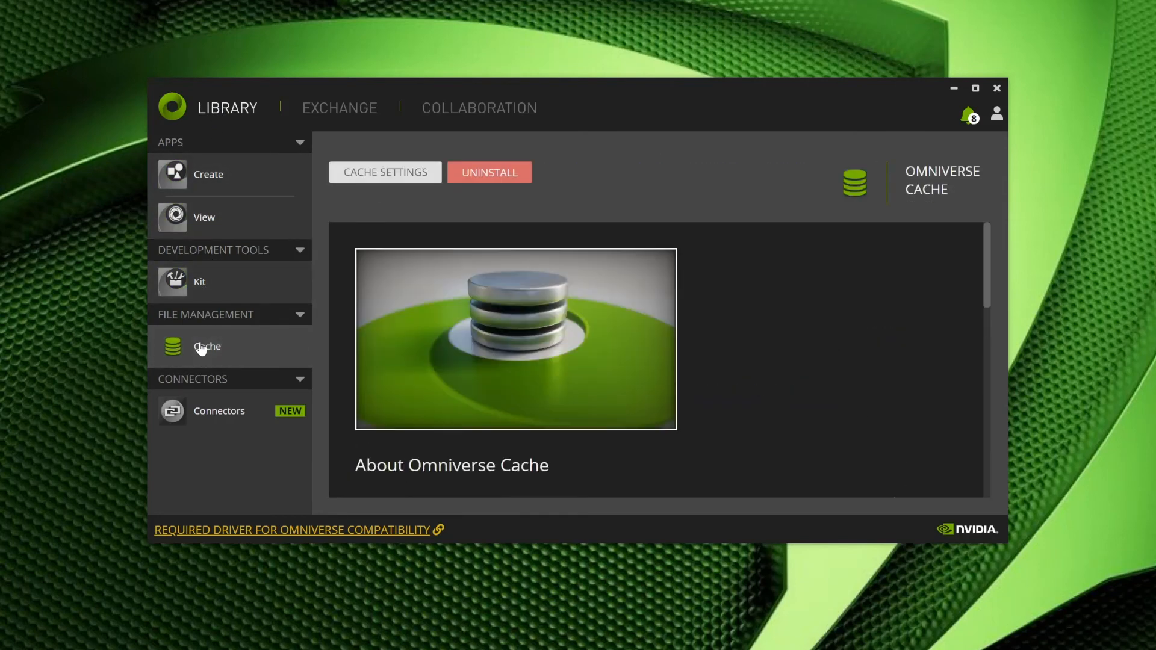
{"action": "left_click", "coordinate": [219, 411]}
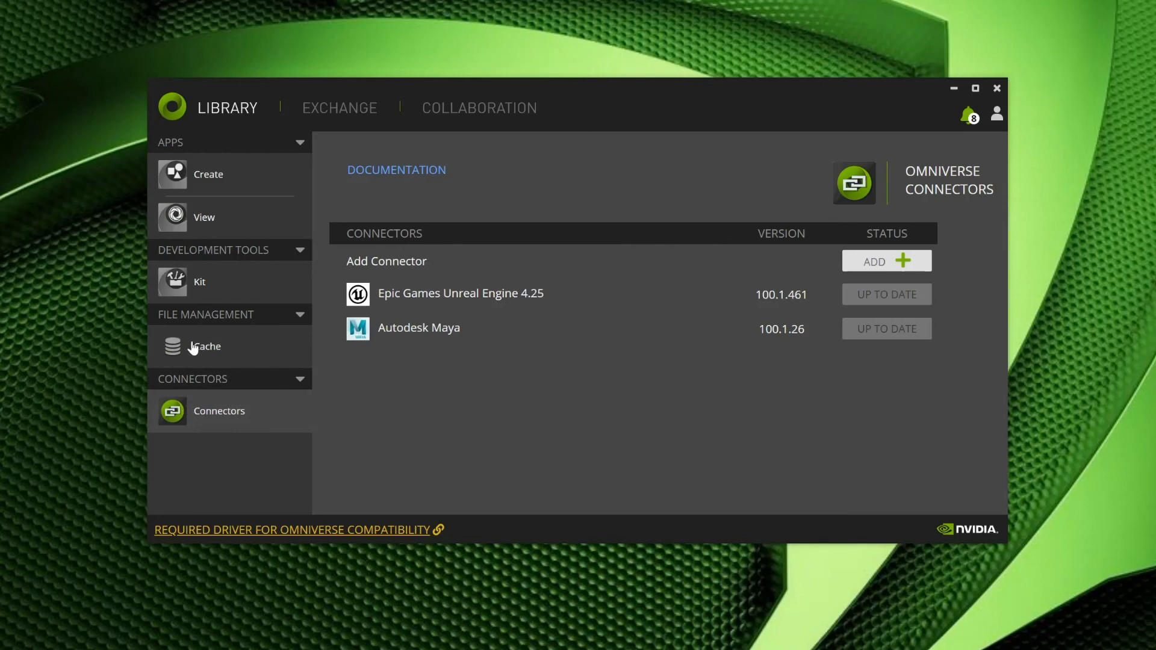
{"action": "left_click", "coordinate": [208, 174]}
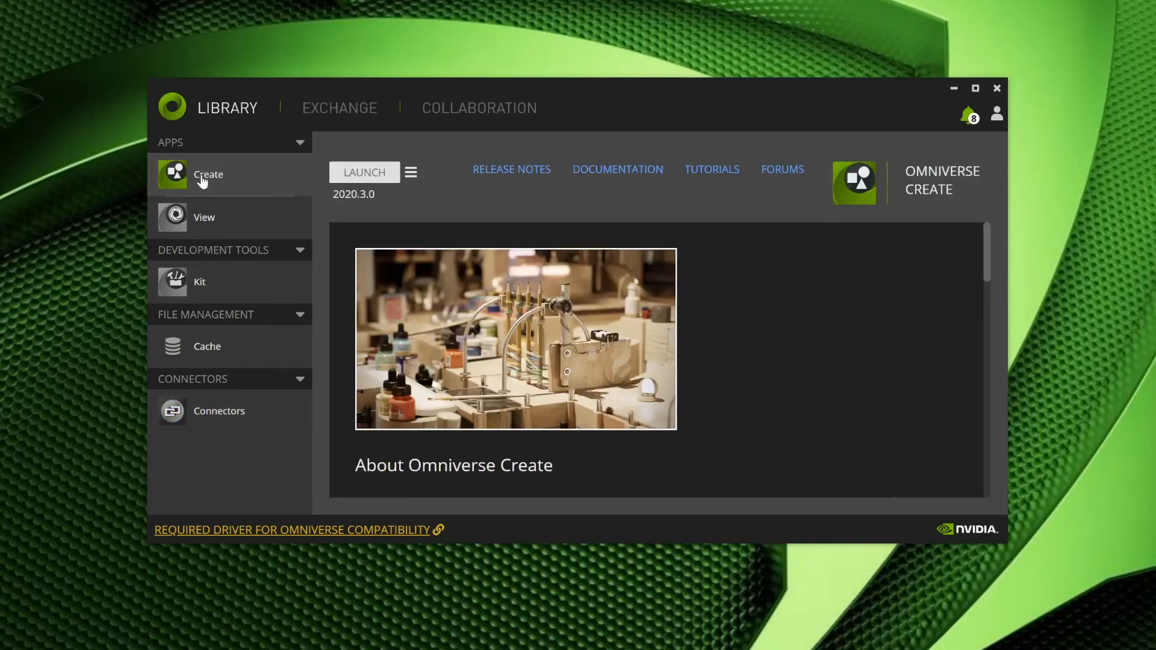
{"action": "mouse_move", "coordinate": [626, 141]}
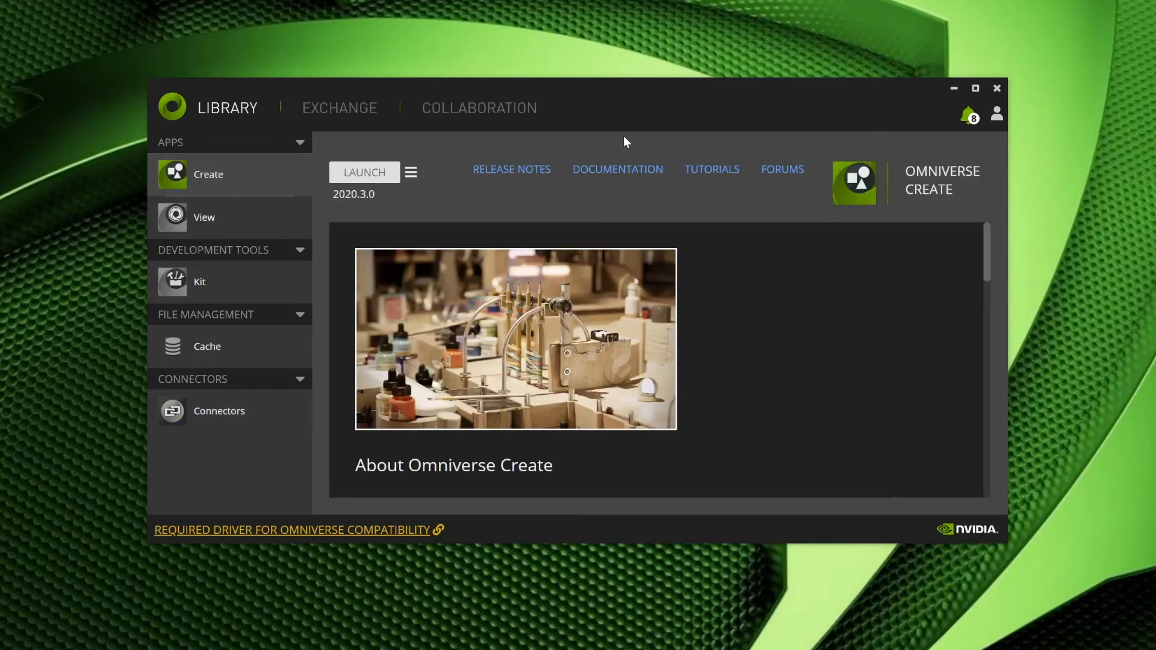
{"action": "mouse_move", "coordinate": [439, 200]}
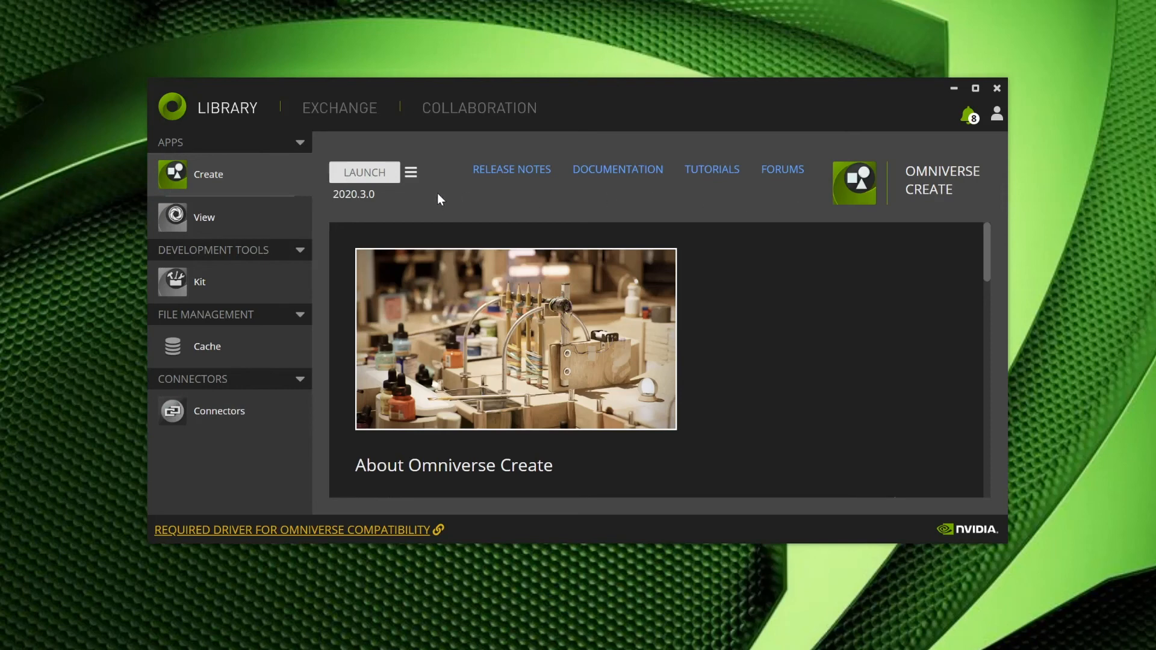
{"action": "left_click", "coordinate": [410, 173]}
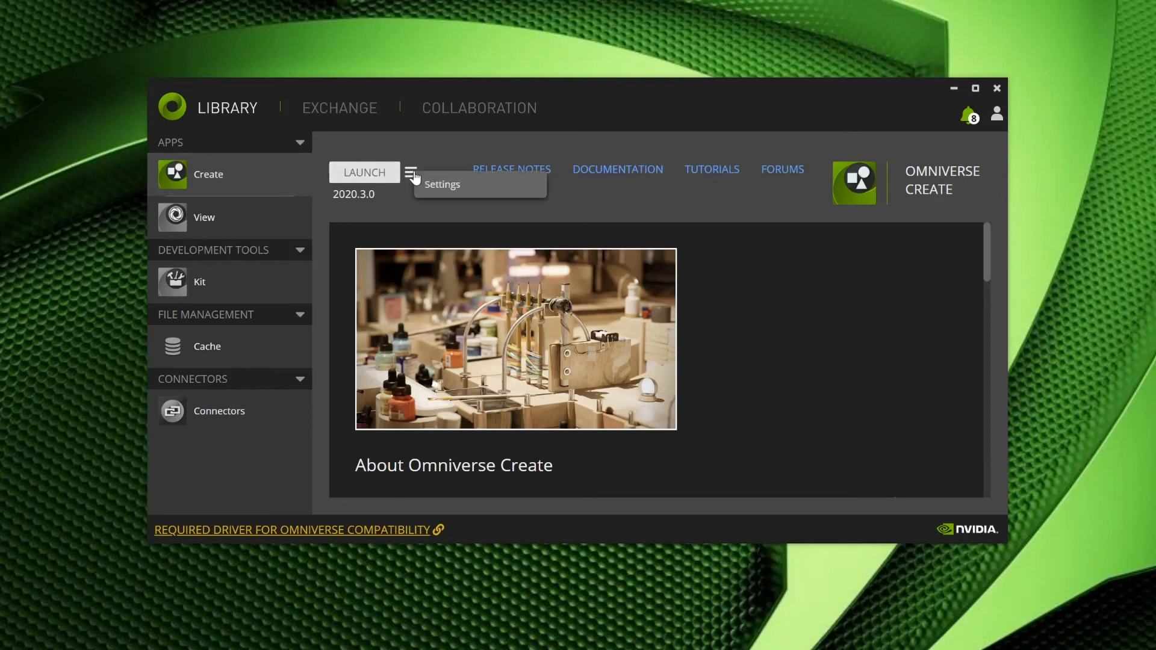
{"action": "left_click", "coordinate": [443, 184]}
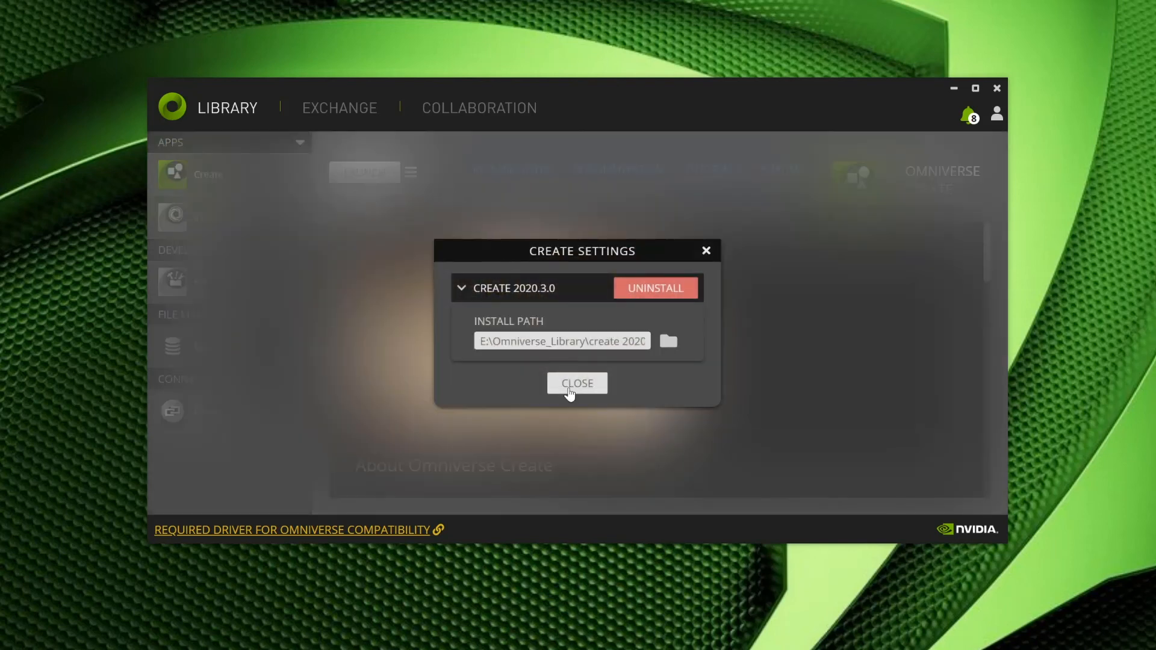
{"action": "mouse_move", "coordinate": [644, 387]}
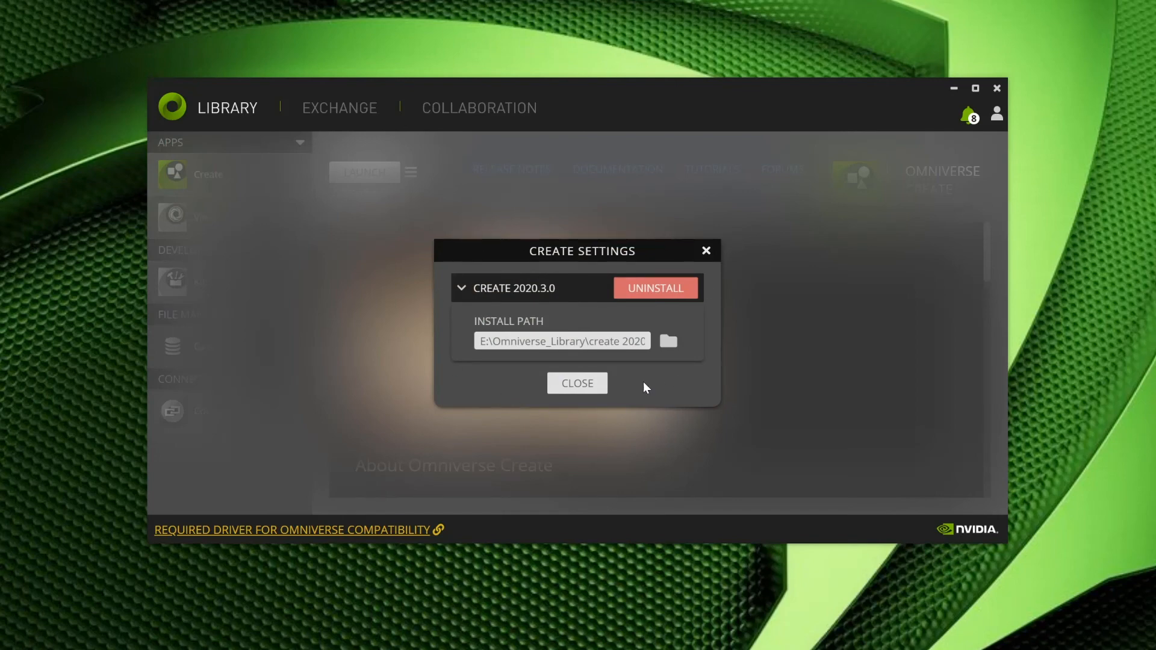
{"action": "left_click", "coordinate": [577, 383]}
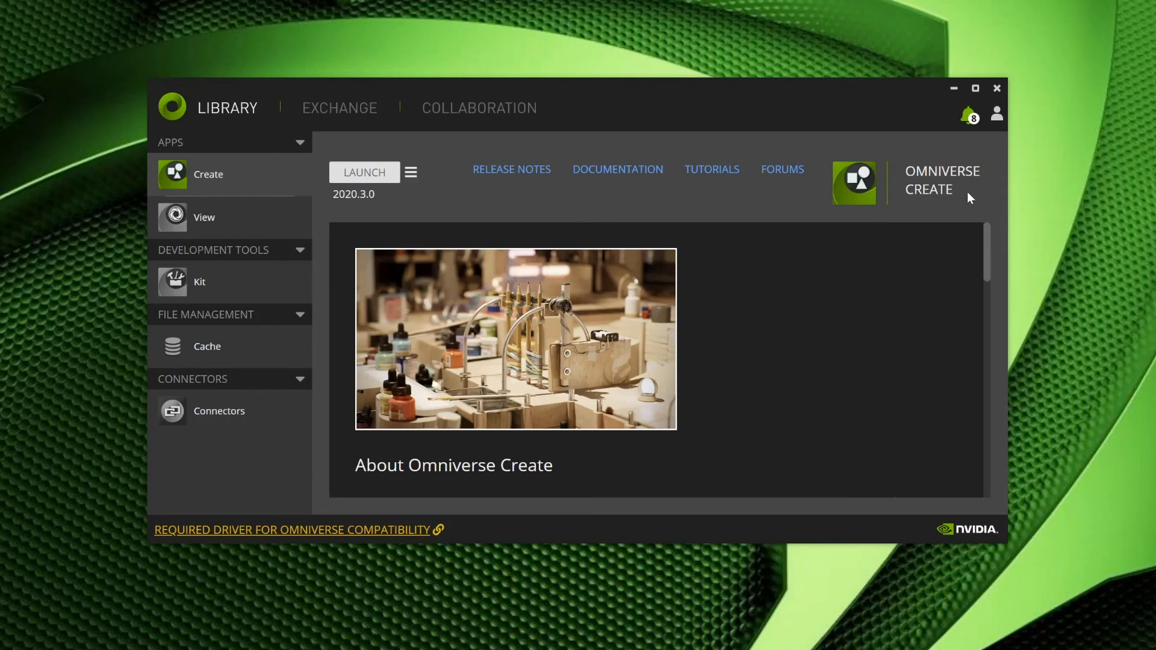
Clear the unread notifications from the top-right bell while staying on the Create page.
{"action": "left_click", "coordinate": [967, 115]}
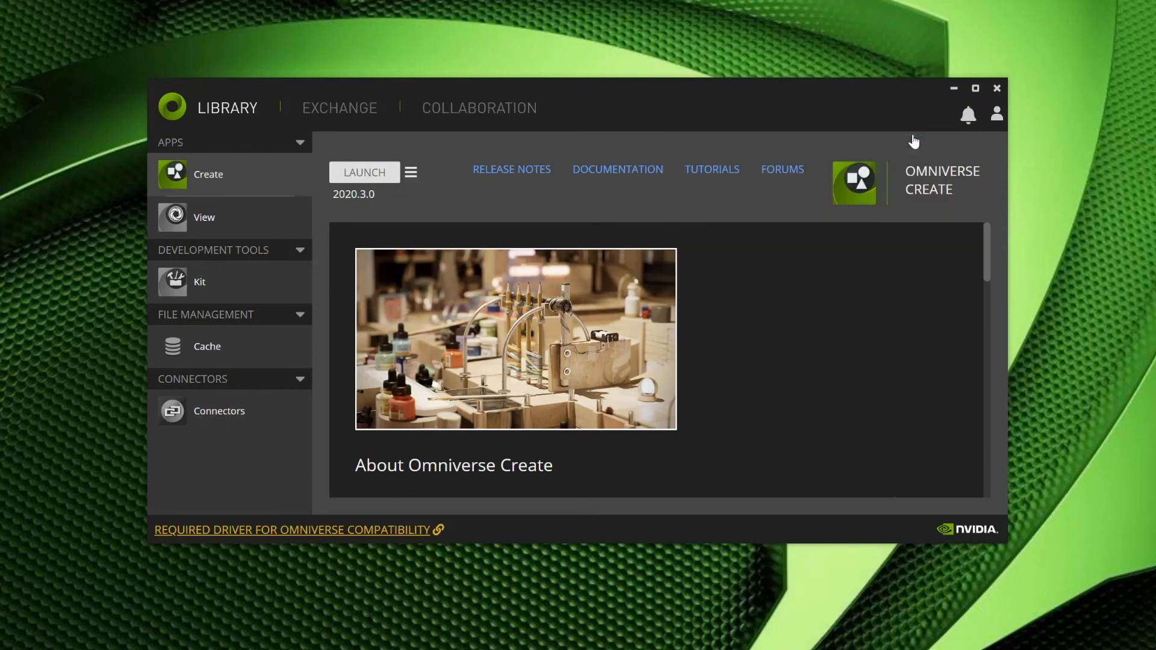
{"action": "mouse_move", "coordinate": [997, 114]}
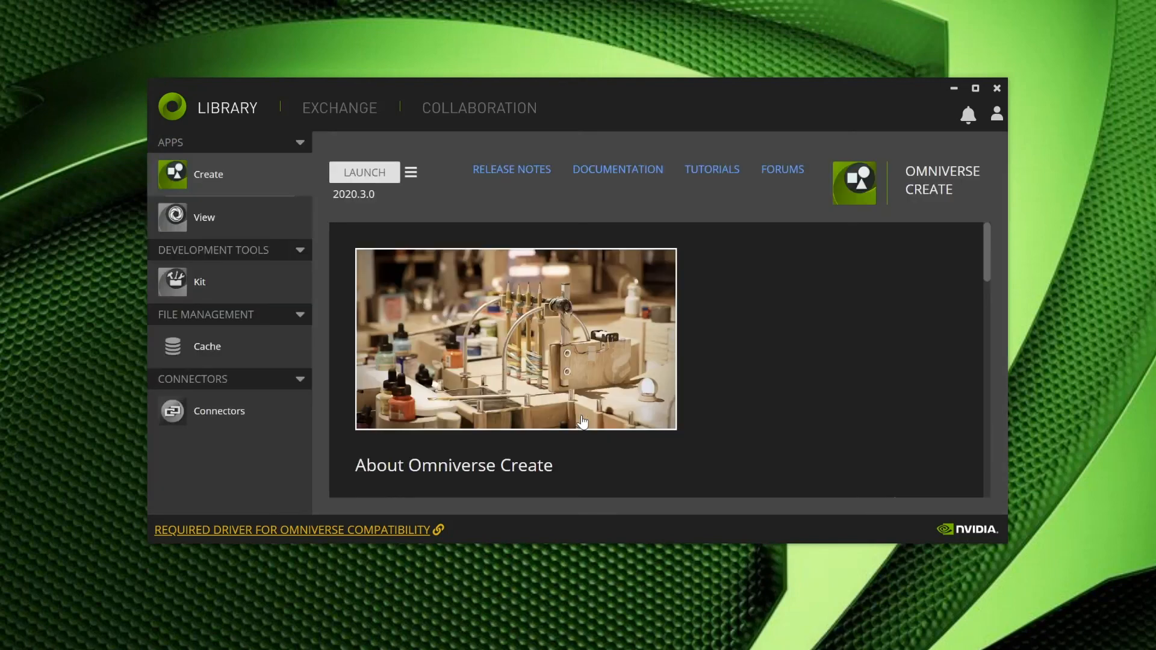
{"action": "mouse_move", "coordinate": [896, 392]}
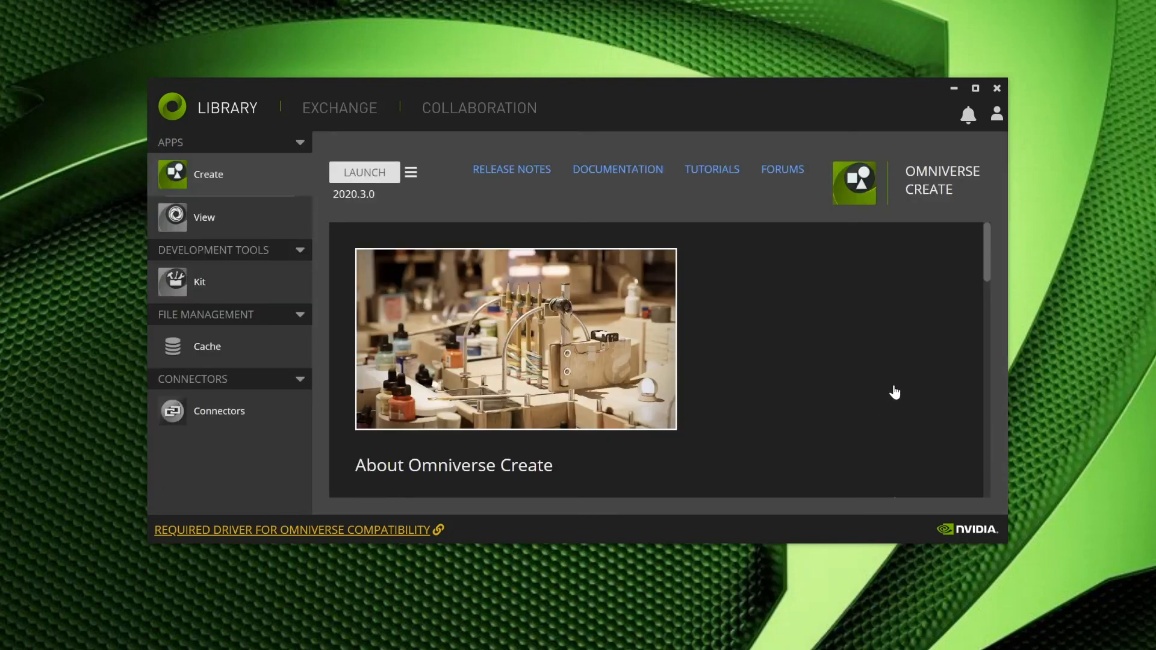